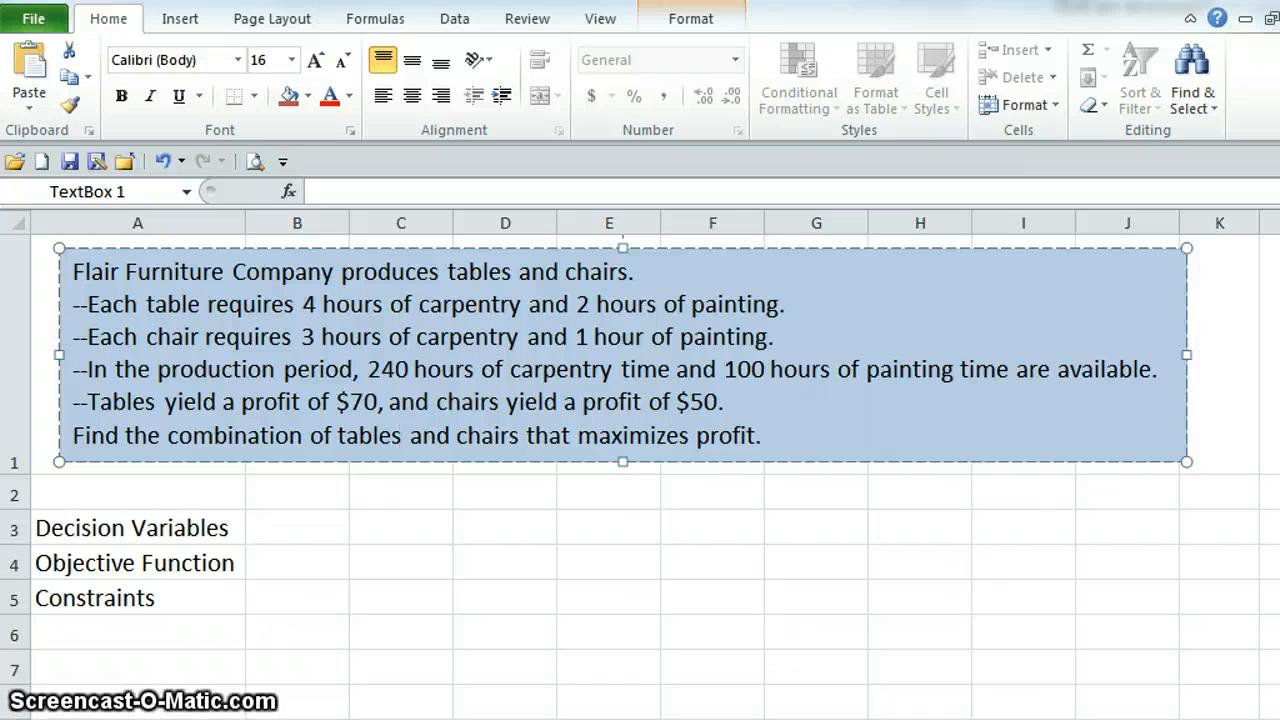
mouse_move(62, 272)
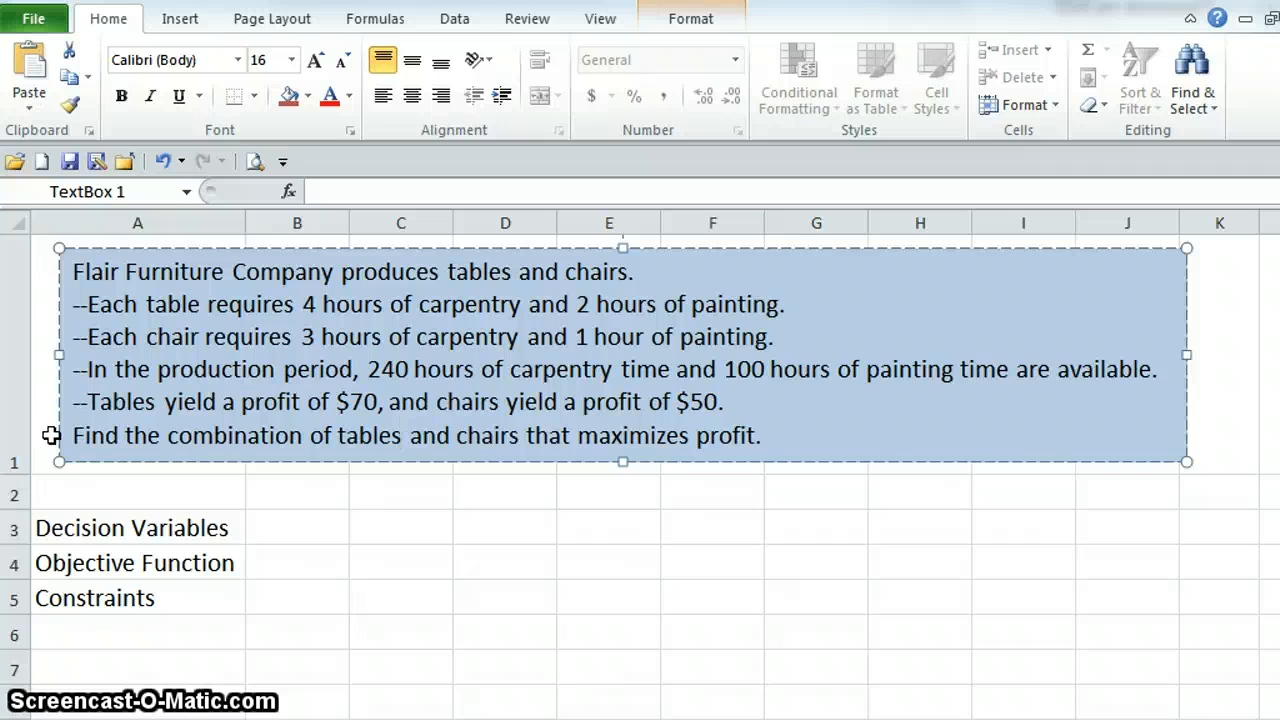
mouse_move(78, 468)
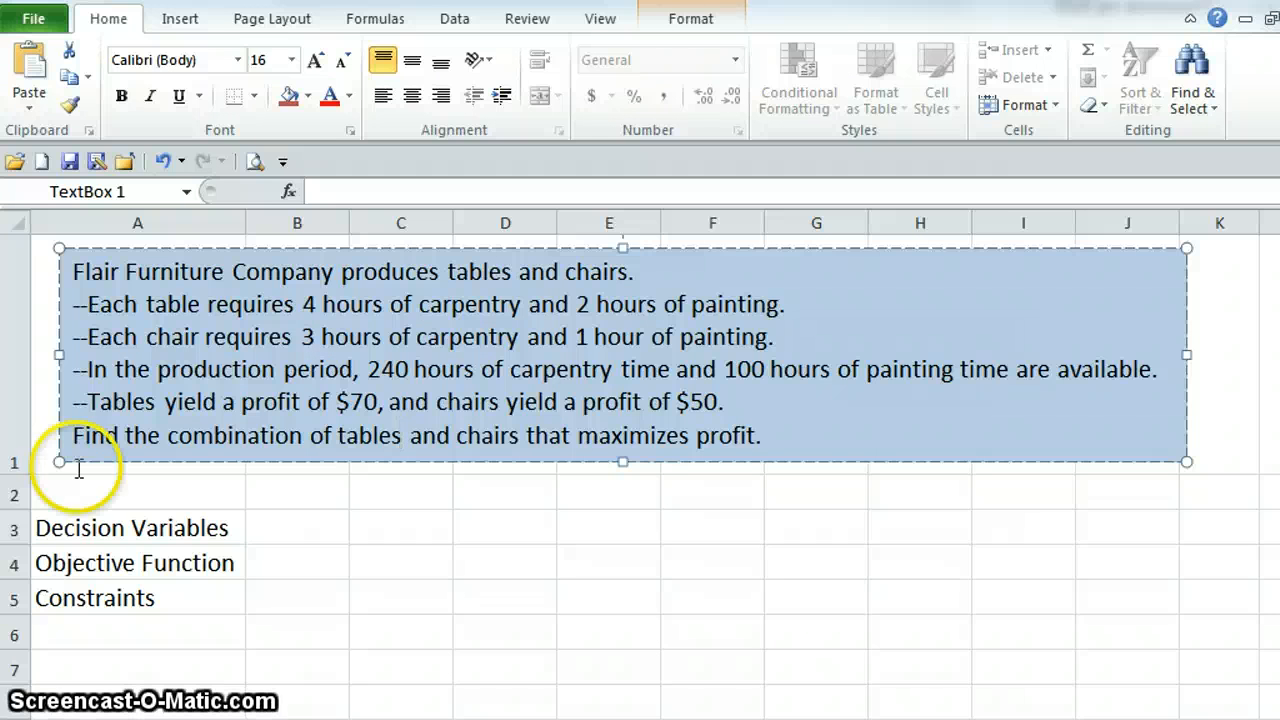
- Add the Tables and Chairs column headers and relabel A3 as 'Units to Produce'
click(137, 528)
text(Tables)
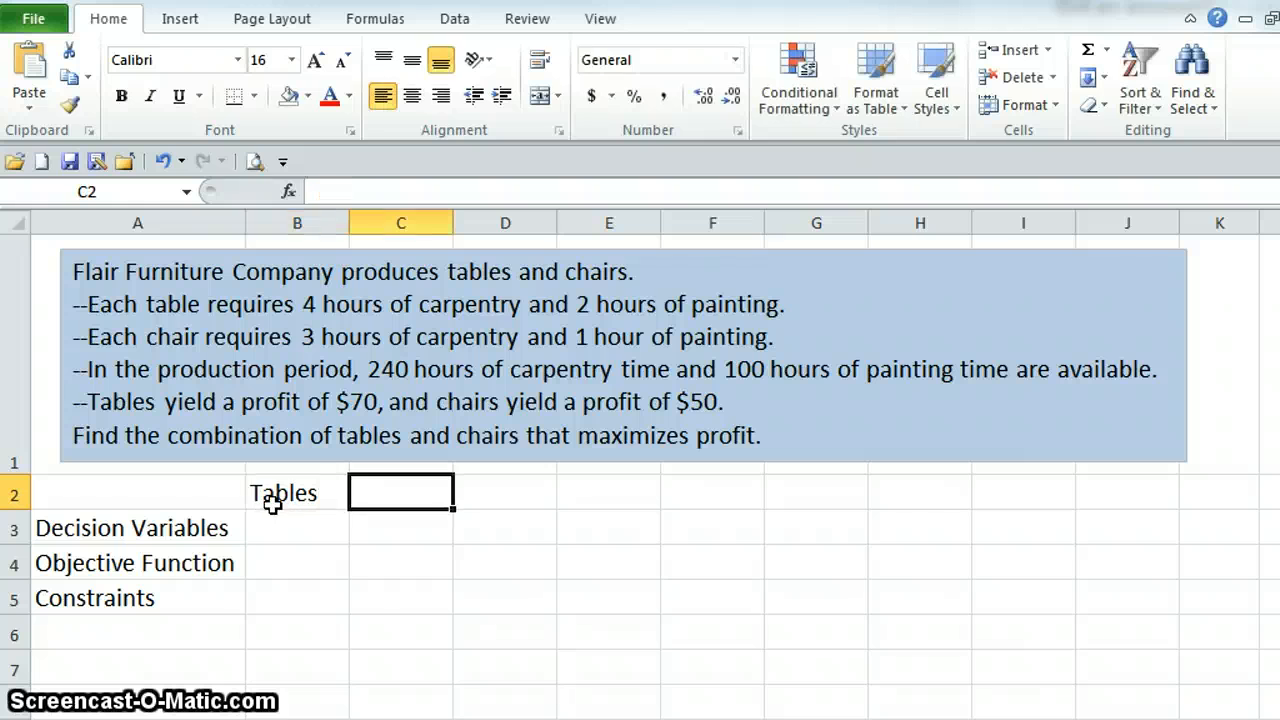
text(Chairs)
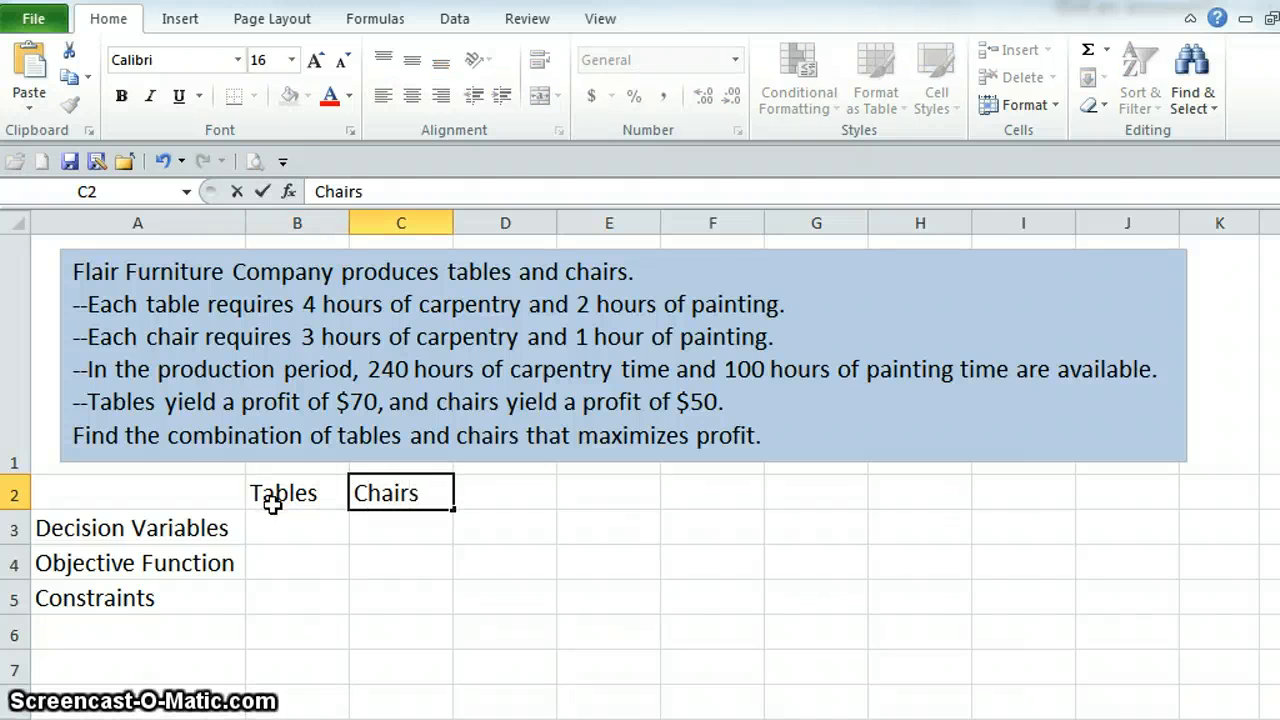
mouse_move(210, 527)
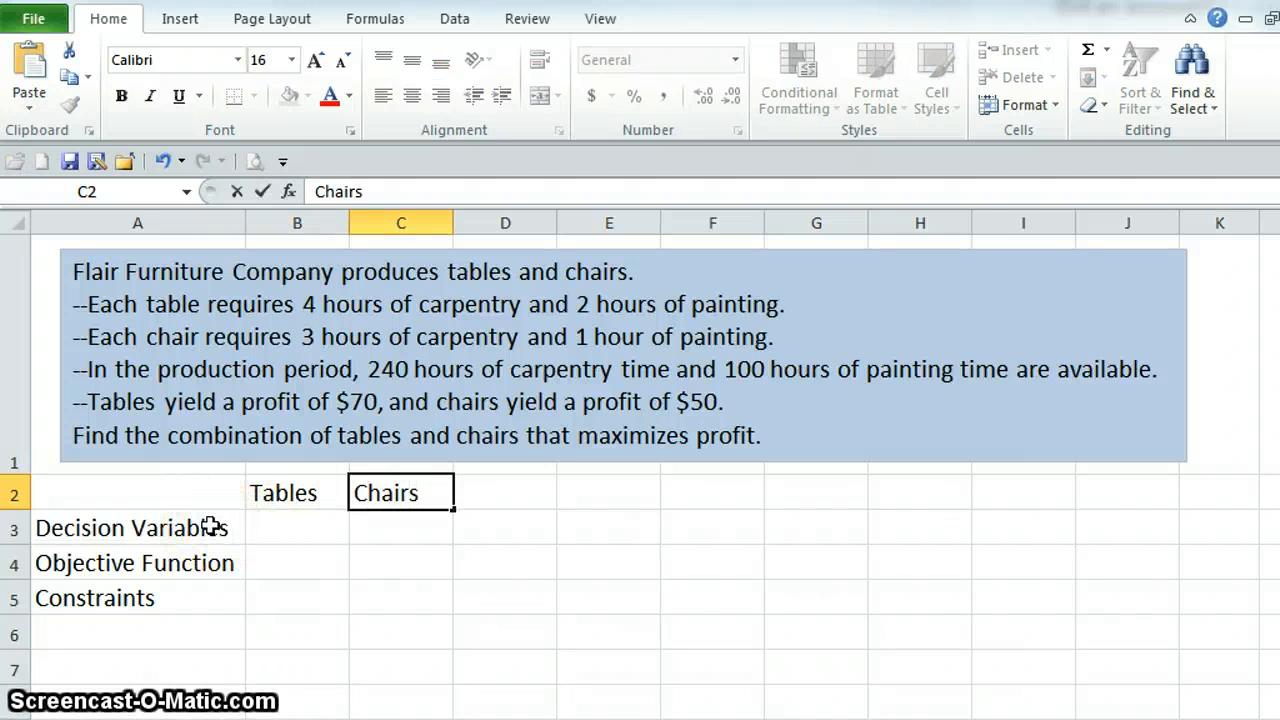
click(137, 527)
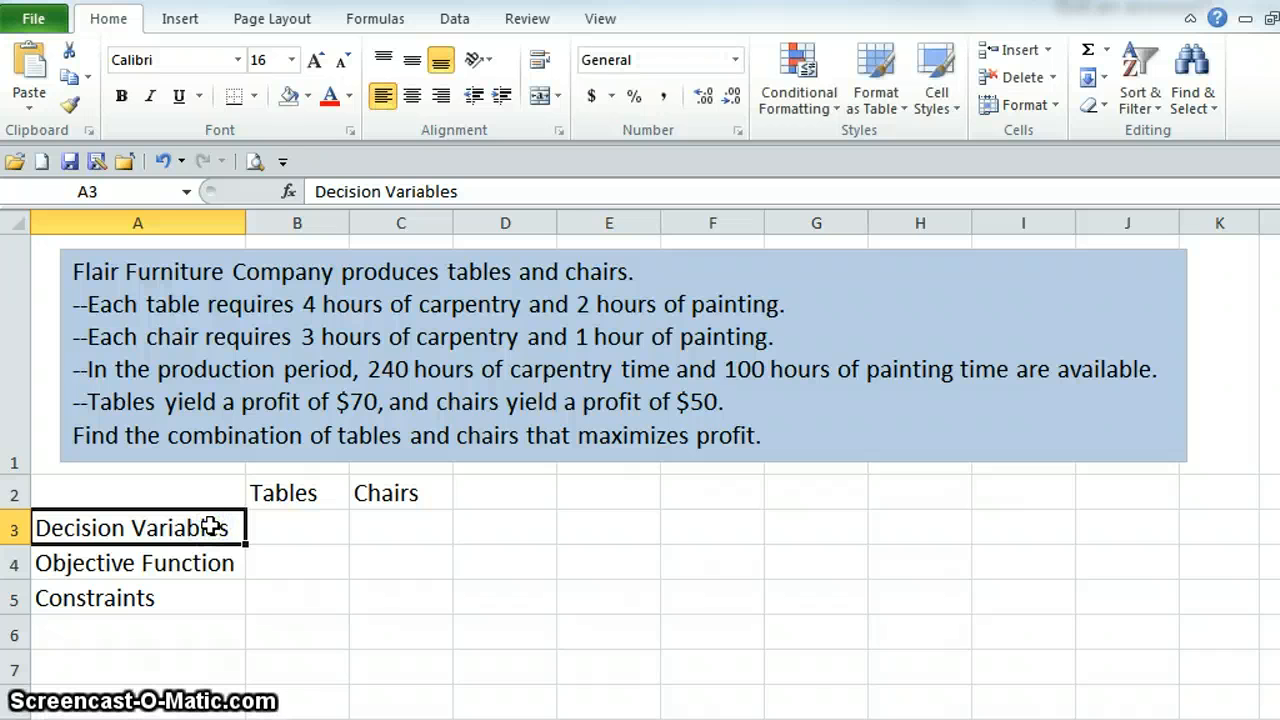
text(Units to P)
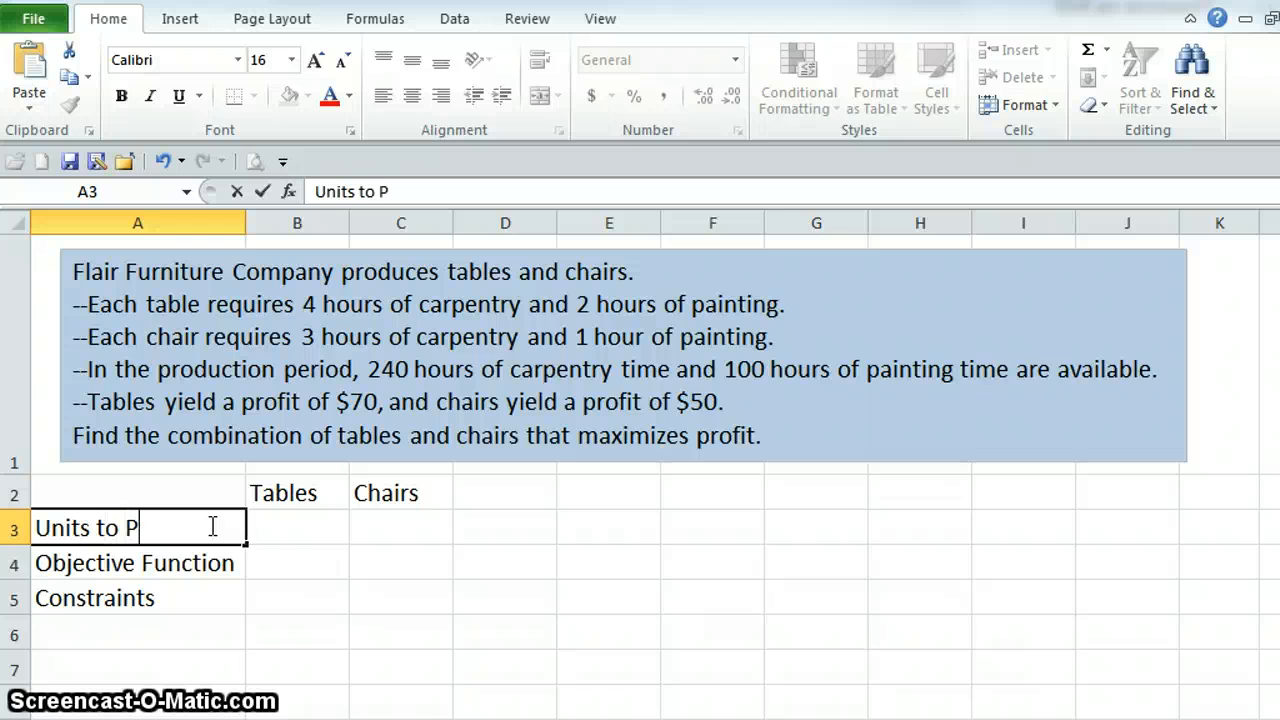
text(roduce)
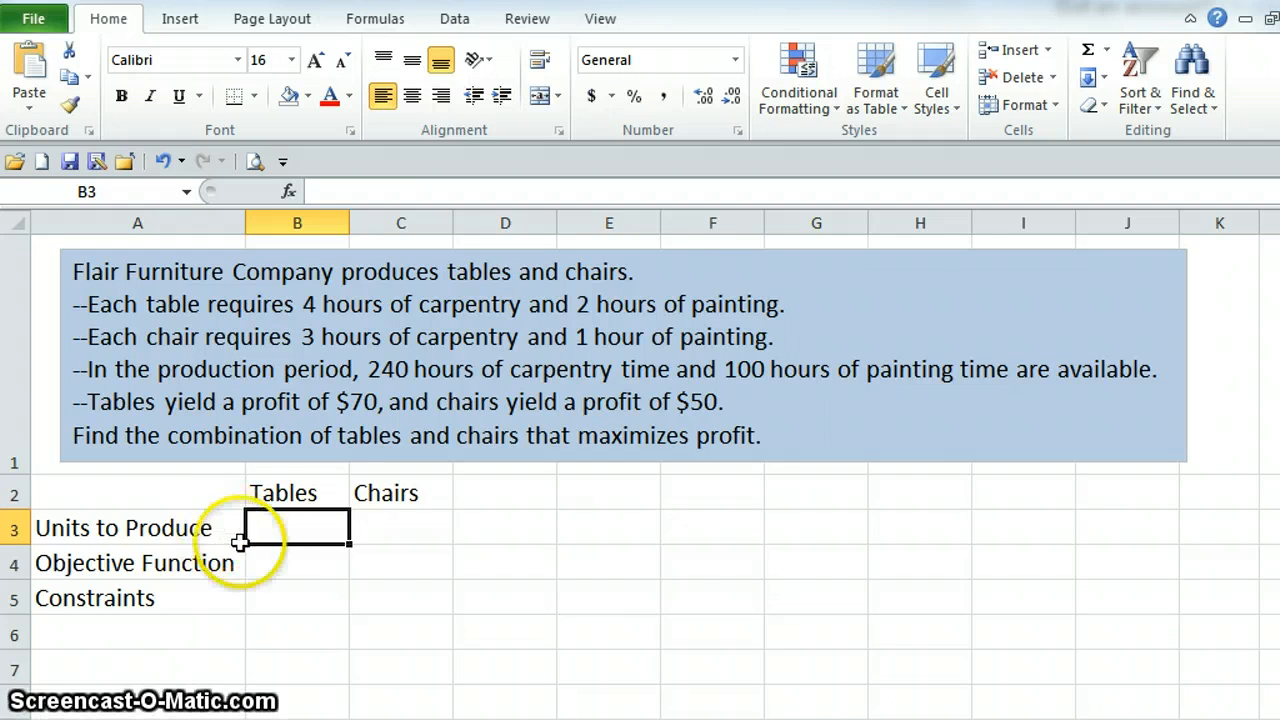
click(305, 95)
text(10)
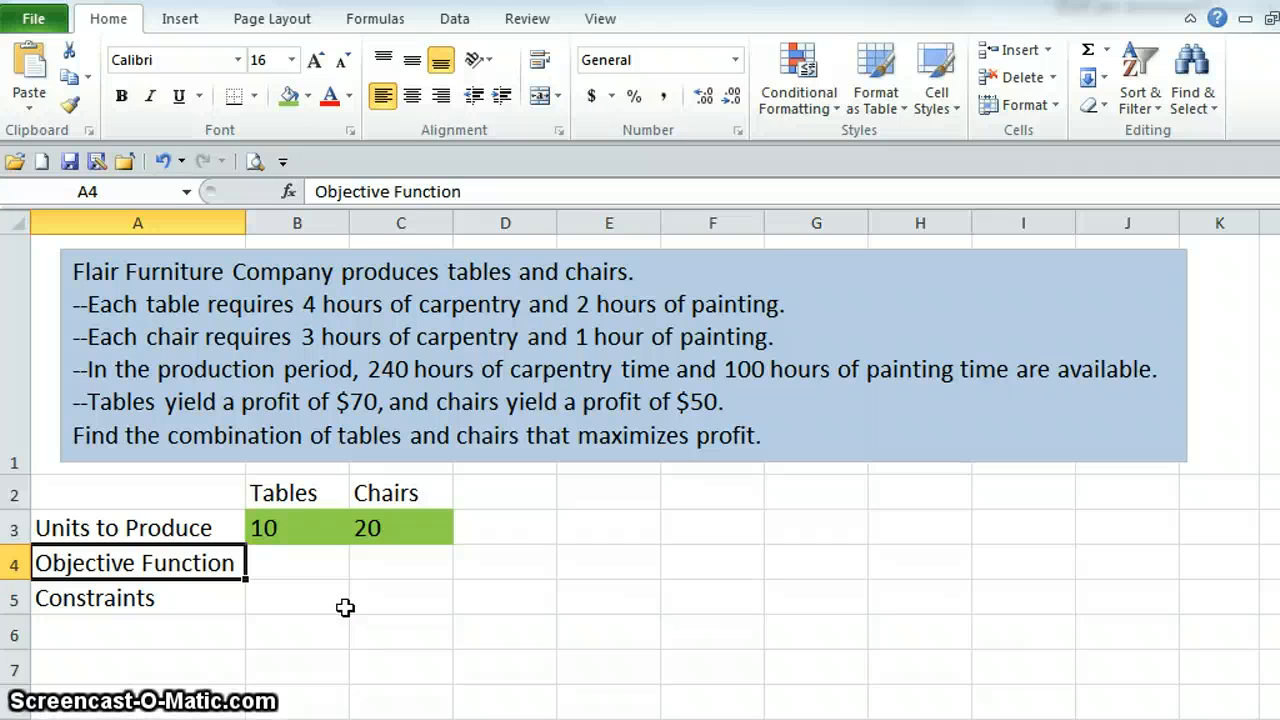
- Label row 4 'Max. Profit' with per-unit profits of 70 for tables and 50 for chairs
text(M)
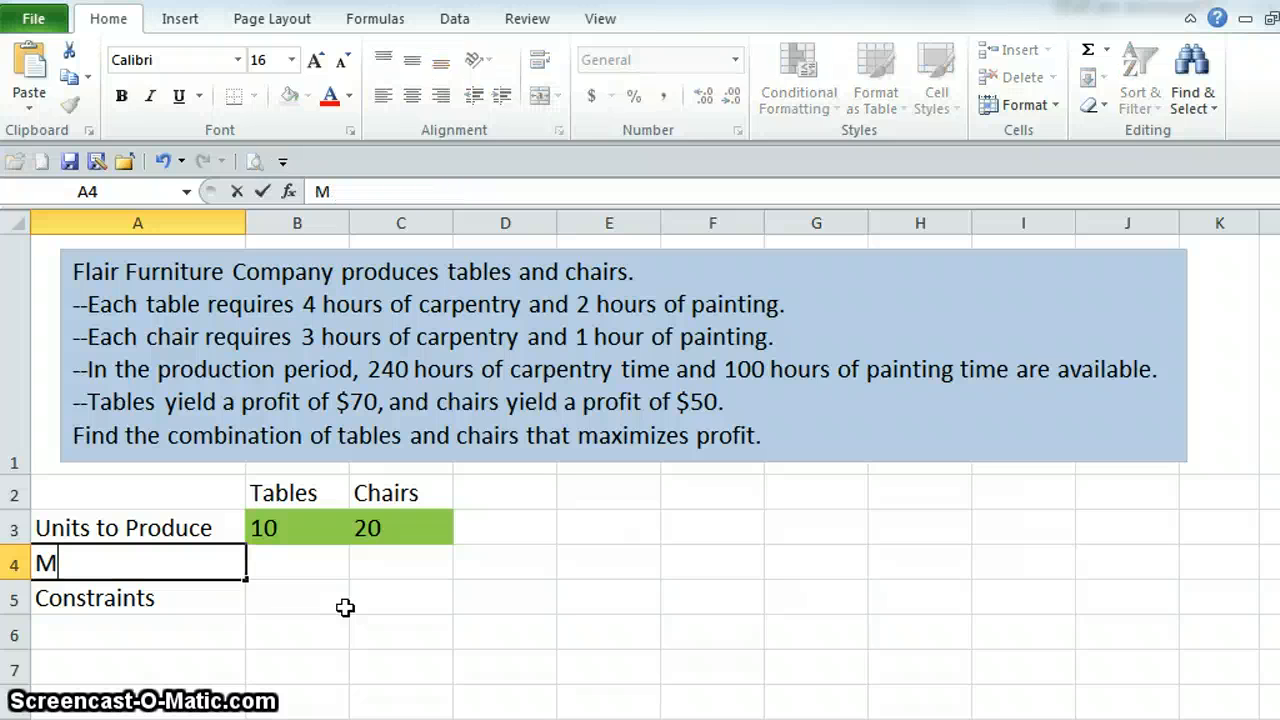
text(ax. Profit)
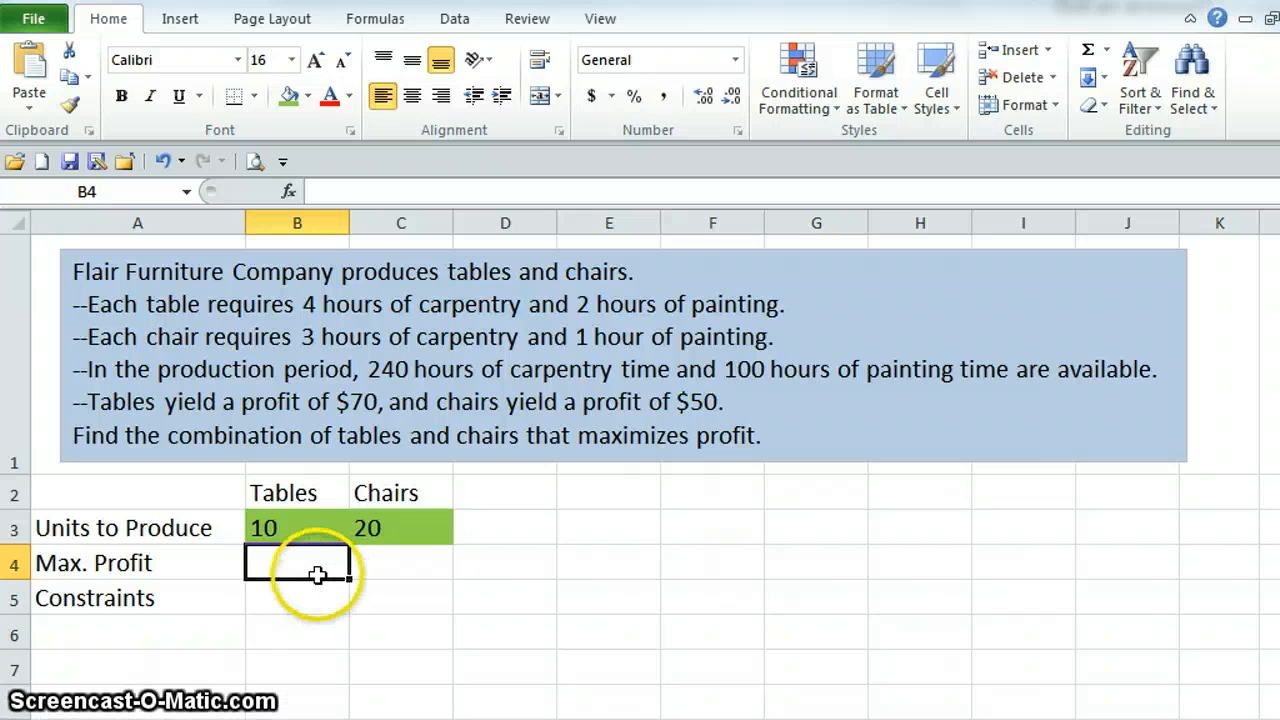
text(70)
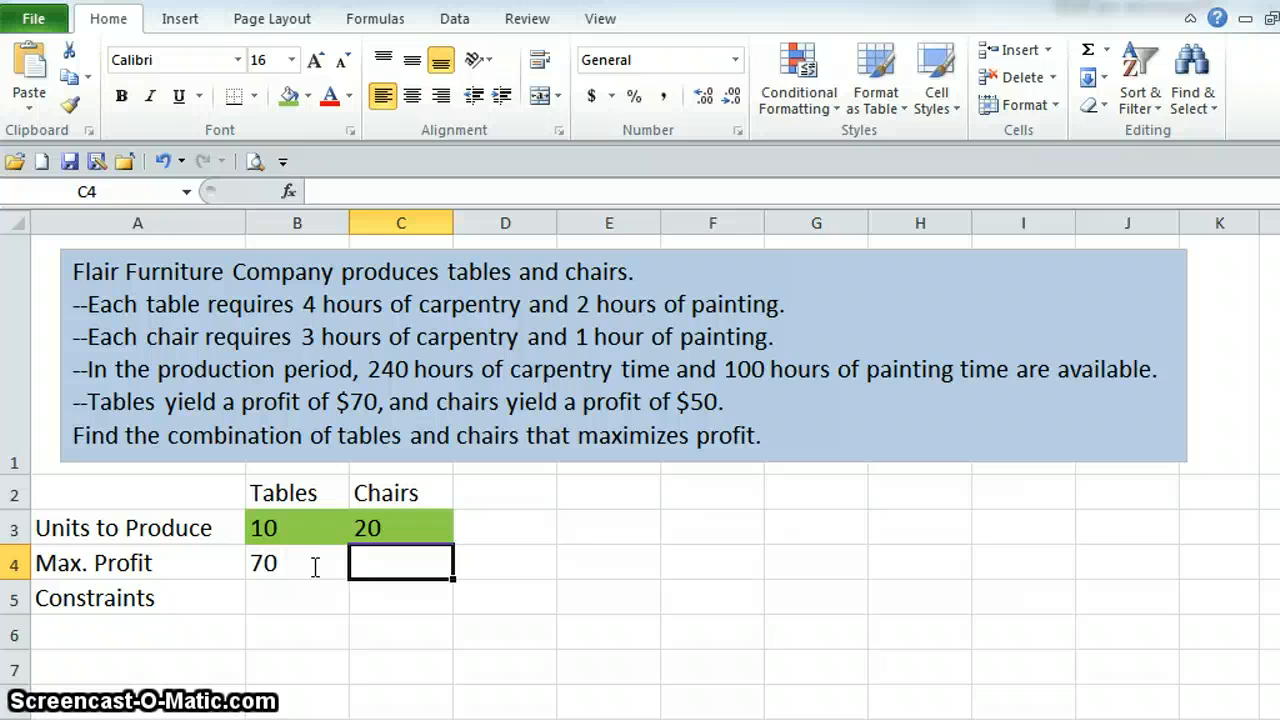
text(50)
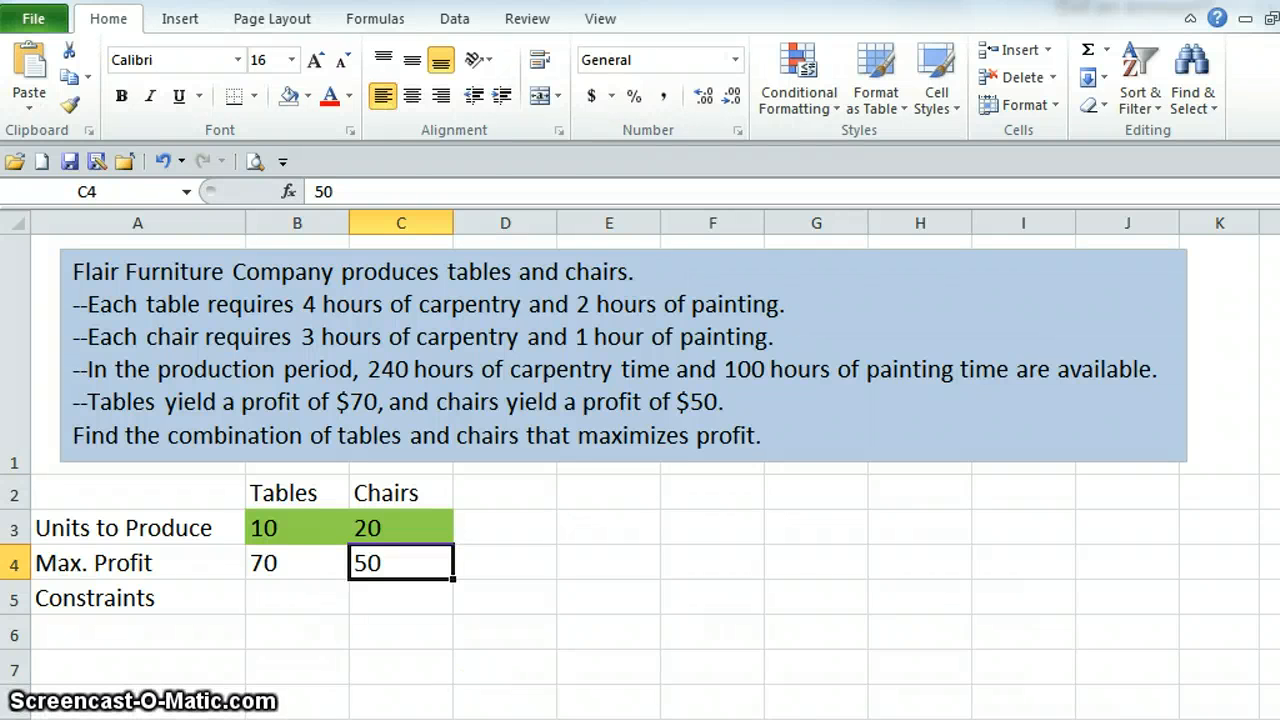
- Enter the total profit formula =B3*B4+C3*C4 in D4, giving 1700
click(505, 562)
text(=B3*B4)
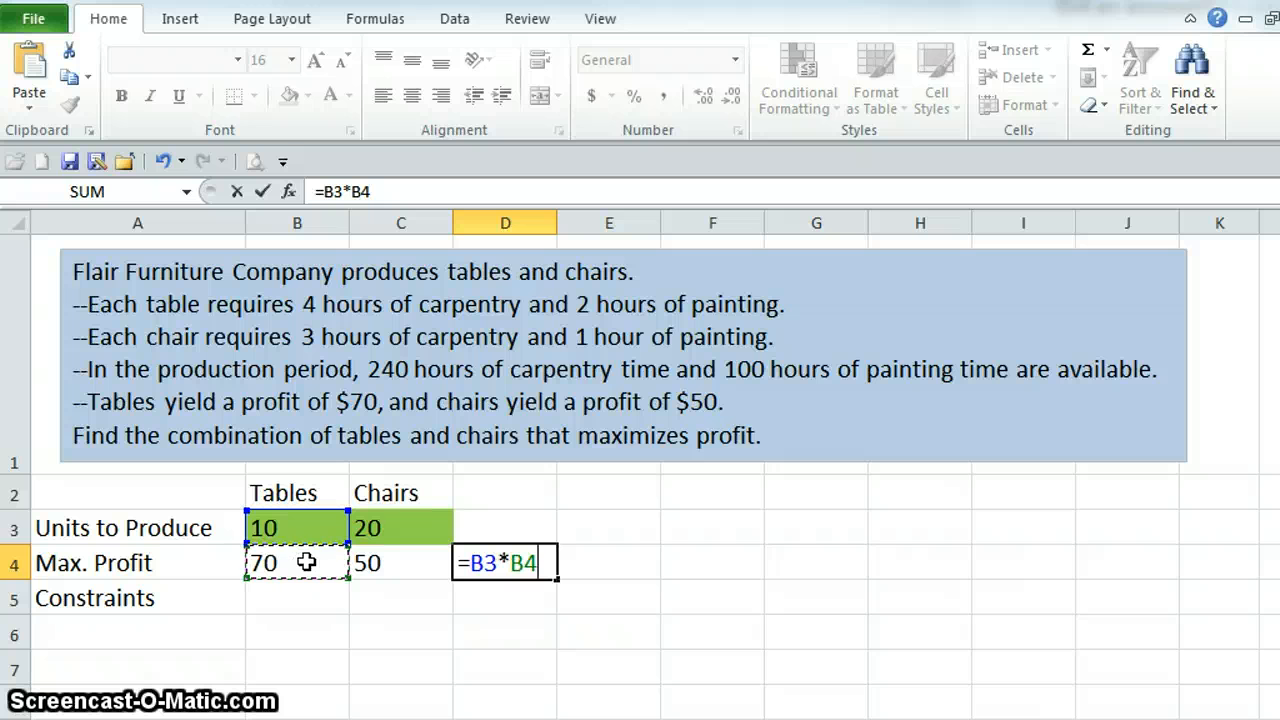
text(+)
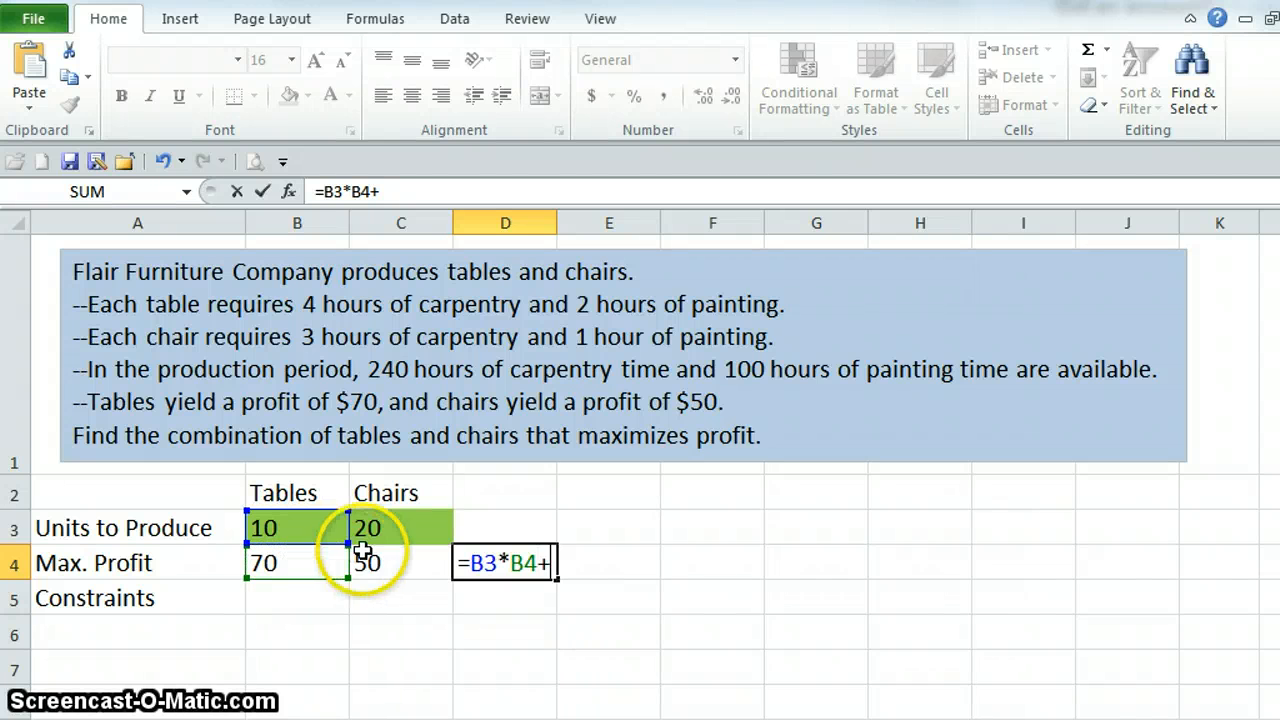
click(400, 527)
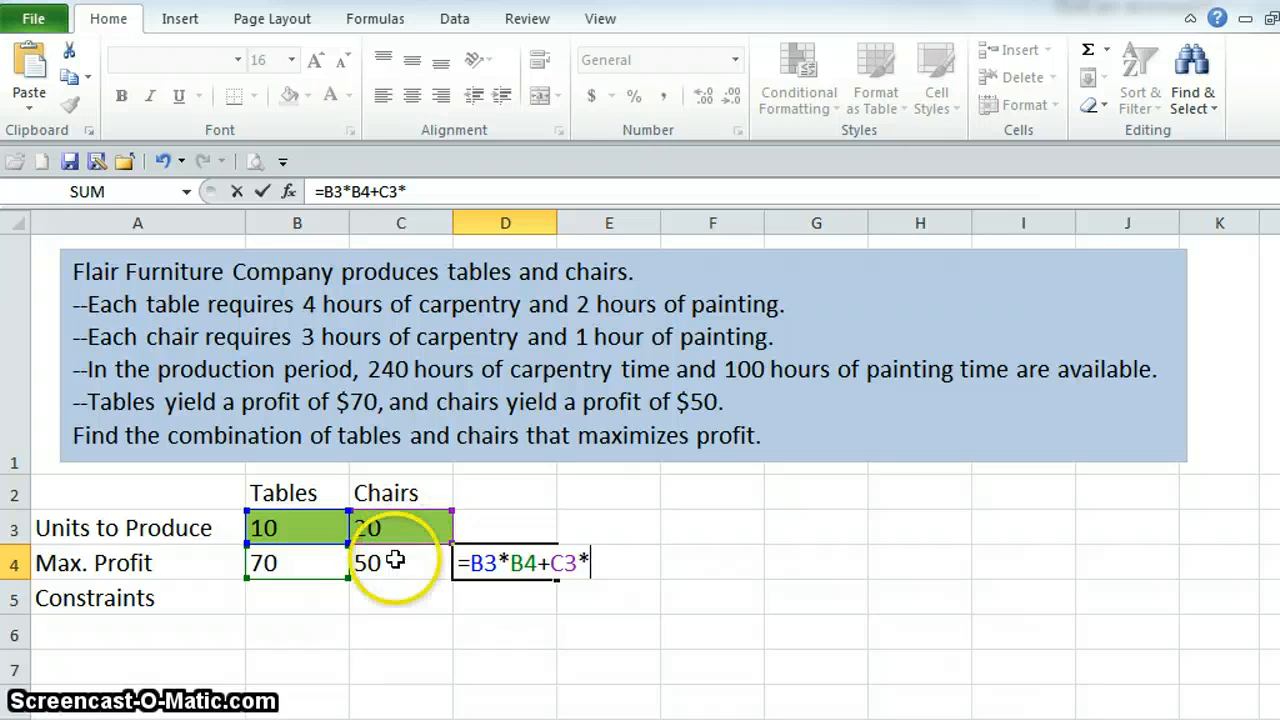
key(Return)
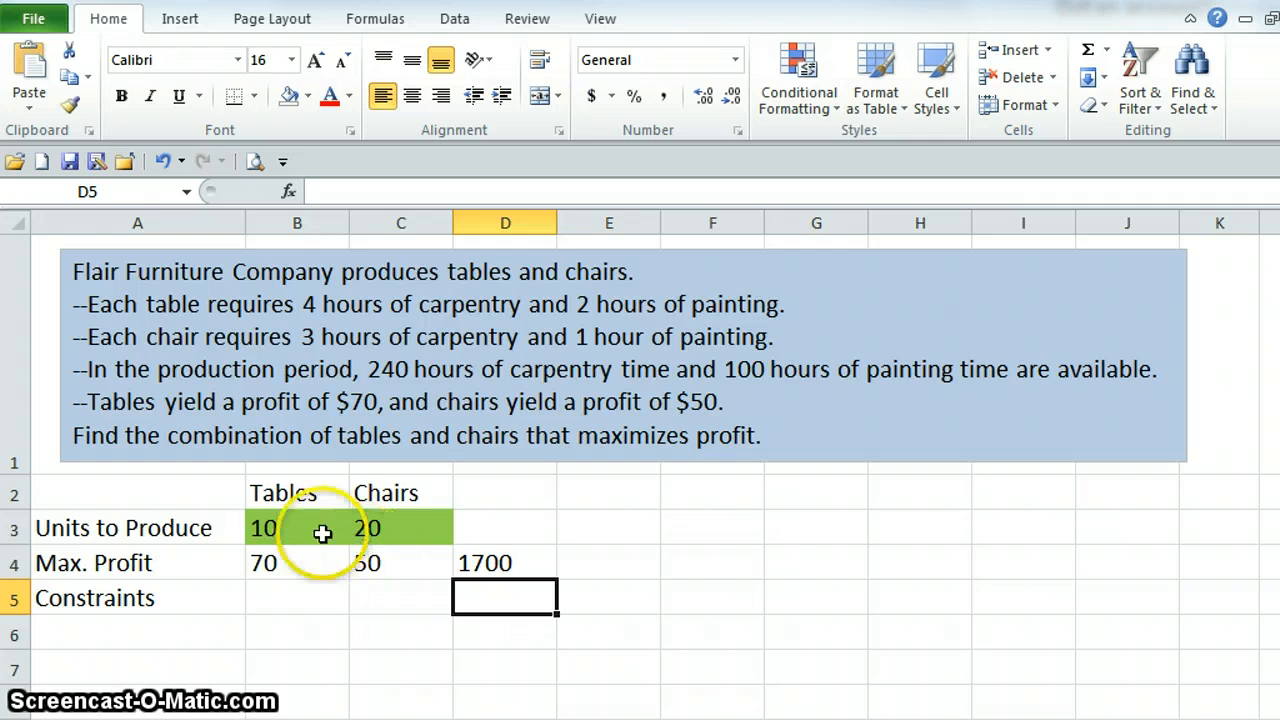
mouse_move(367, 528)
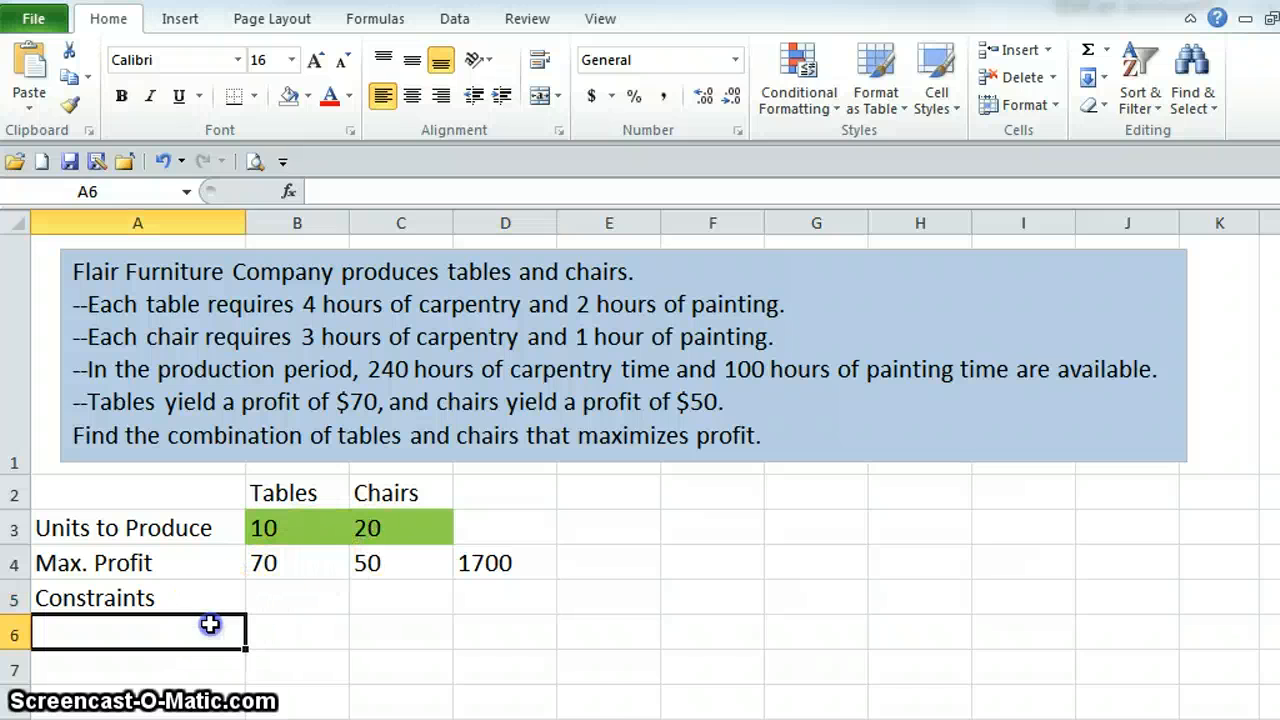
- Add Carpentry and Painting rows with table hours 4 and 2 and chair hours 3 and 1
text(Carpentry)
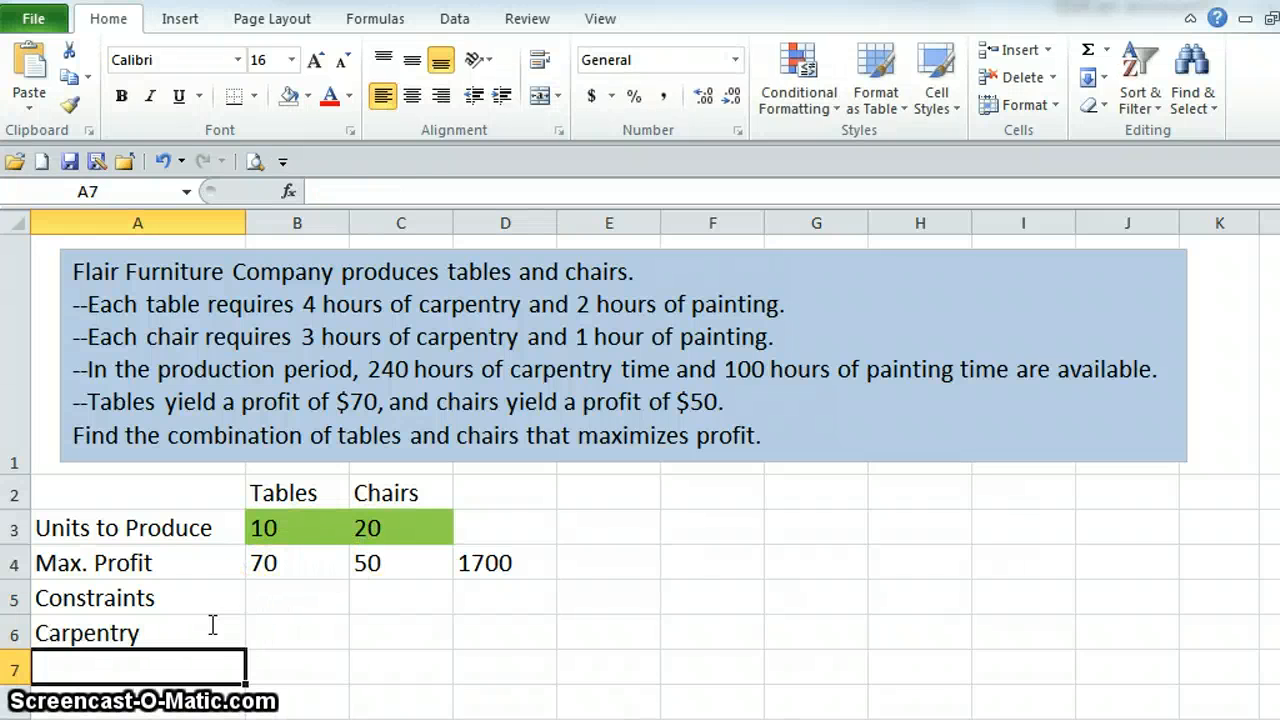
text(Painting)
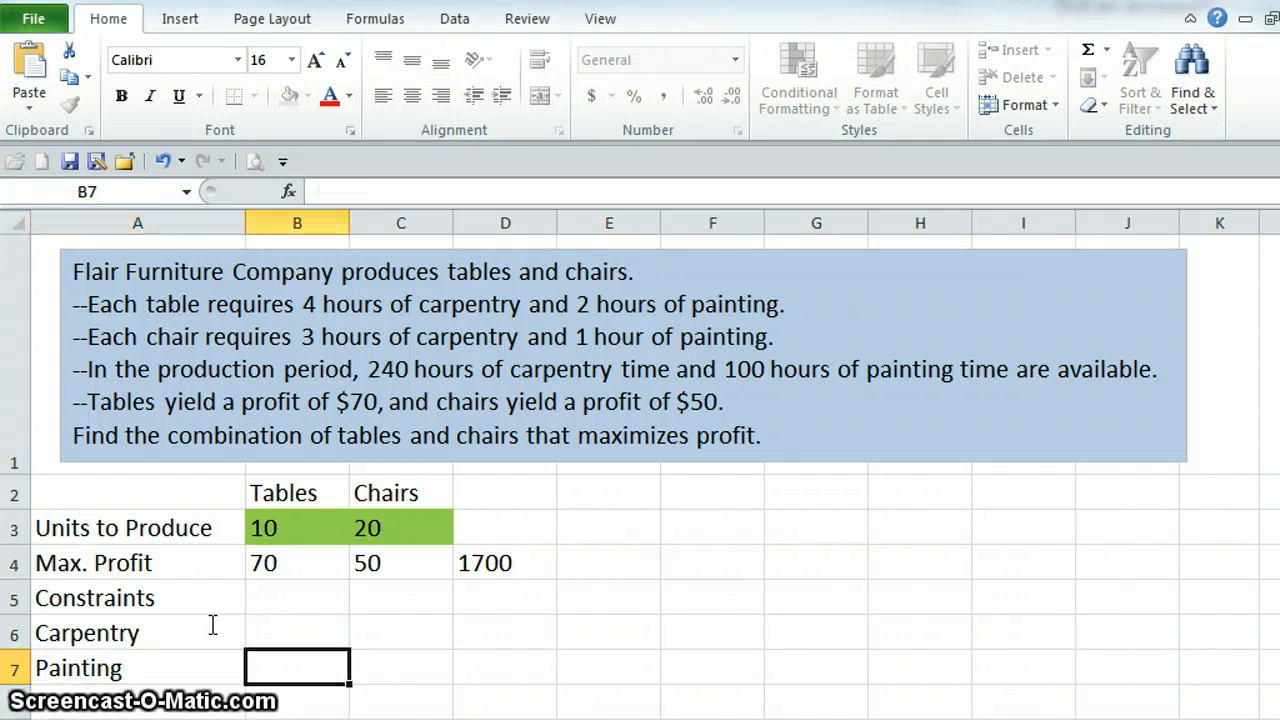
click(297, 632)
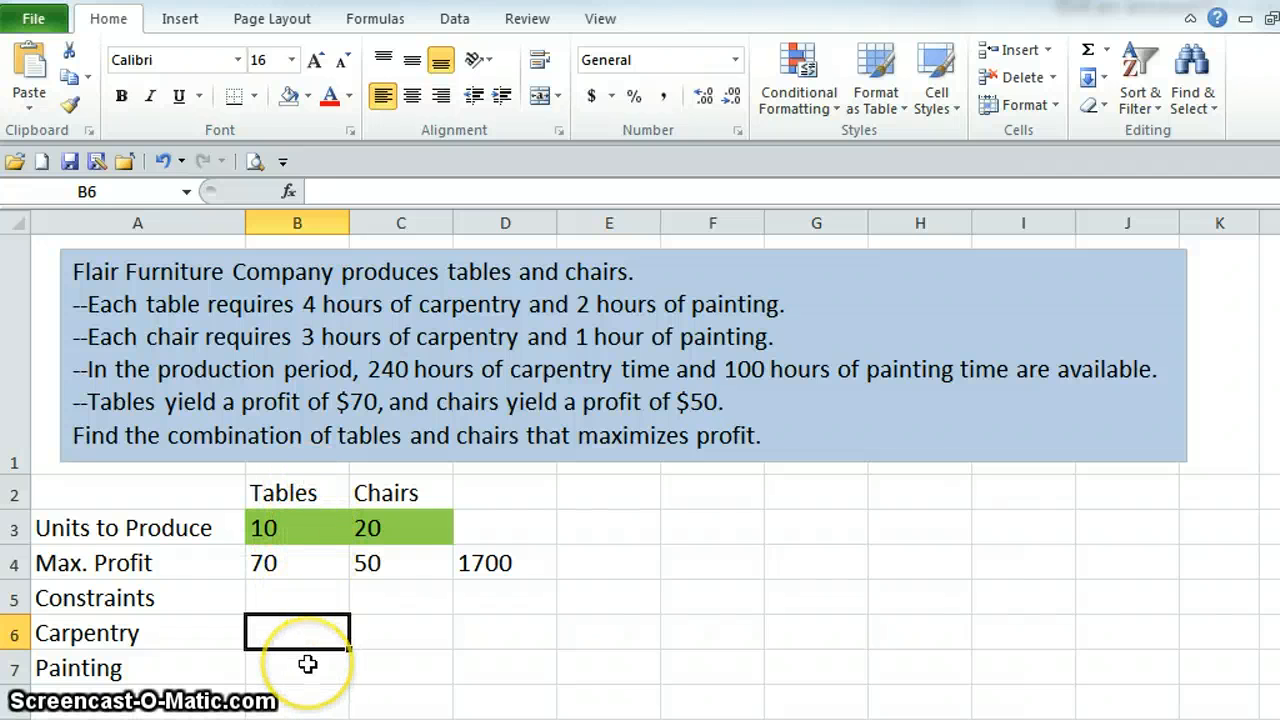
mouse_move(391, 682)
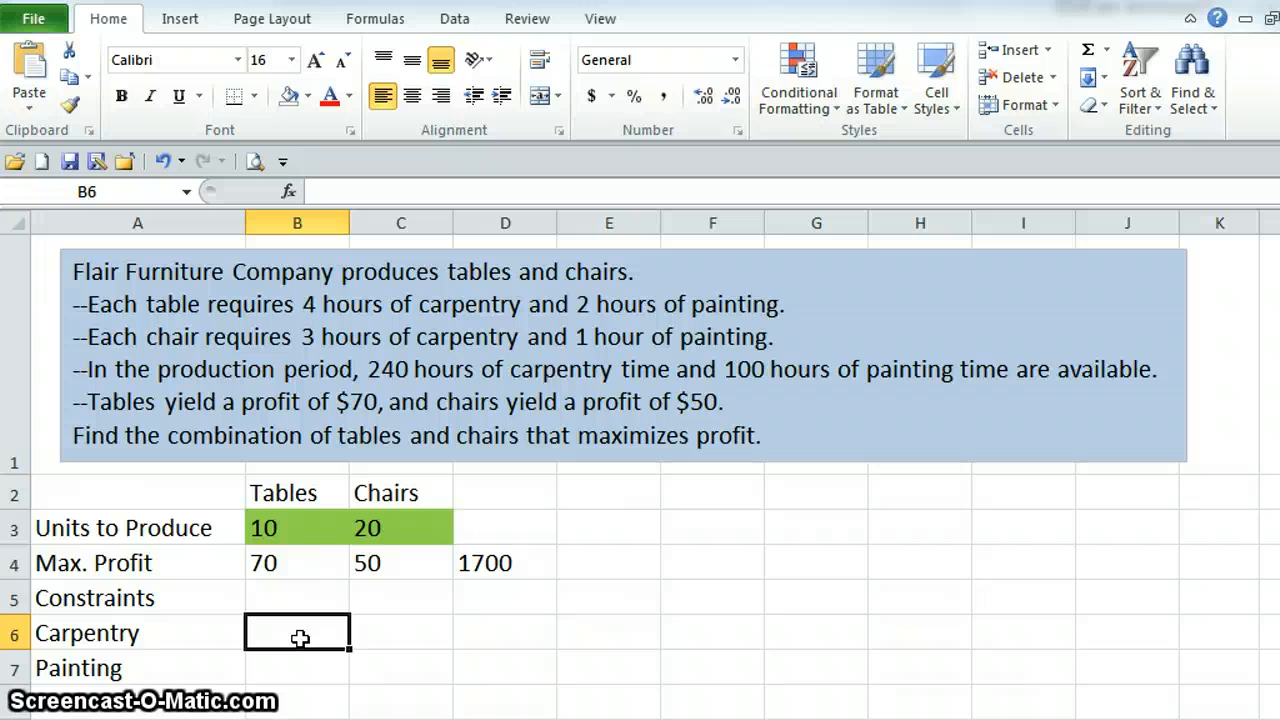
text(4)
click(297, 667)
text(2)
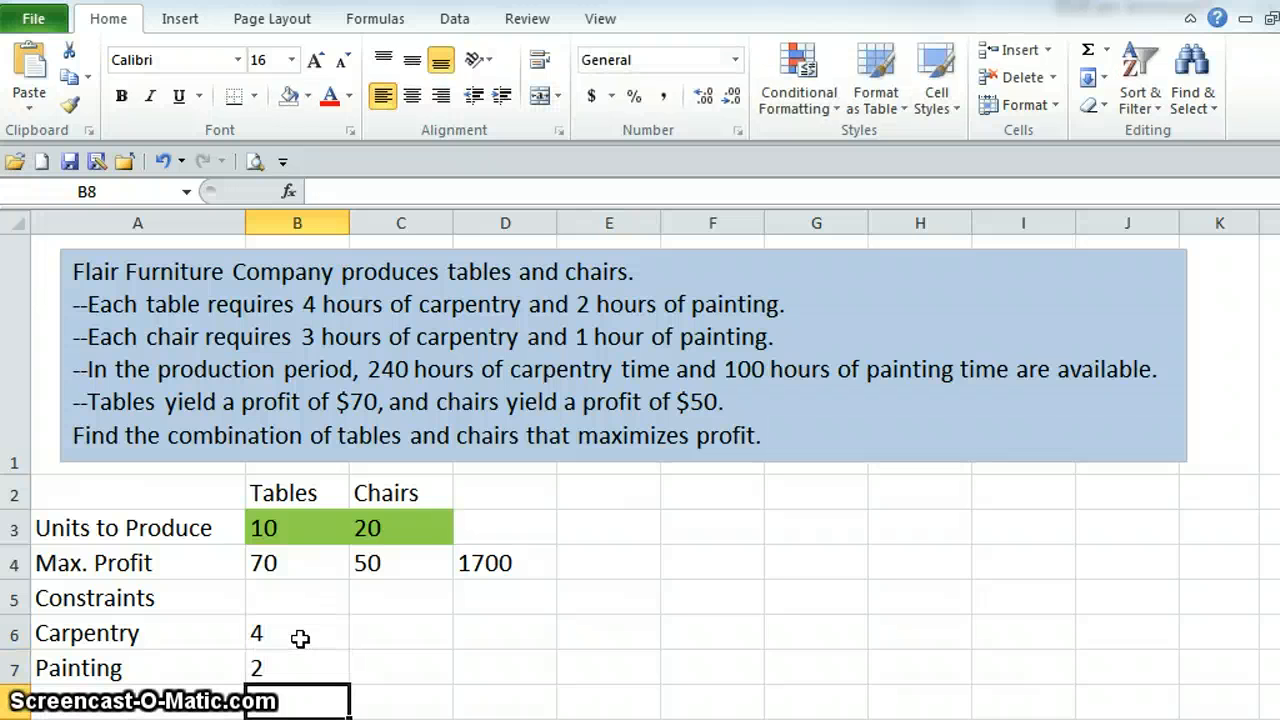
click(400, 632)
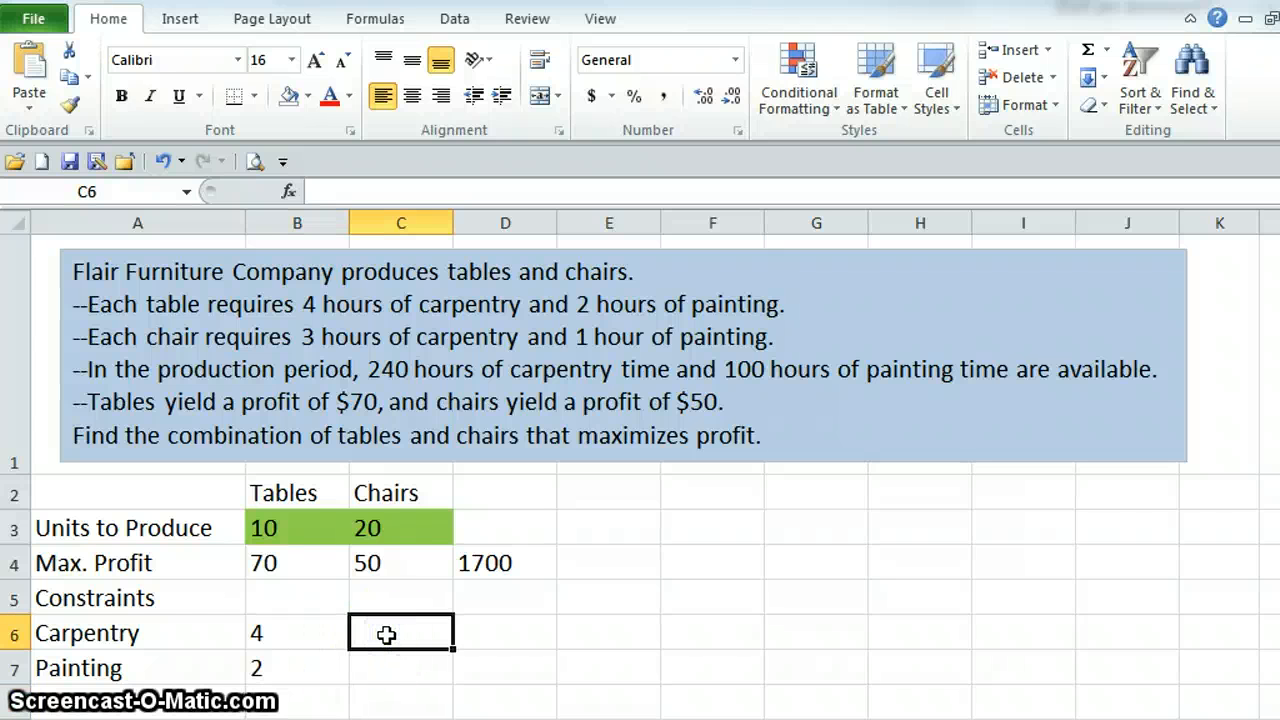
text(3)
click(401, 668)
text(1)
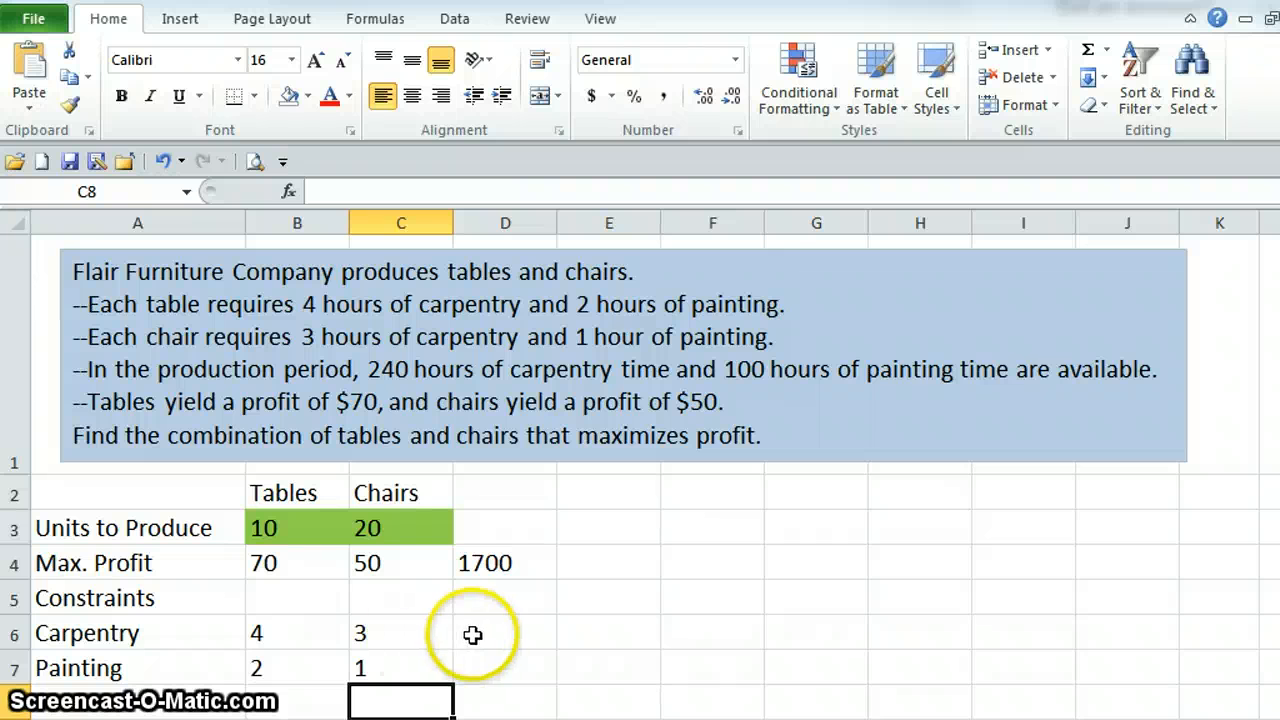
- Enter the carpentry hours-used formula =B3*B6+C3*C6 in D6
click(505, 632)
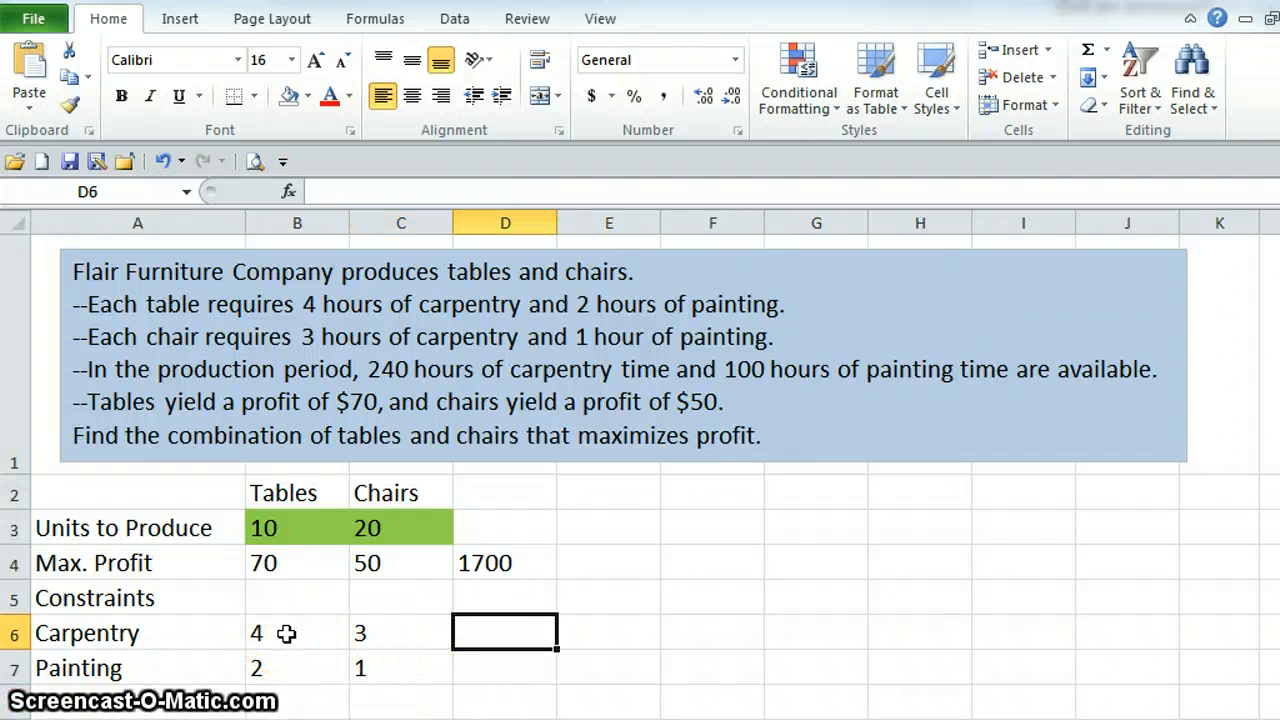
text(=B3)
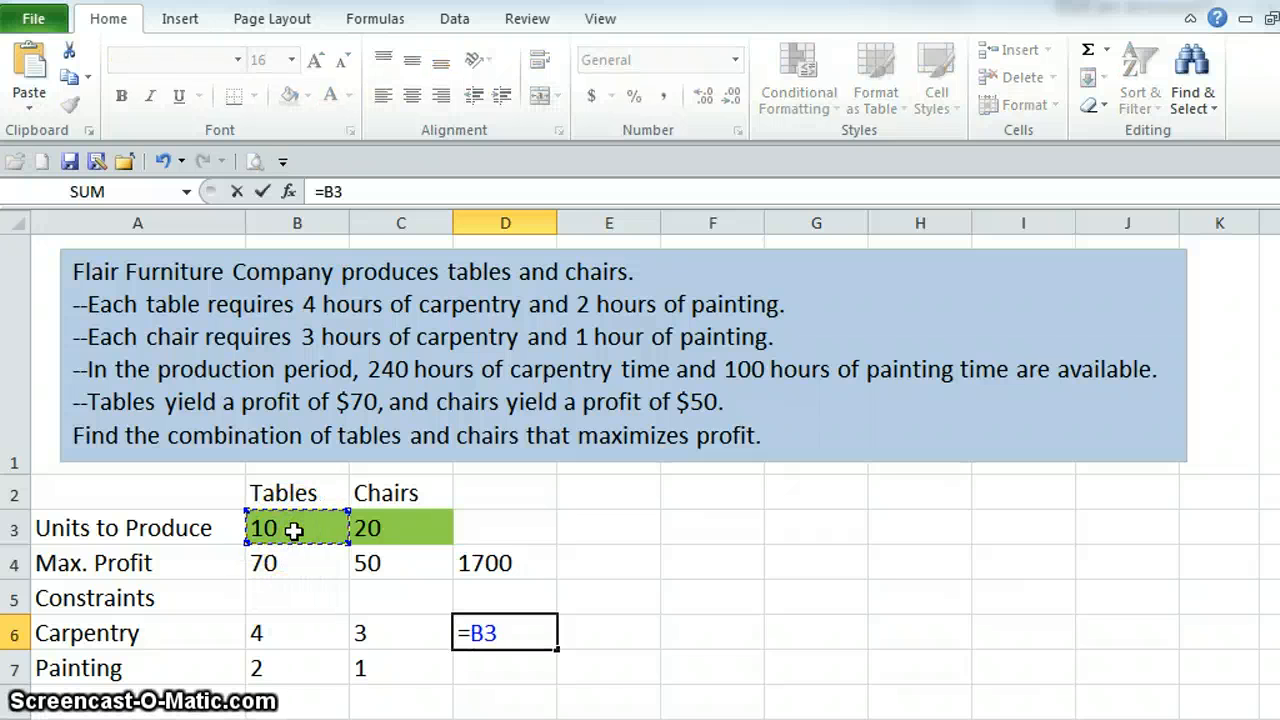
click(296, 632)
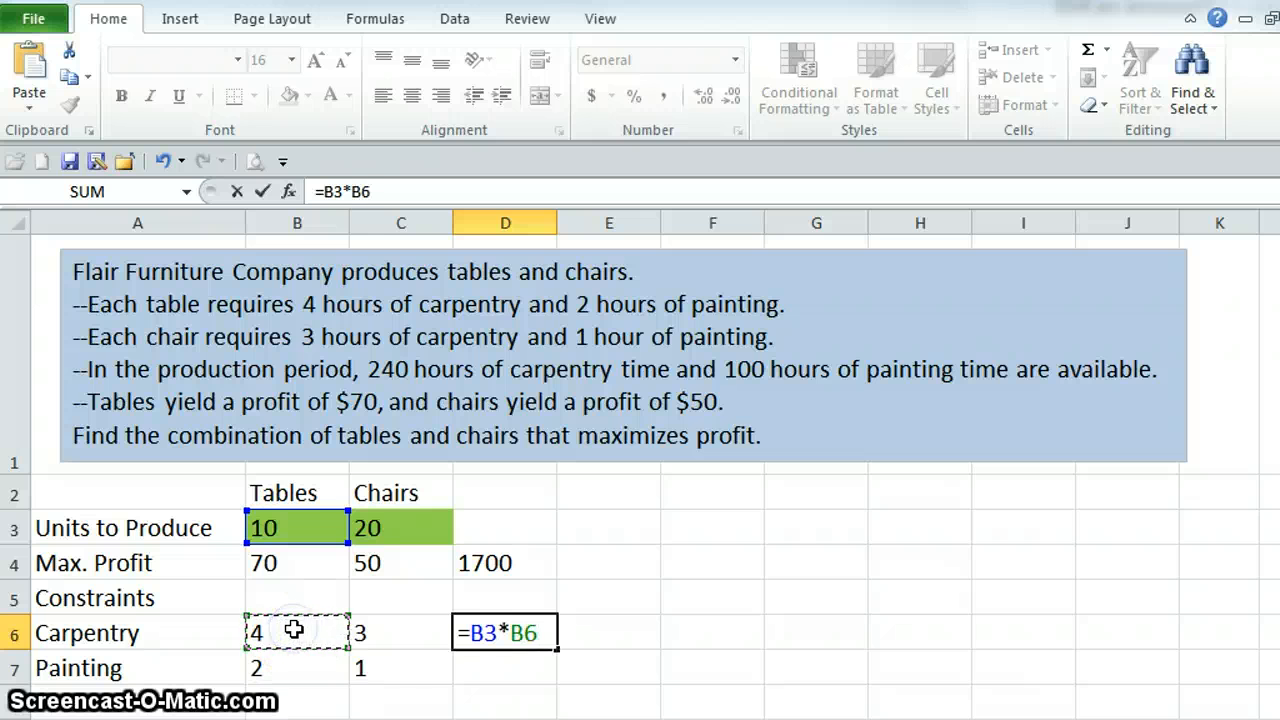
text(+)
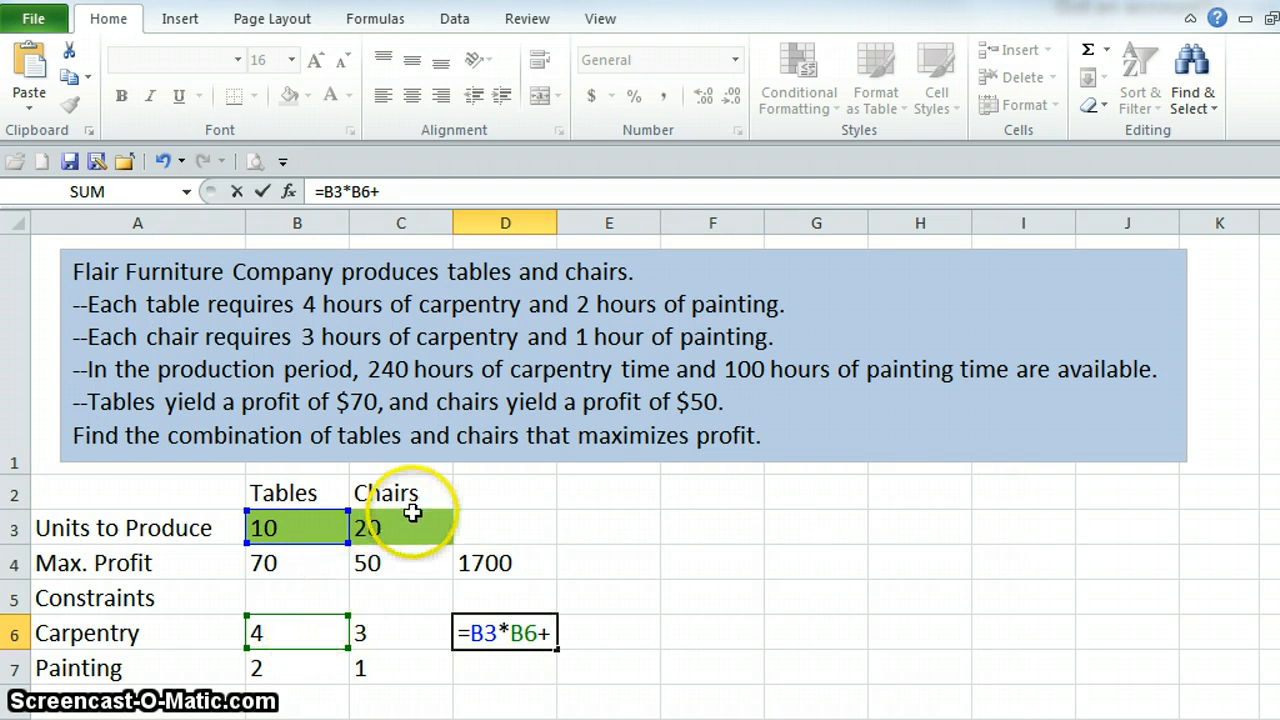
click(400, 527)
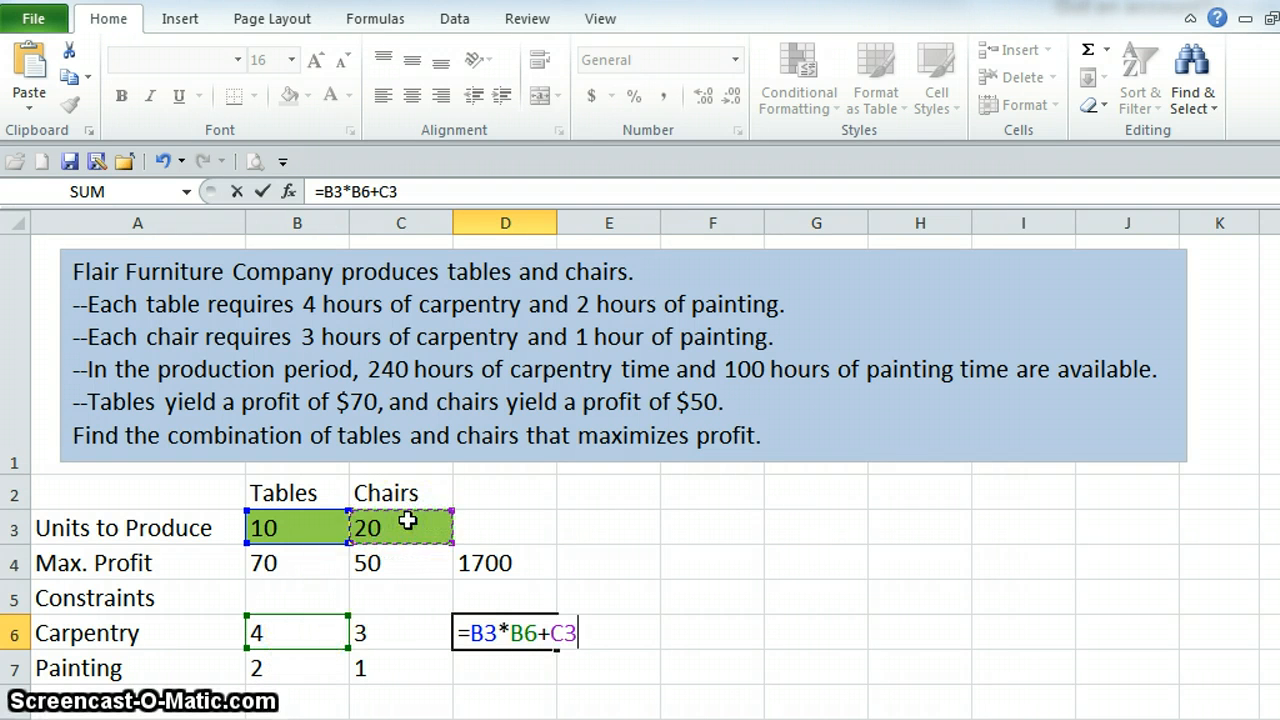
key(Return)
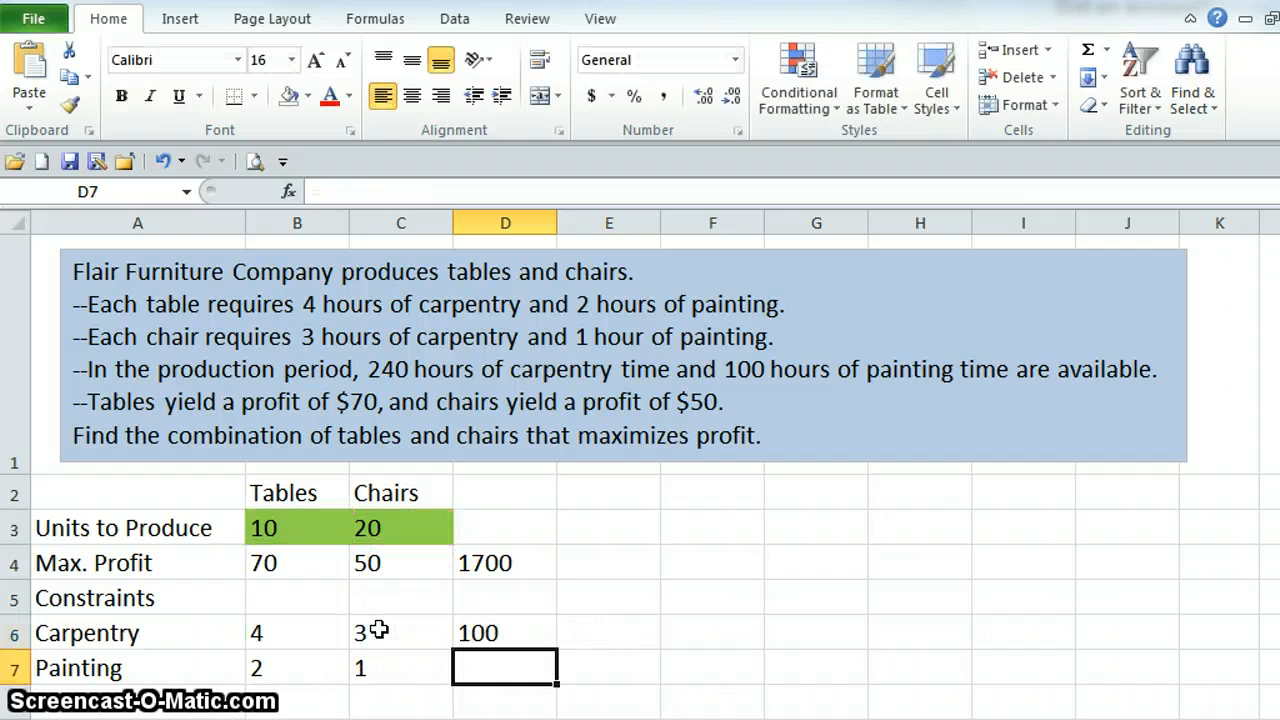
mouse_move(455, 685)
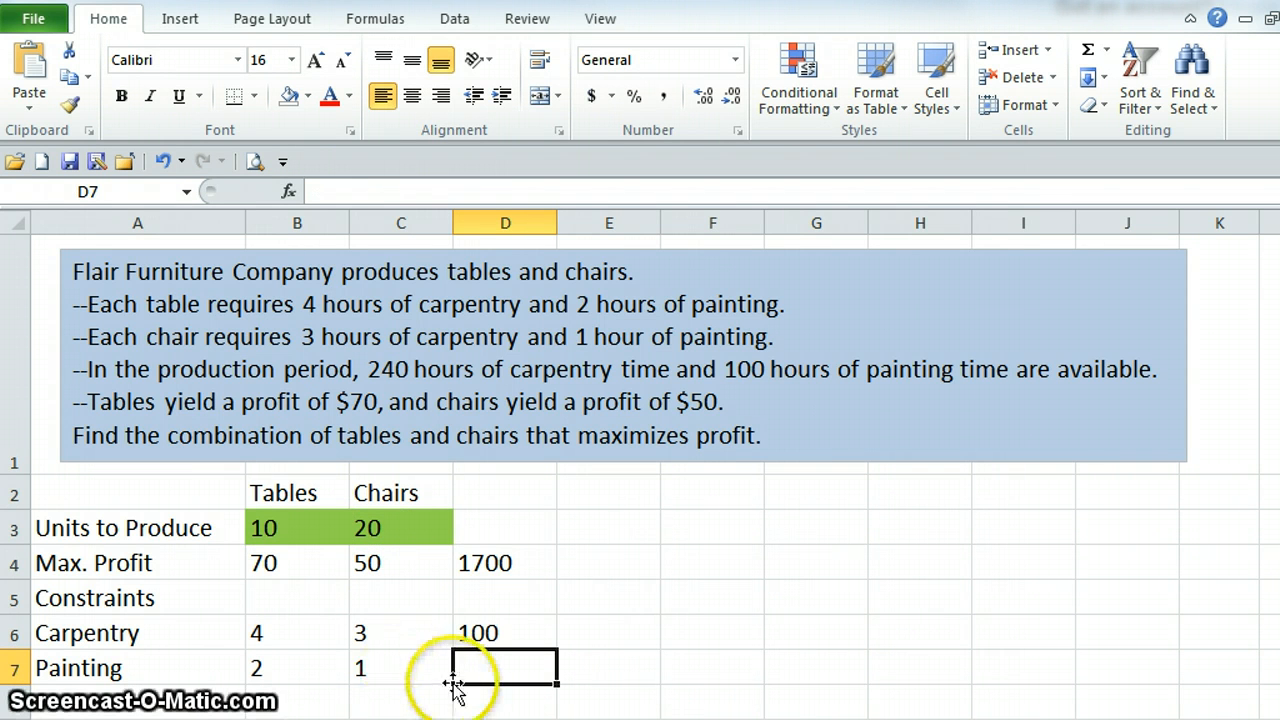
- Enter the painting hours-used formula =B3*B7+C3*C7 in D7
text(=)
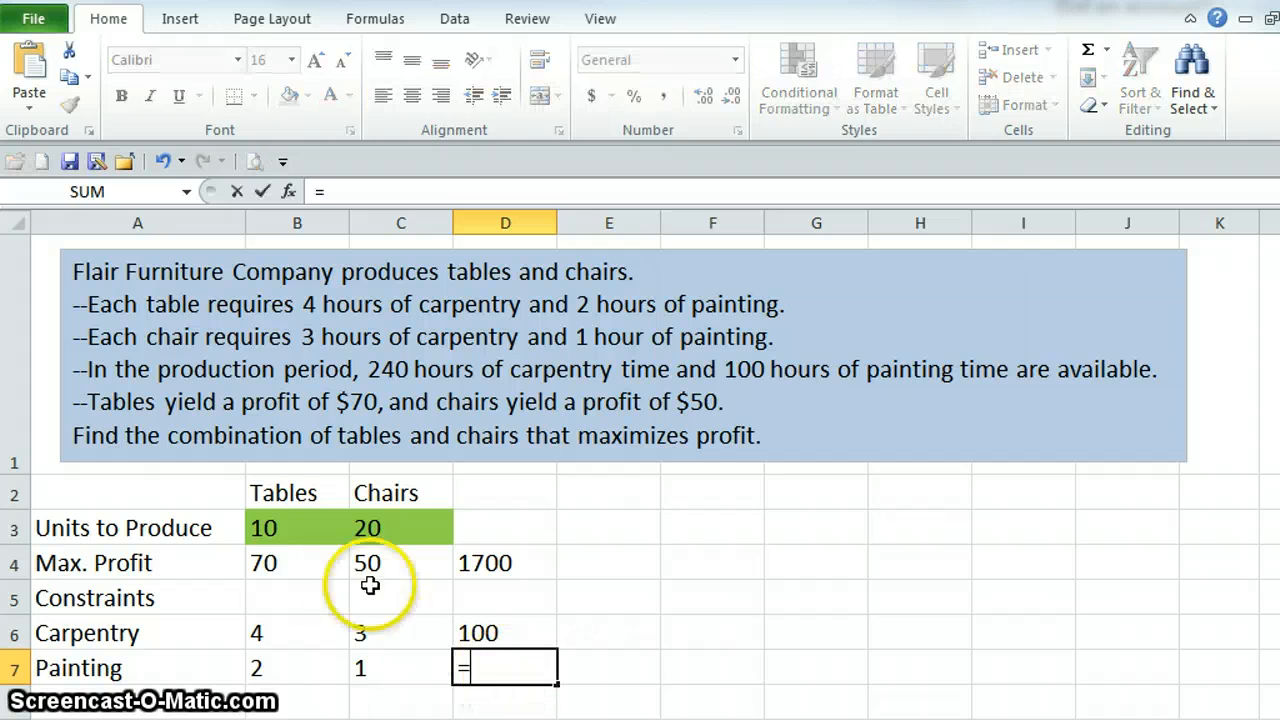
click(290, 528)
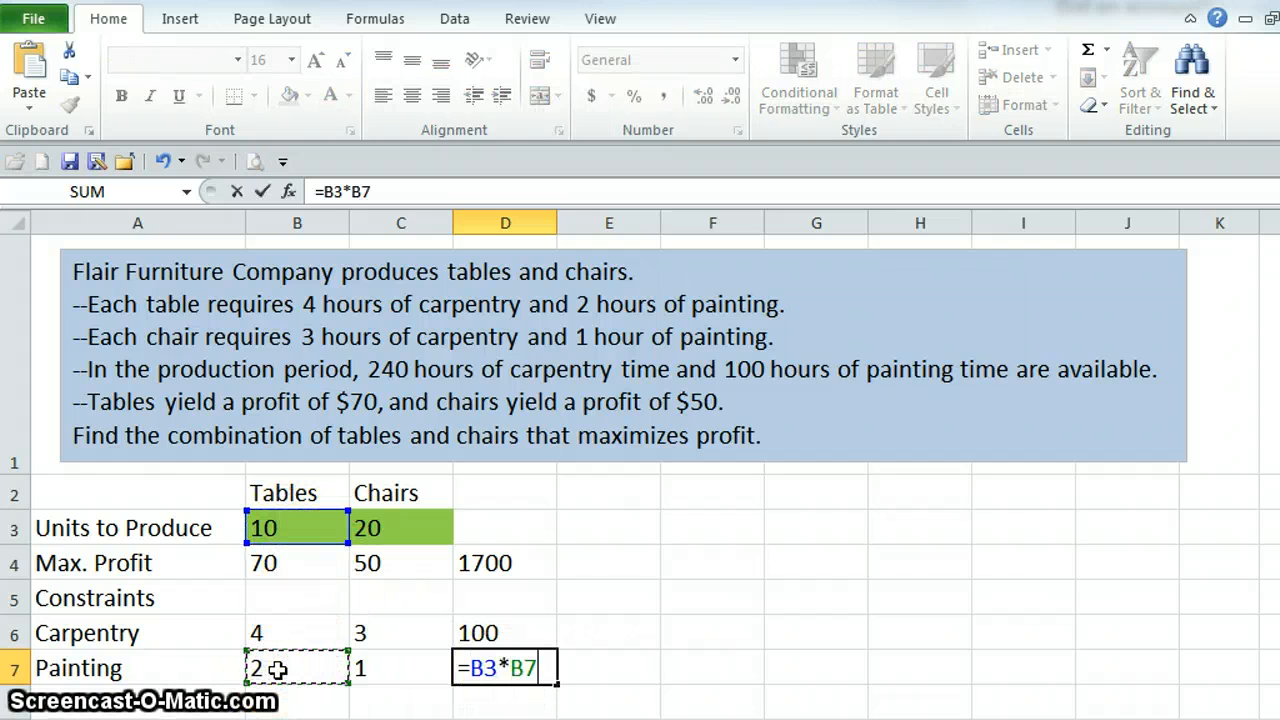
click(401, 527)
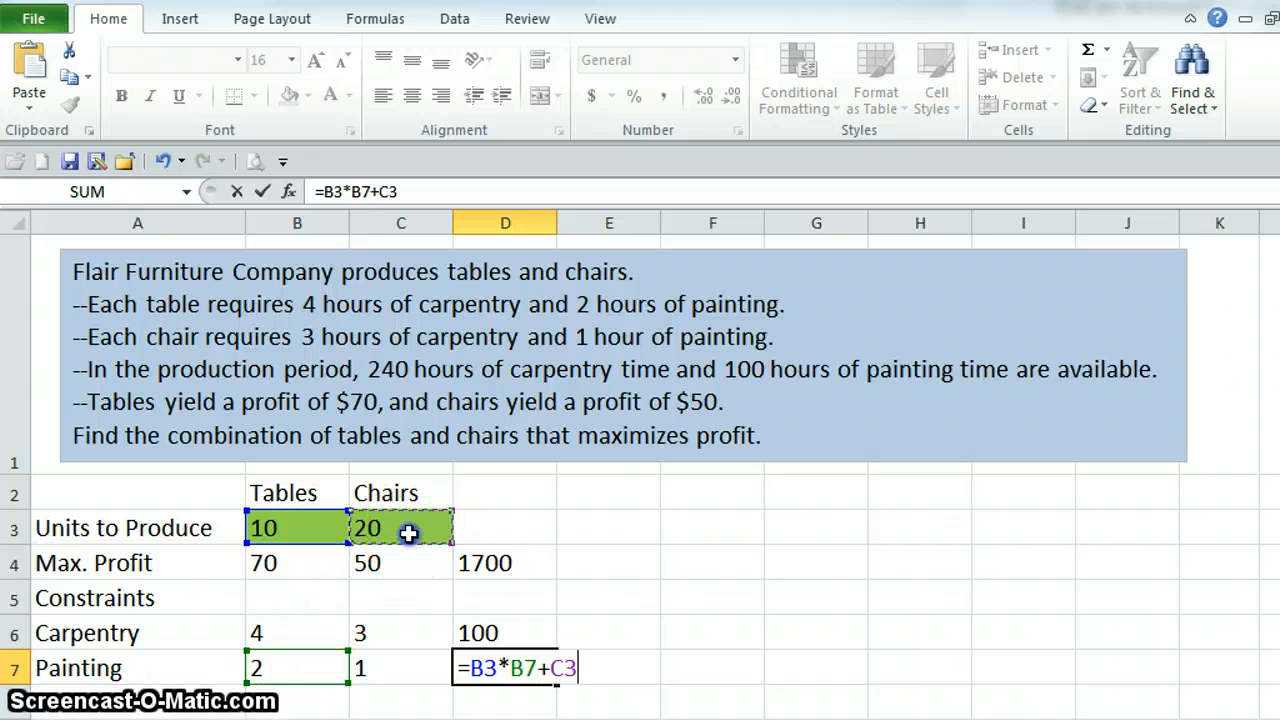
text(*)
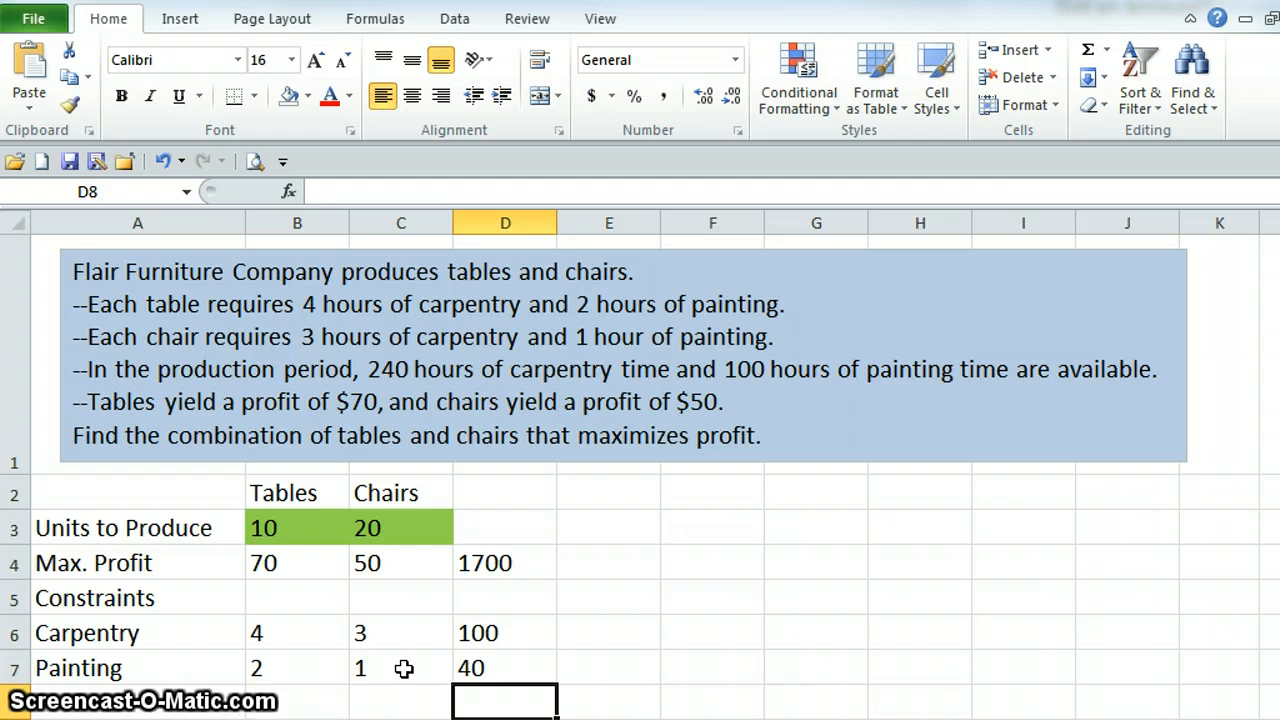
click(608, 632)
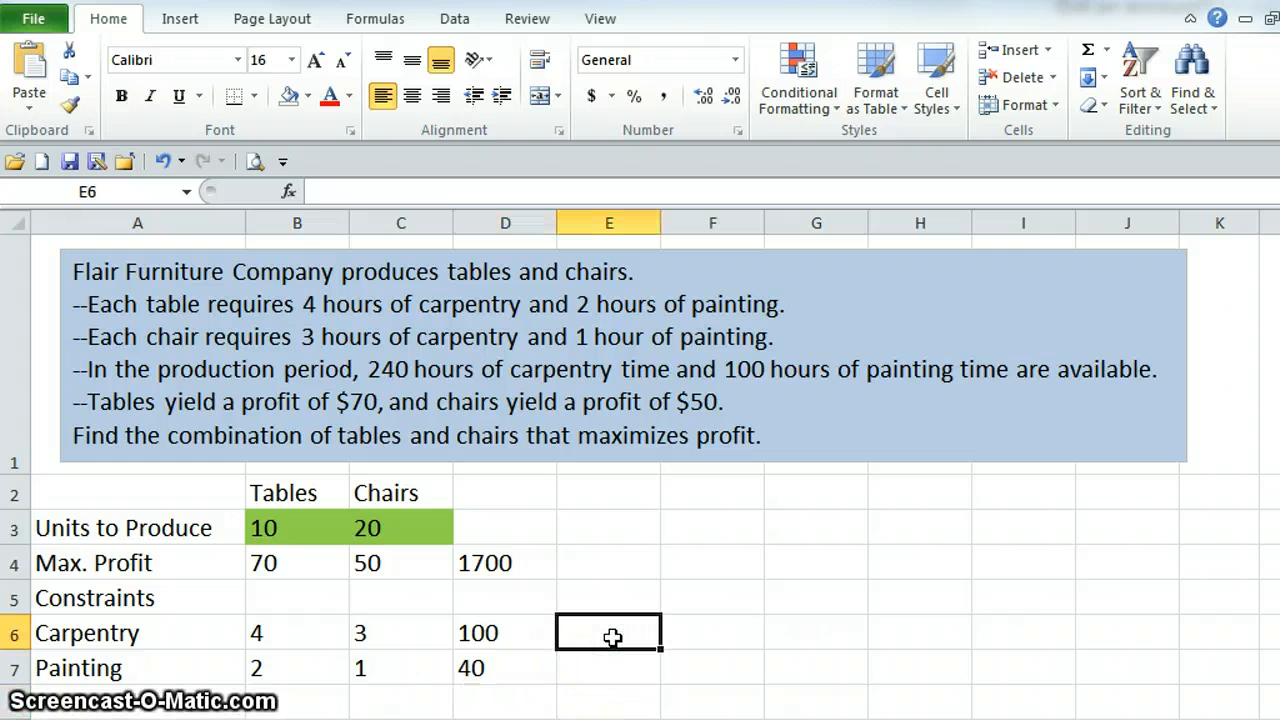
mouse_move(278, 358)
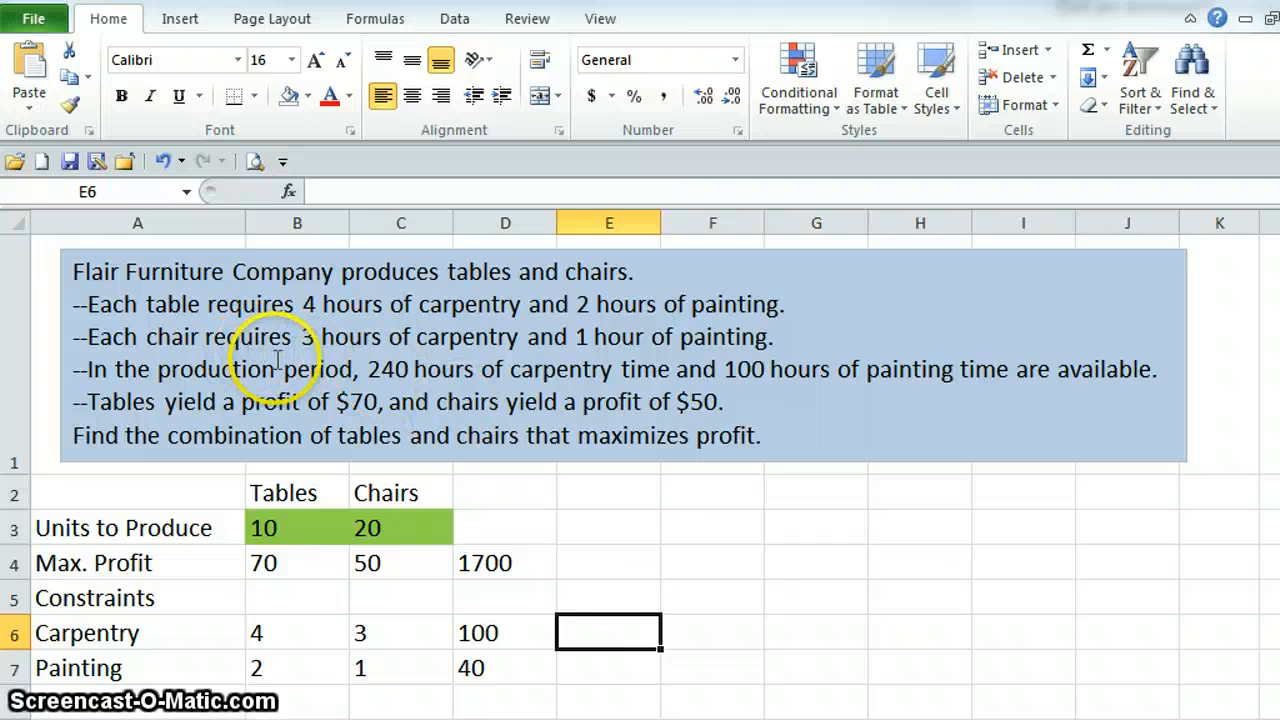
mouse_move(508, 375)
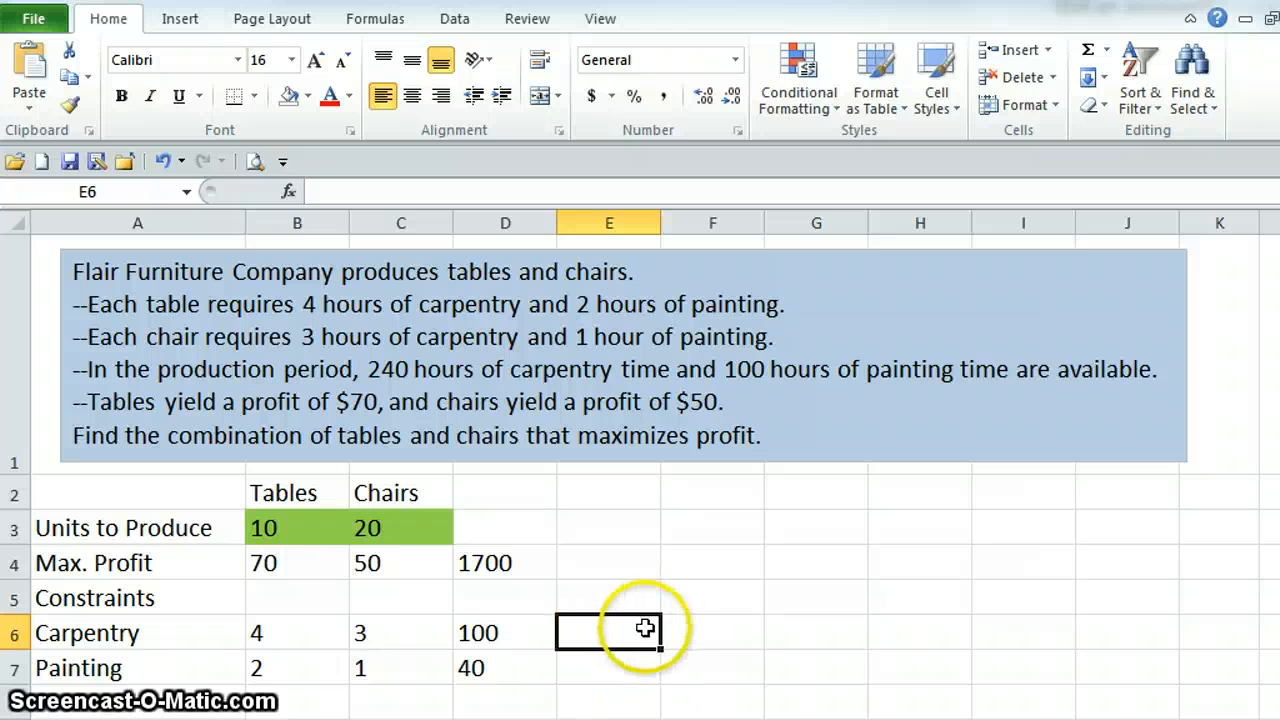
- Add less-than signs with hour limits of 240 for carpentry and 100 for painting
text(<)
click(713, 632)
text(240)
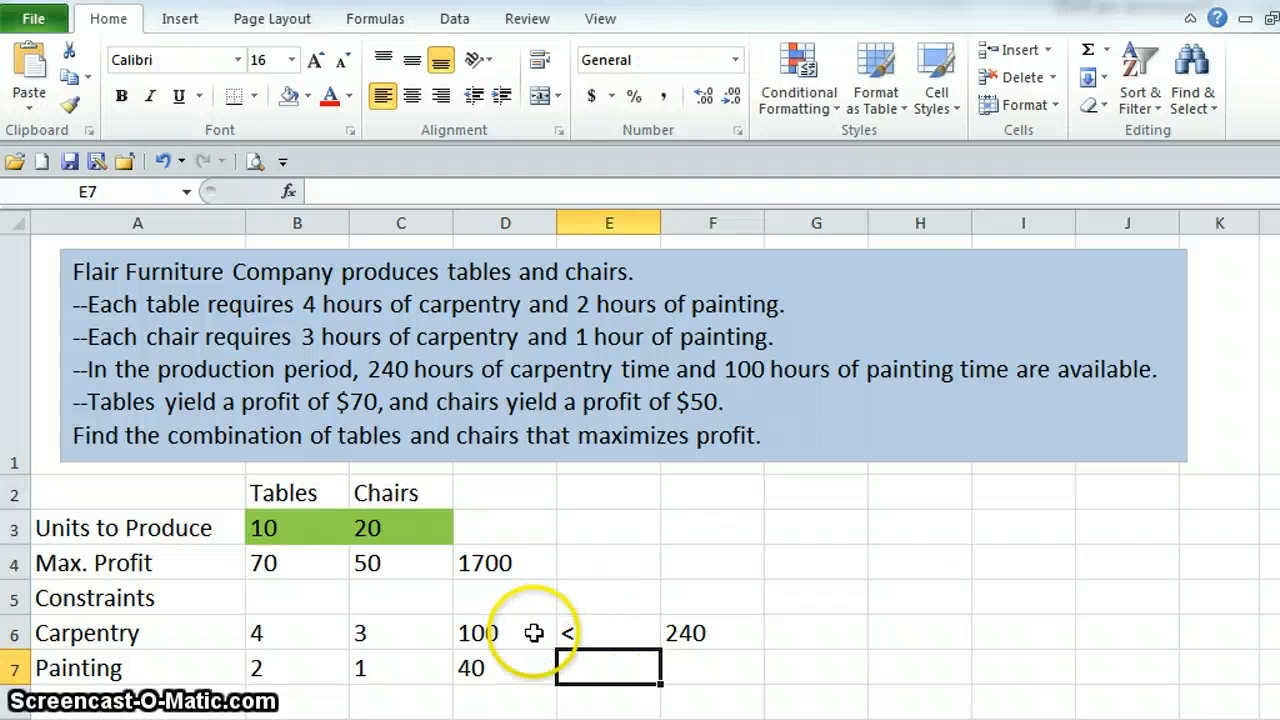
click(505, 632)
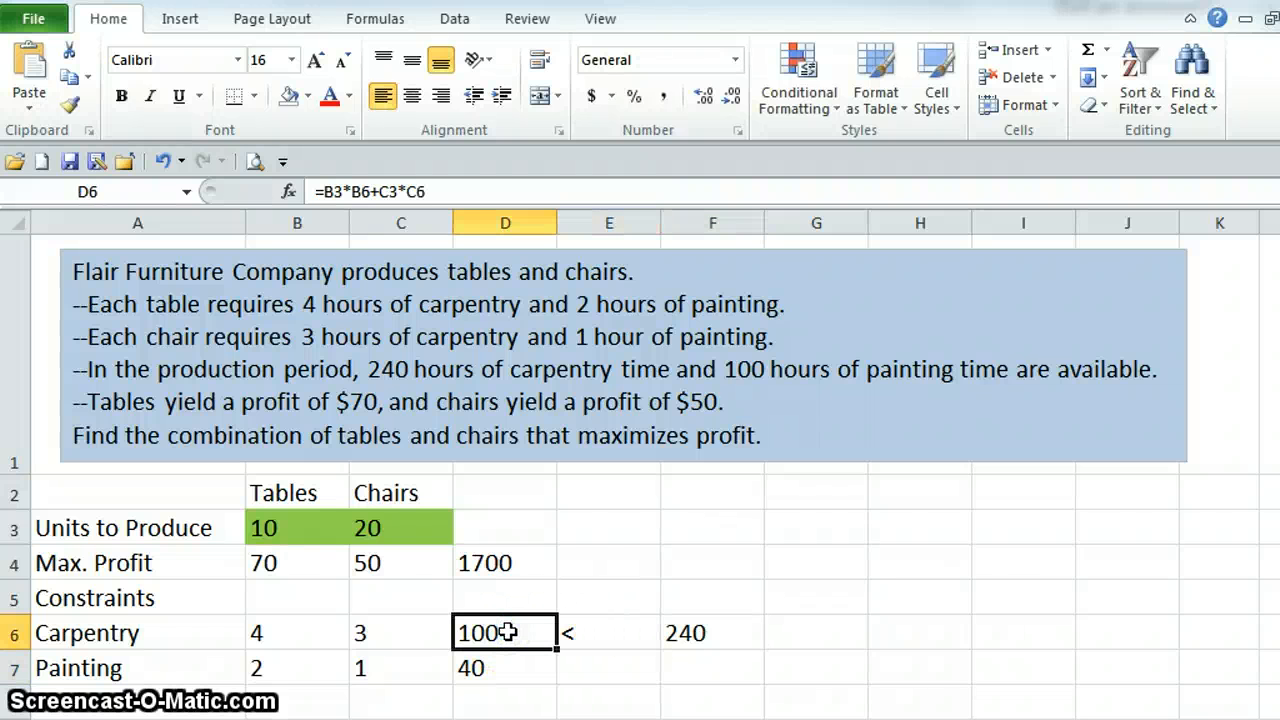
mouse_move(605, 633)
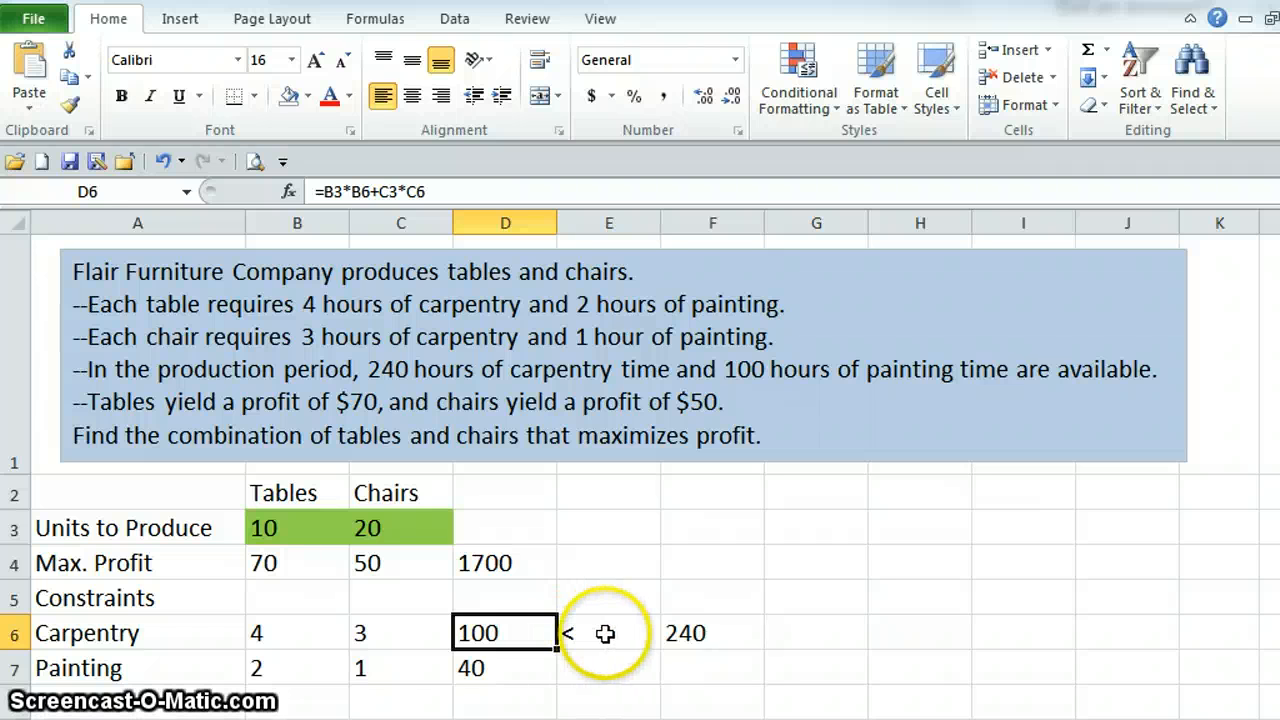
click(712, 632)
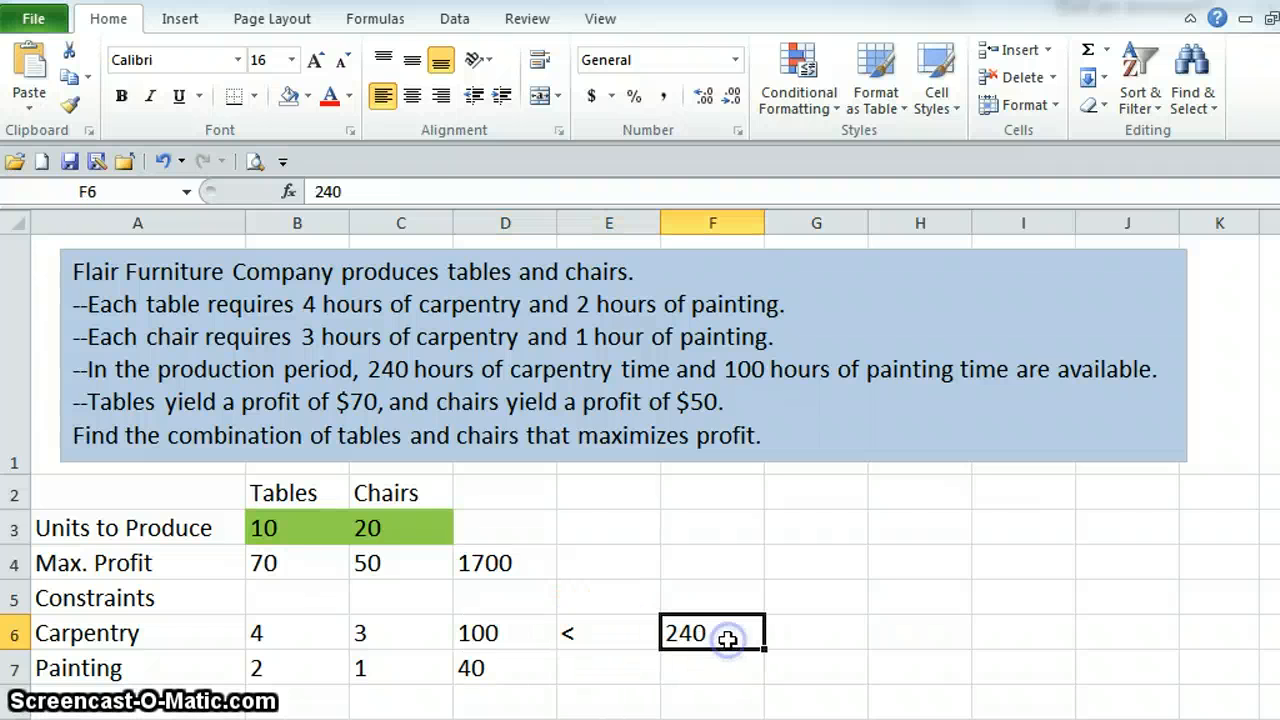
mouse_move(527, 676)
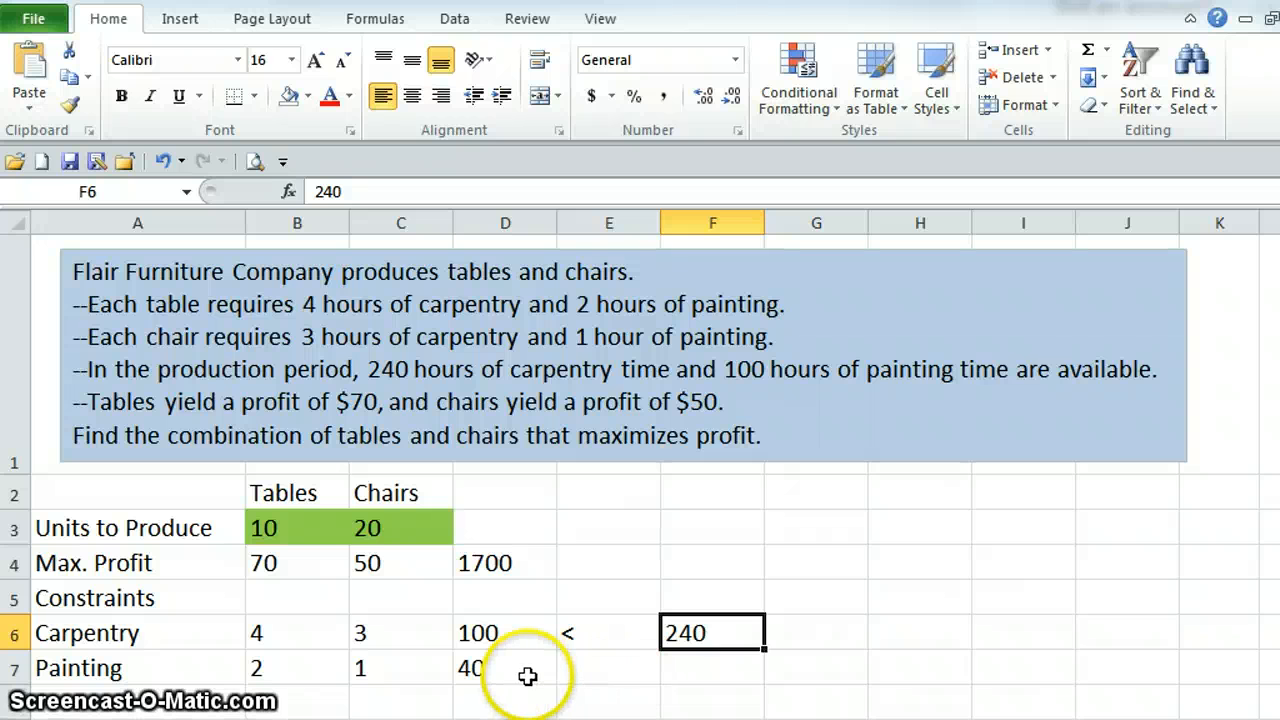
click(505, 668)
text(1)
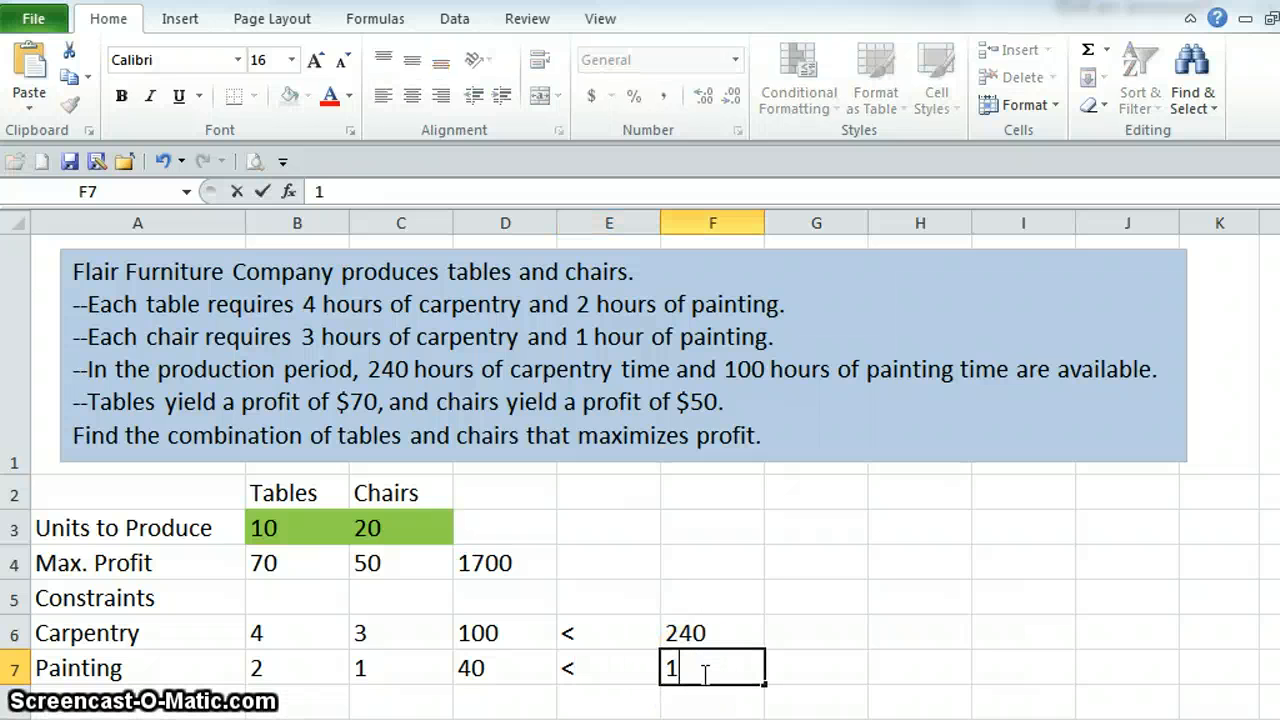
text(00)
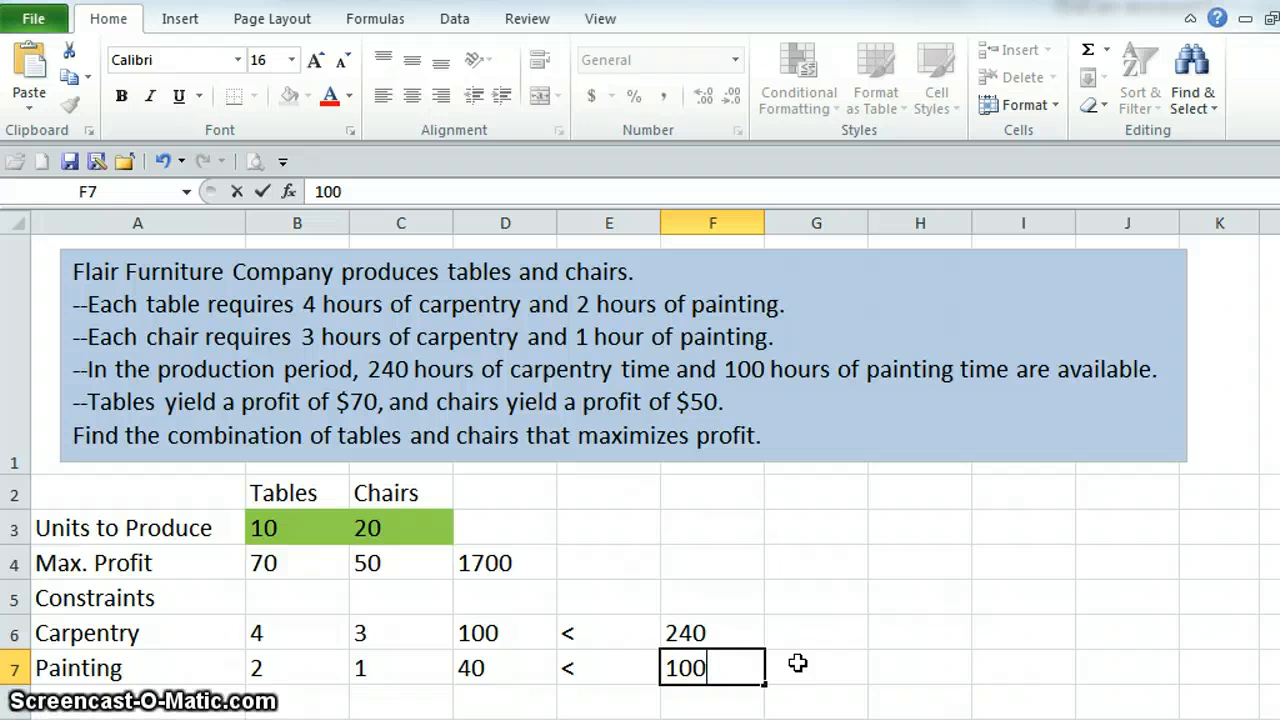
mouse_move(522, 368)
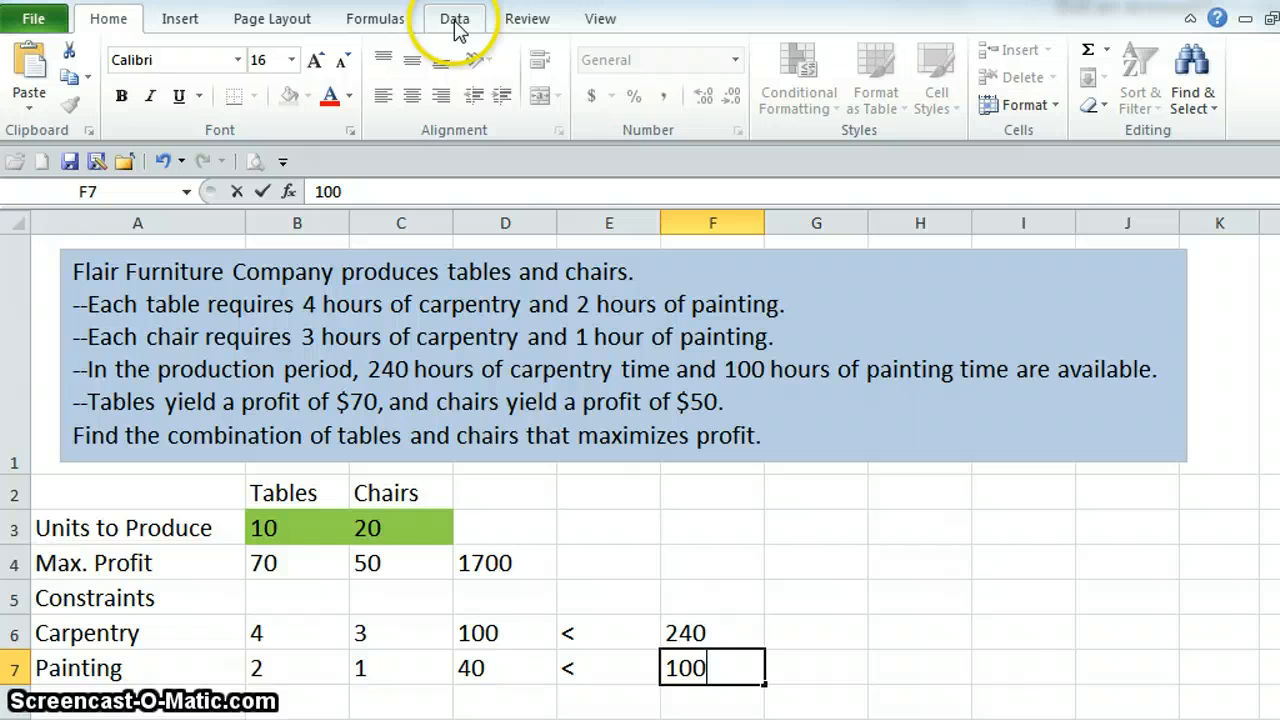
- Open Solver with D4 as the objective and B3:C3 as the variable cells
click(454, 18)
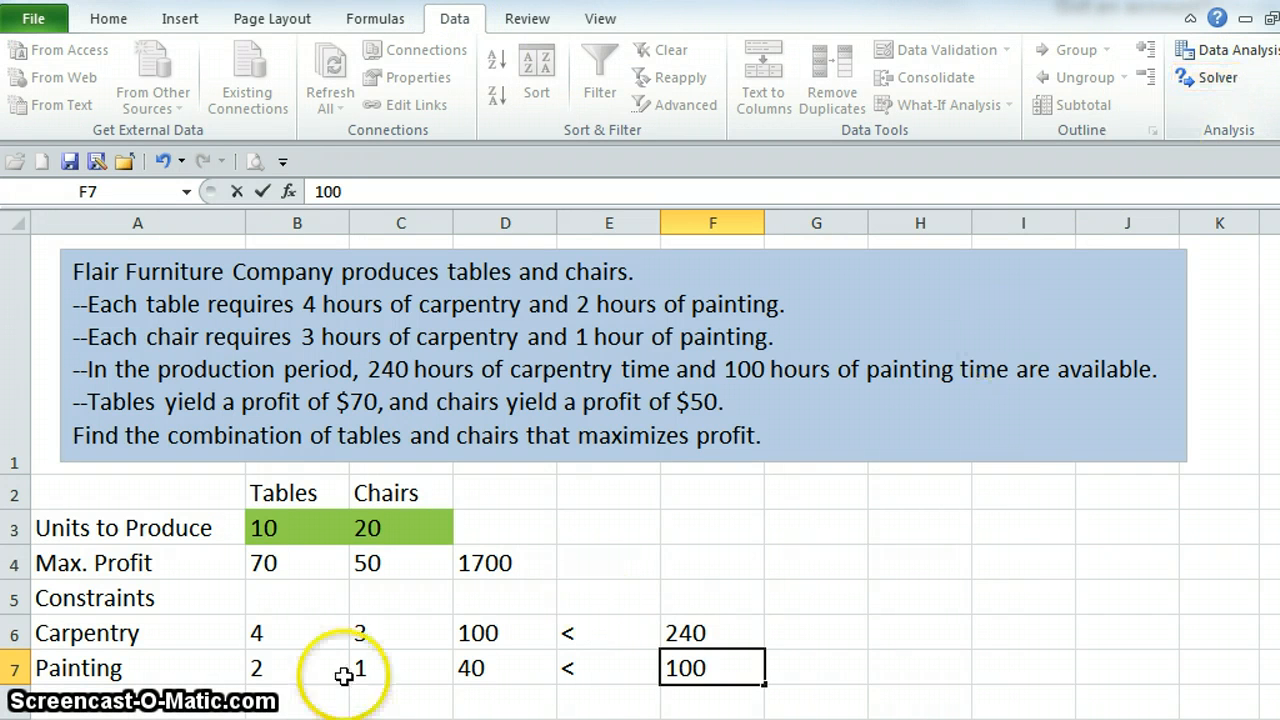
click(1218, 77)
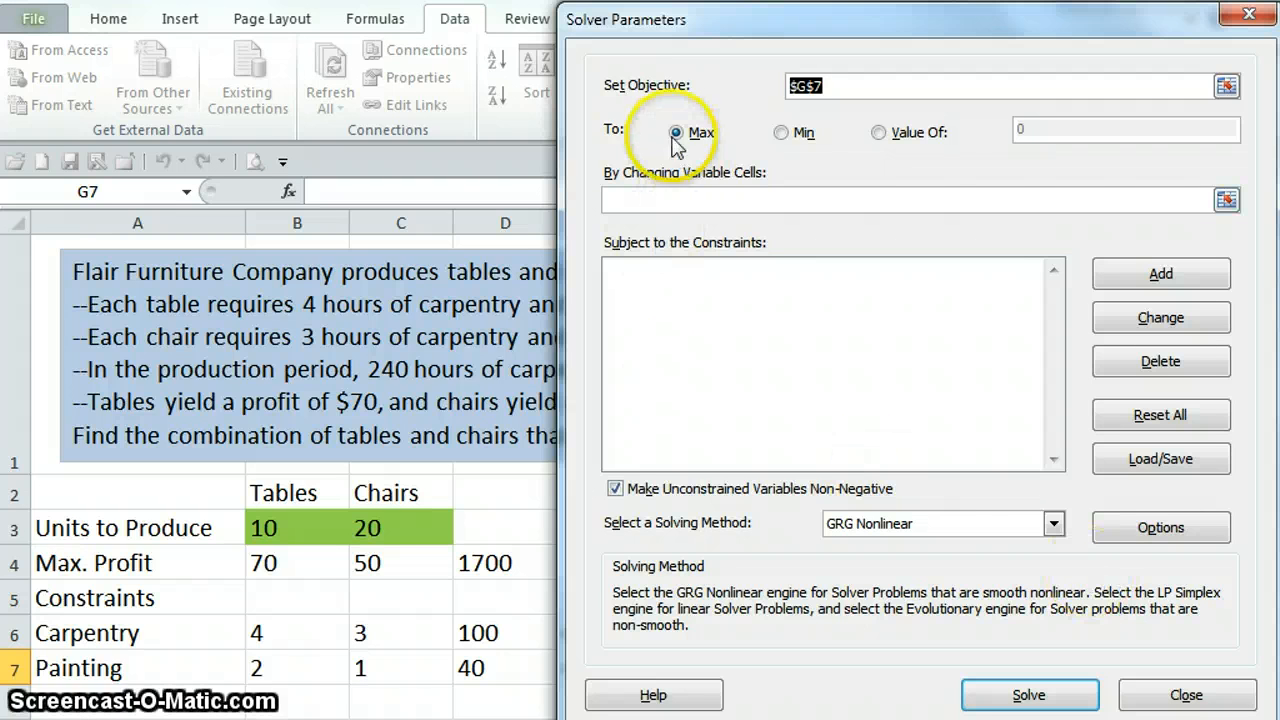
mouse_move(660, 103)
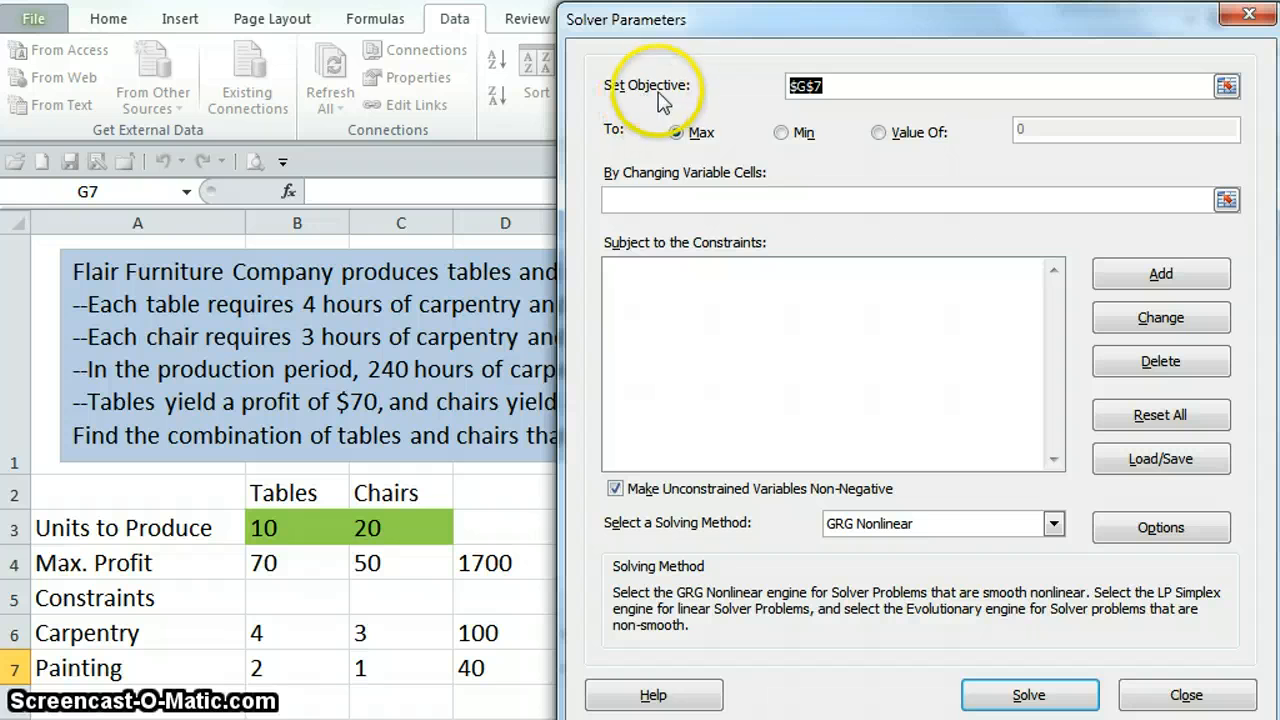
mouse_move(505, 562)
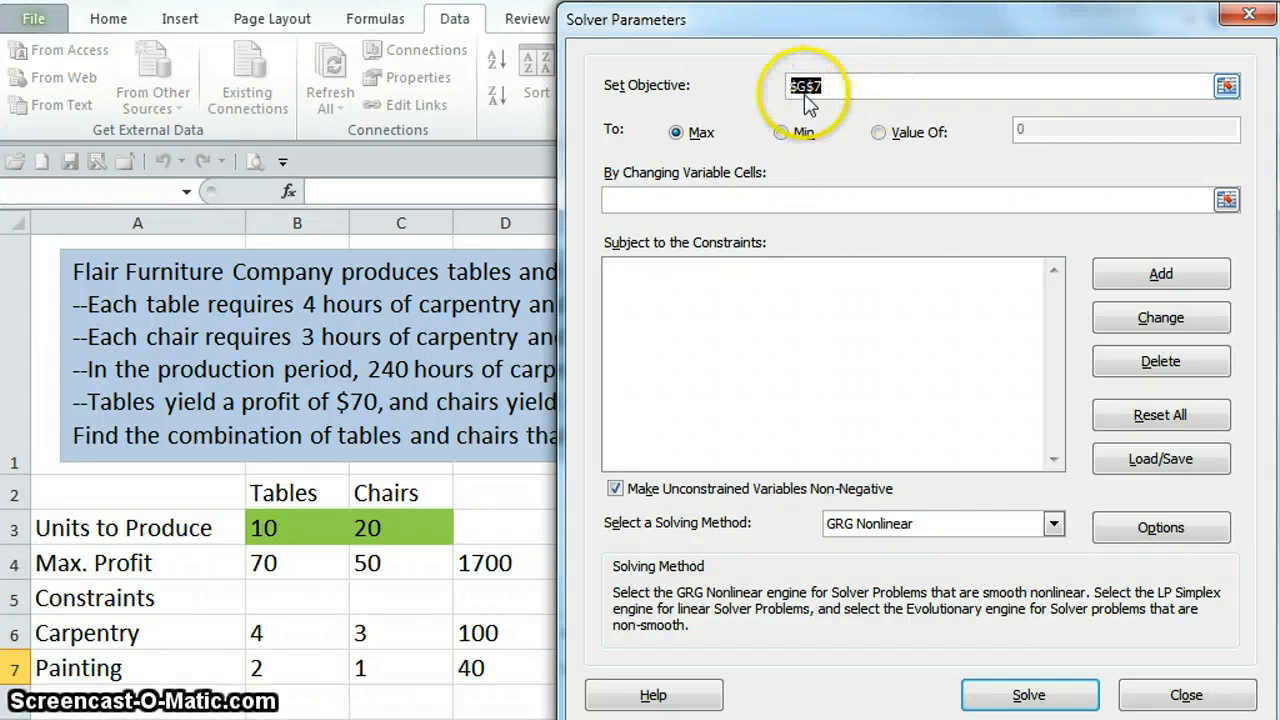
click(505, 562)
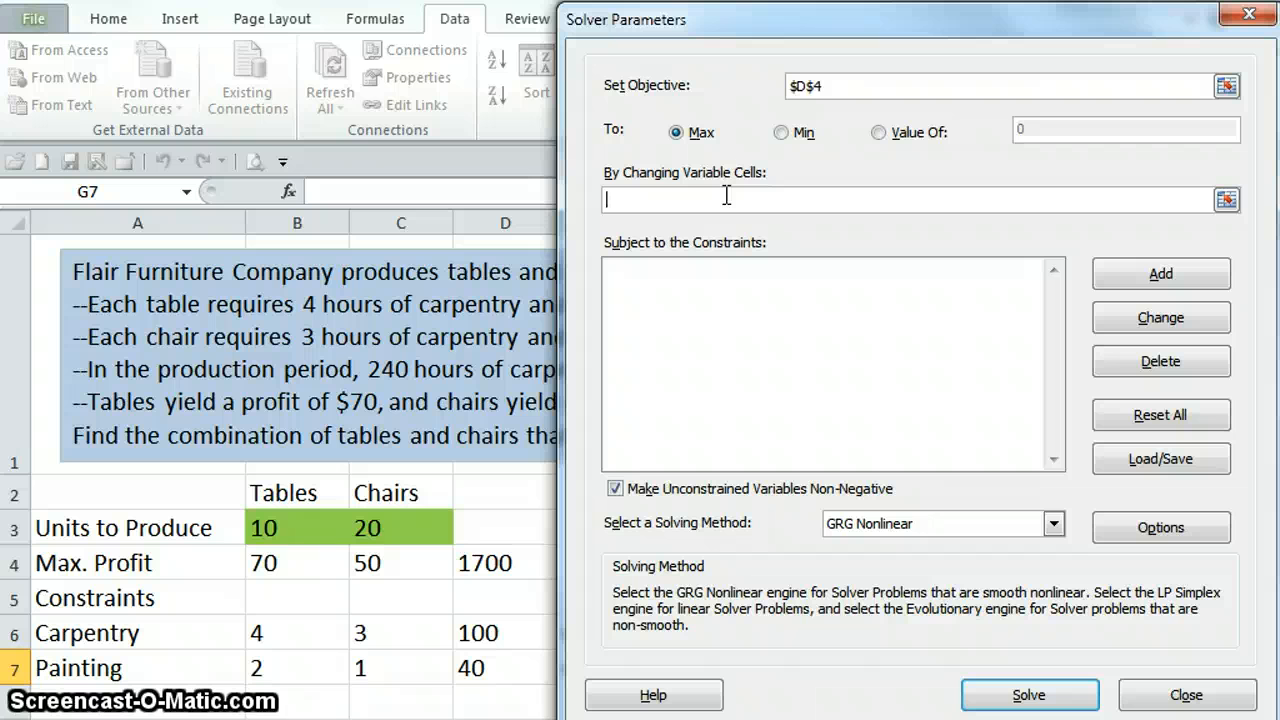
mouse_move(395, 522)
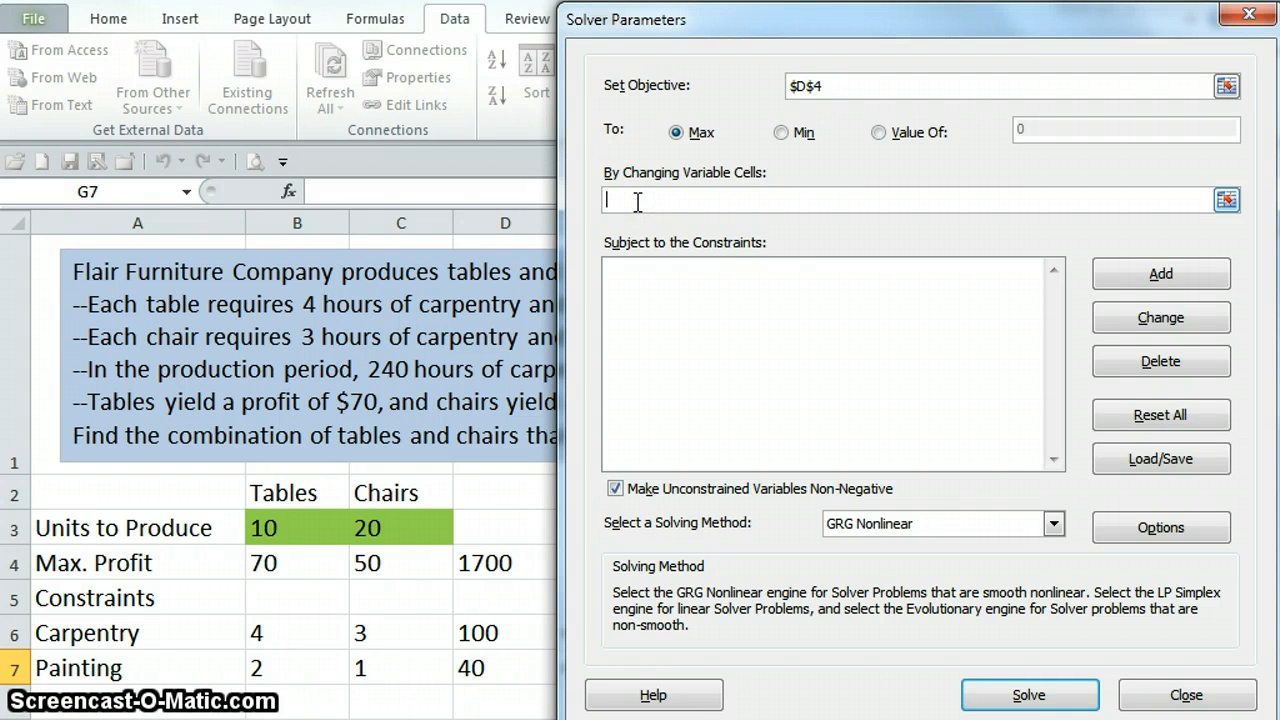
drag(263, 528, 367, 528)
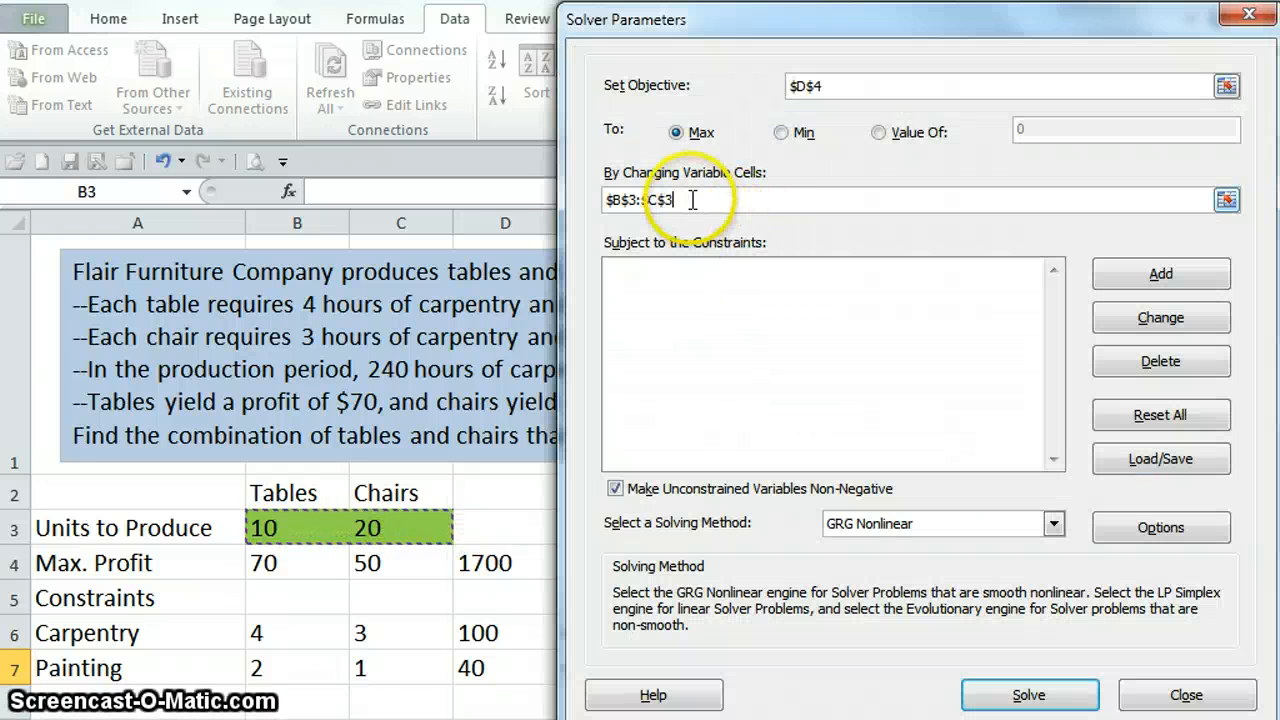
text($C$3)
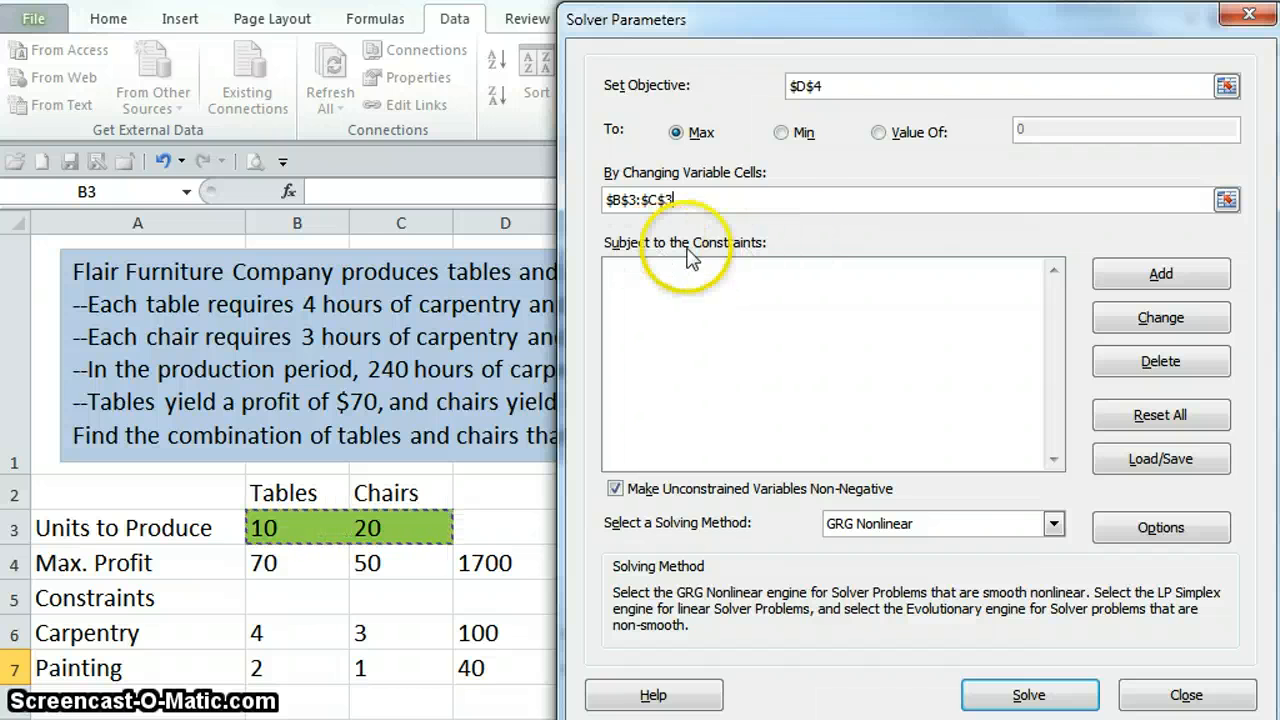
mouse_move(770, 258)
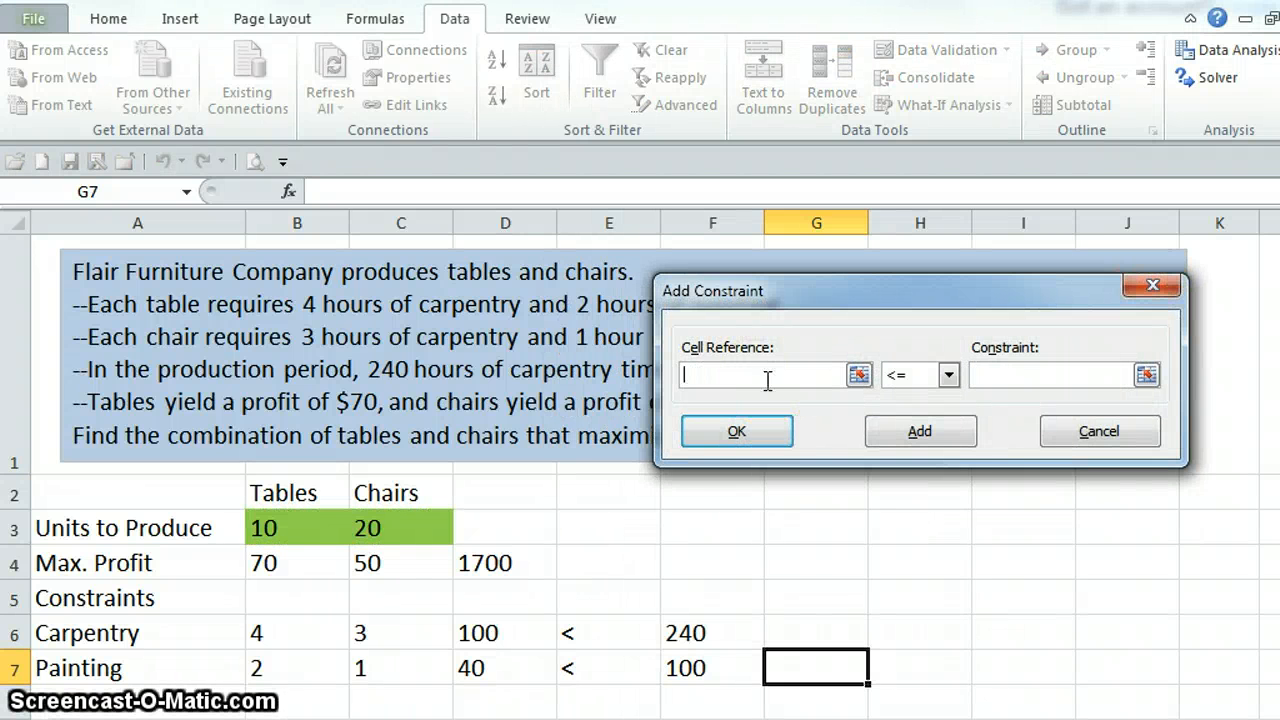
mouse_move(731, 547)
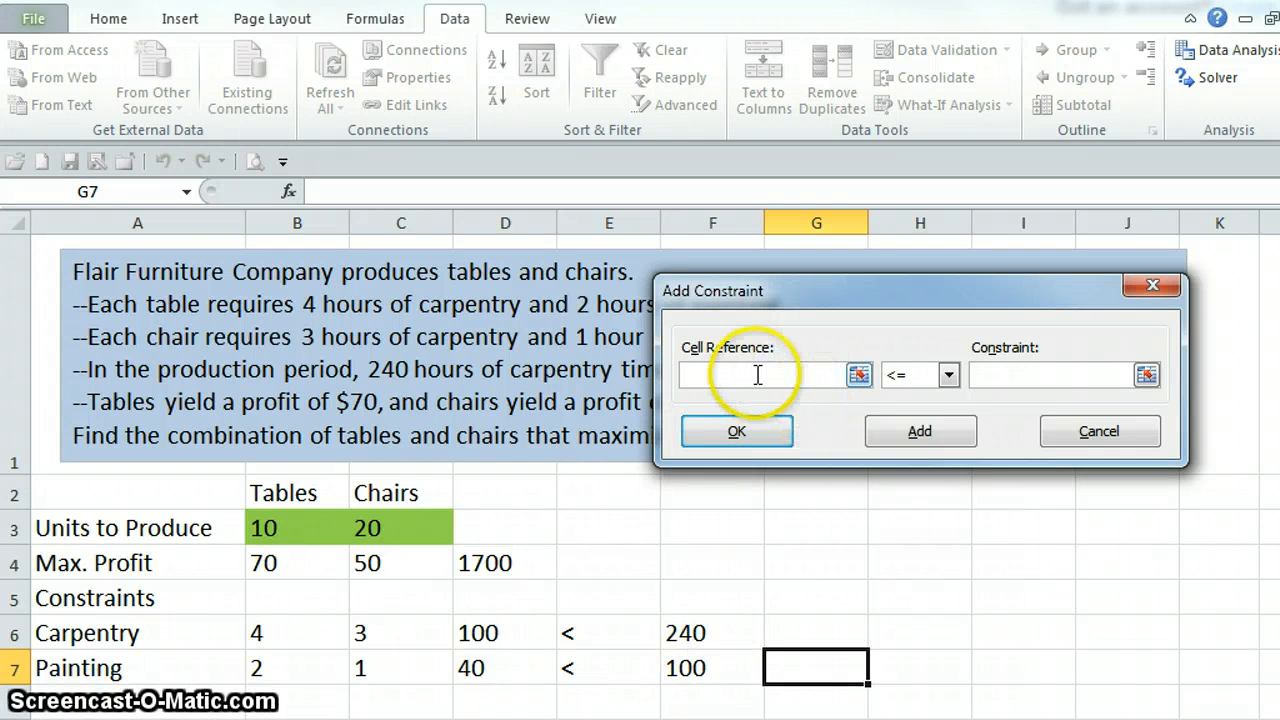
- Add the constraint $D$6 <= $F$6 and enter the painting constraint $D$7 <= $F$7
click(505, 632)
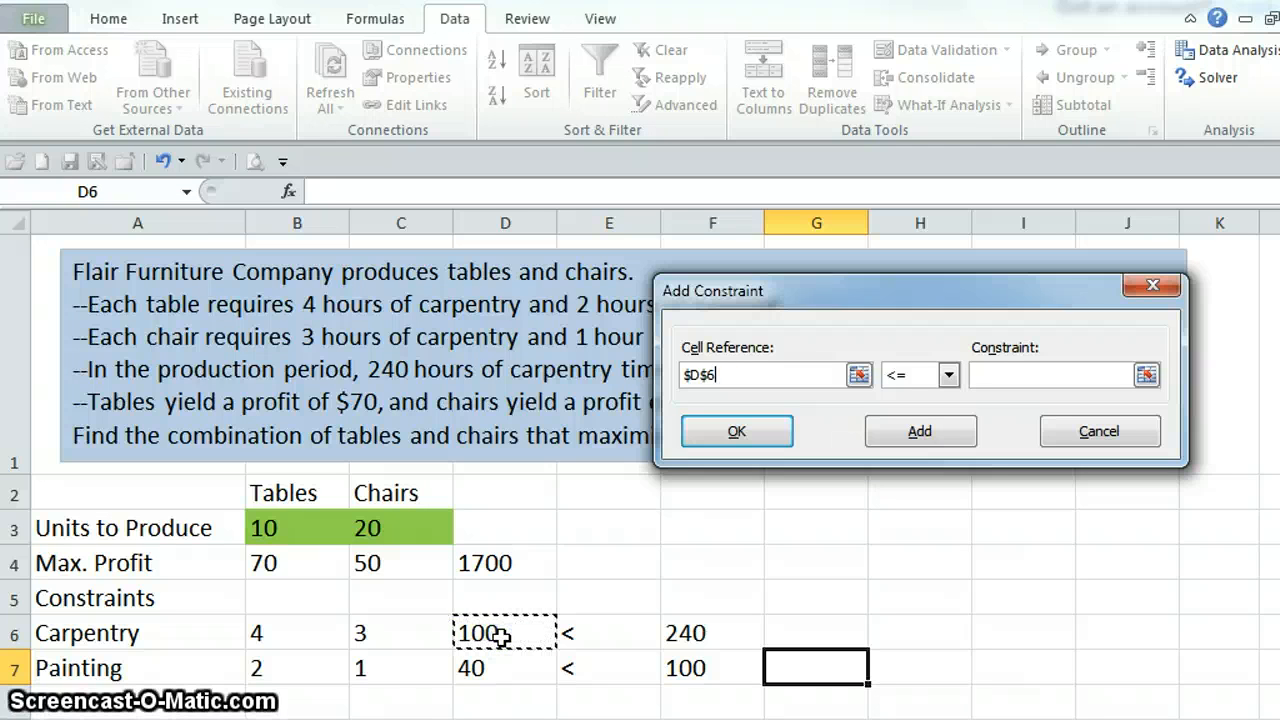
mouse_move(930, 390)
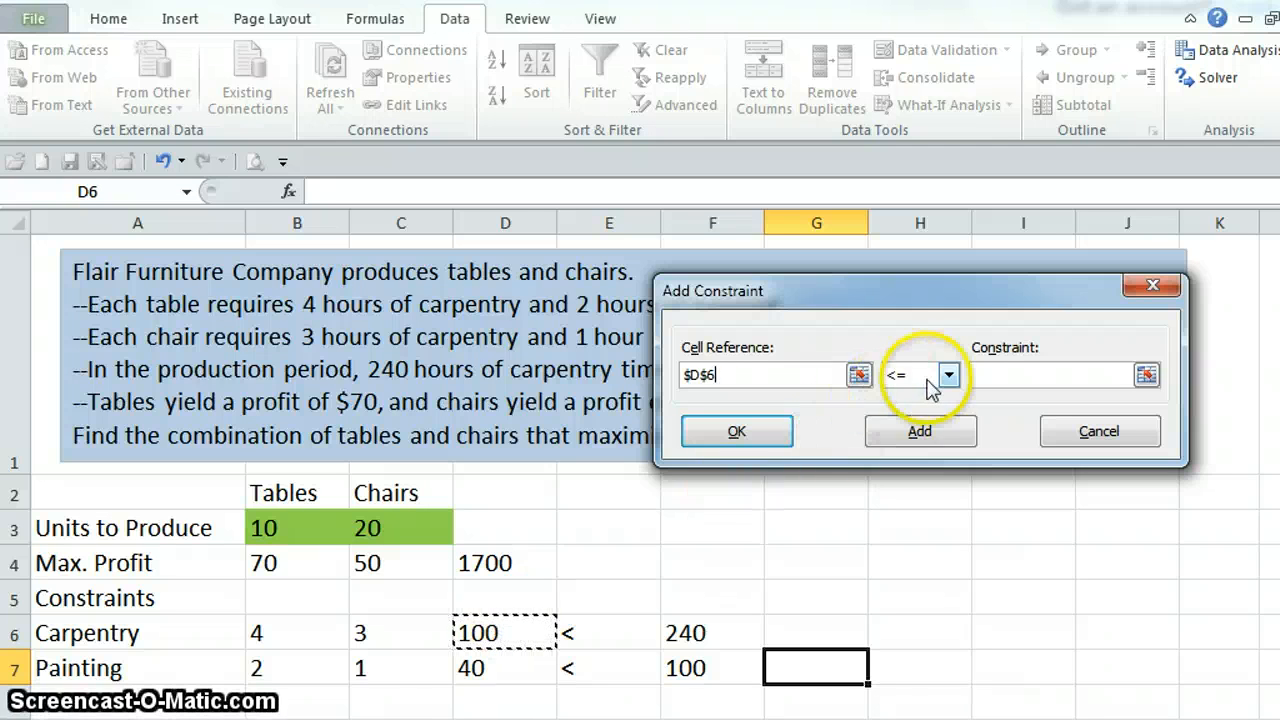
click(946, 375)
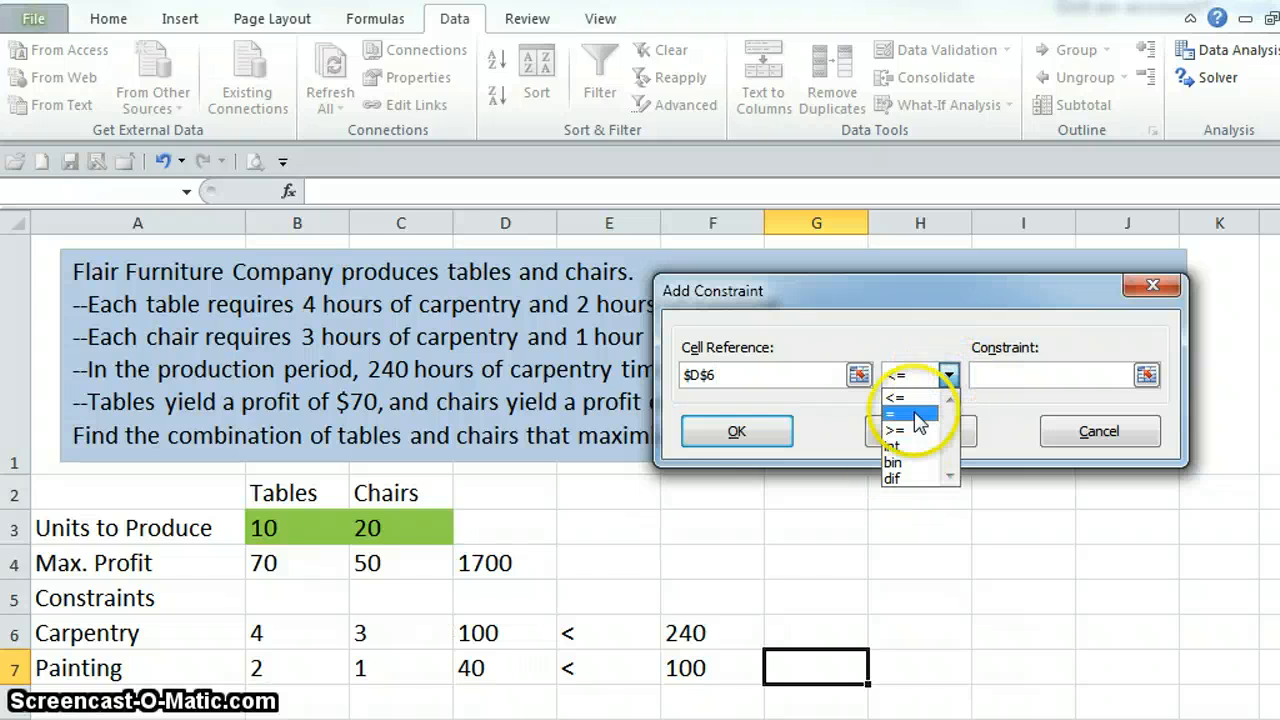
click(905, 413)
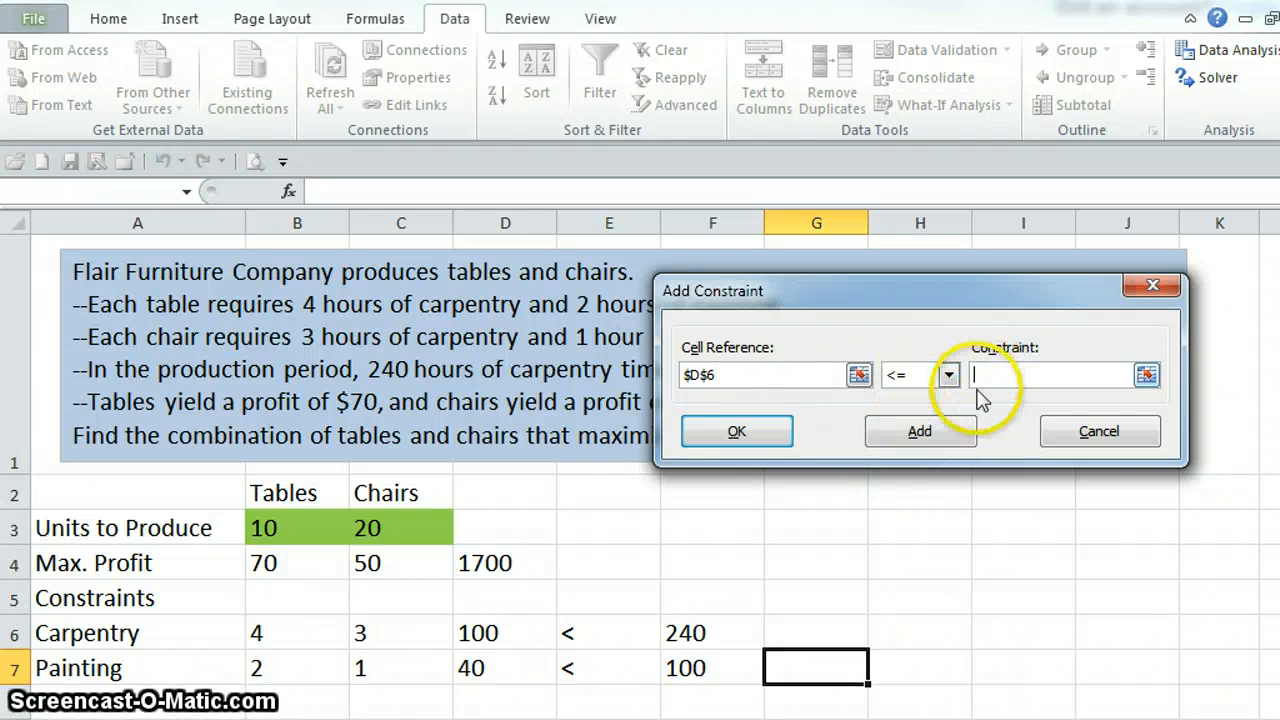
click(712, 632)
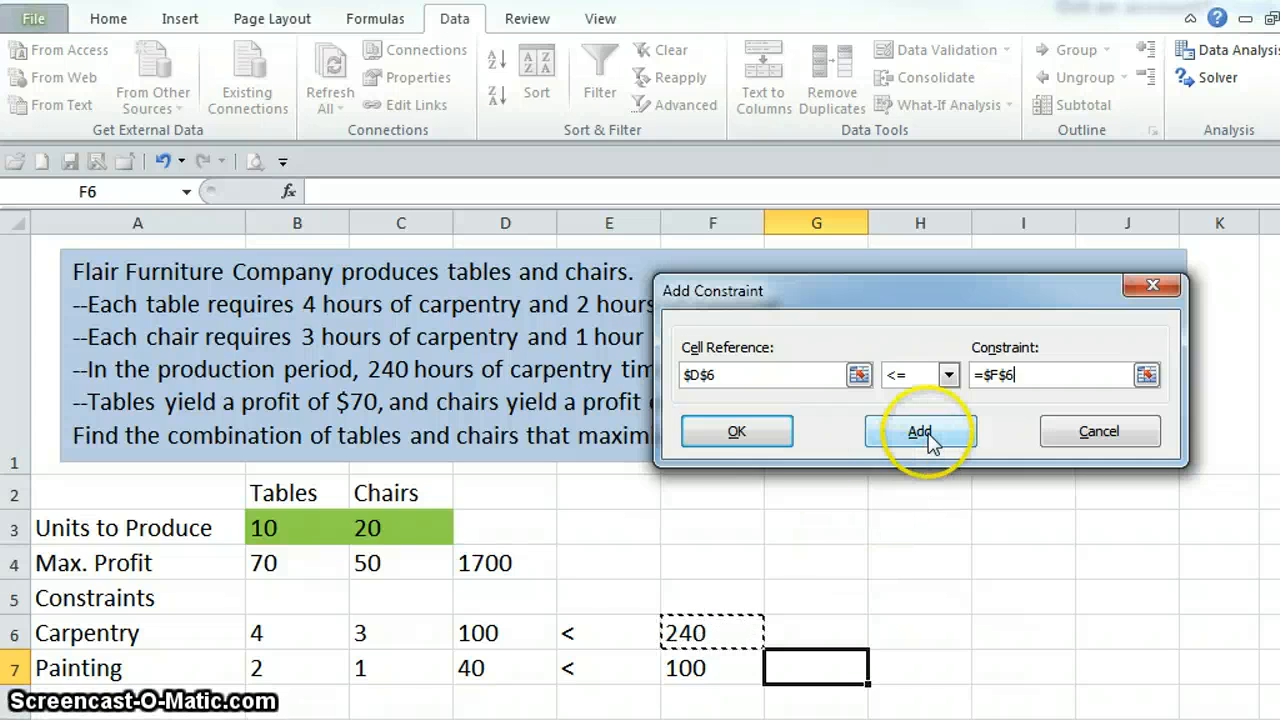
click(919, 431)
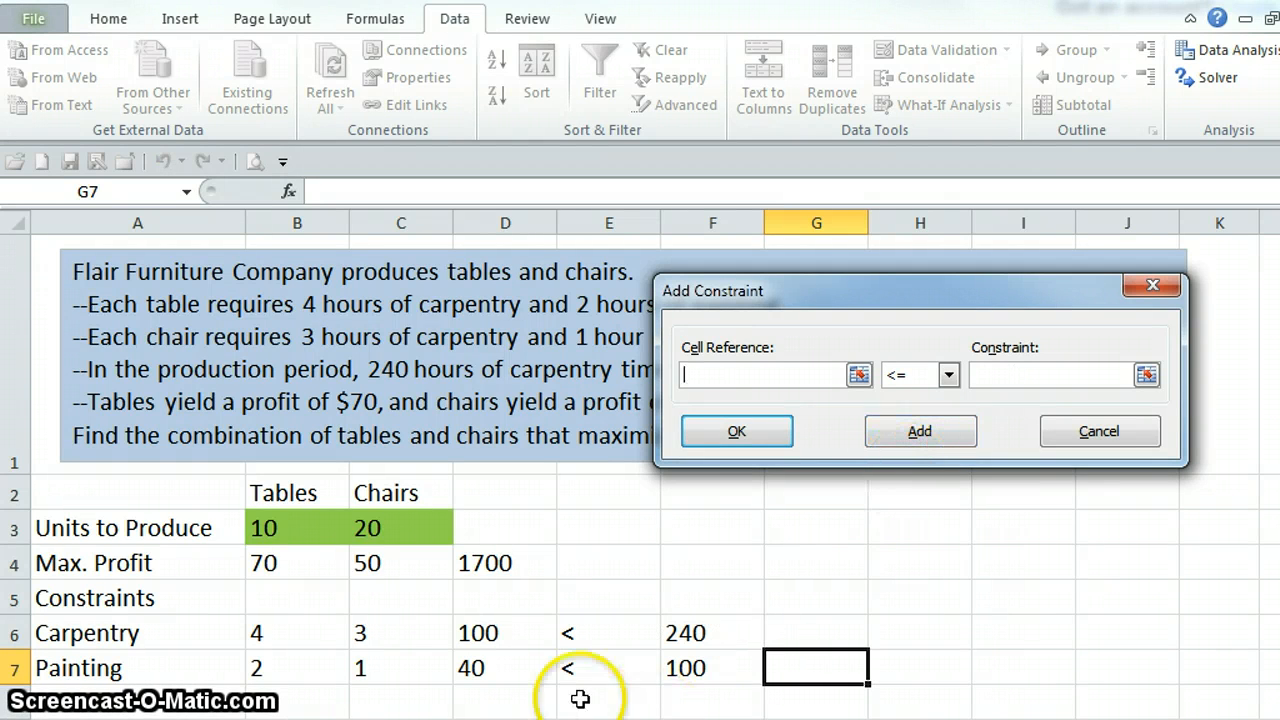
click(505, 668)
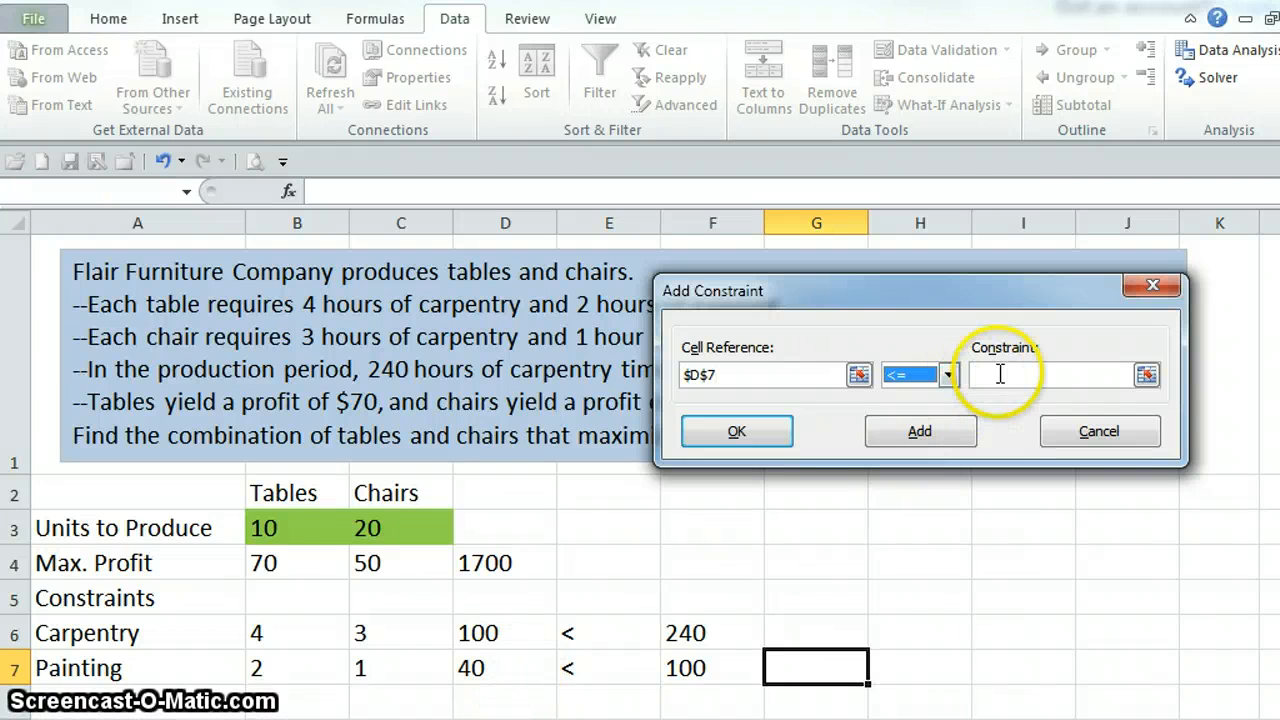
click(712, 668)
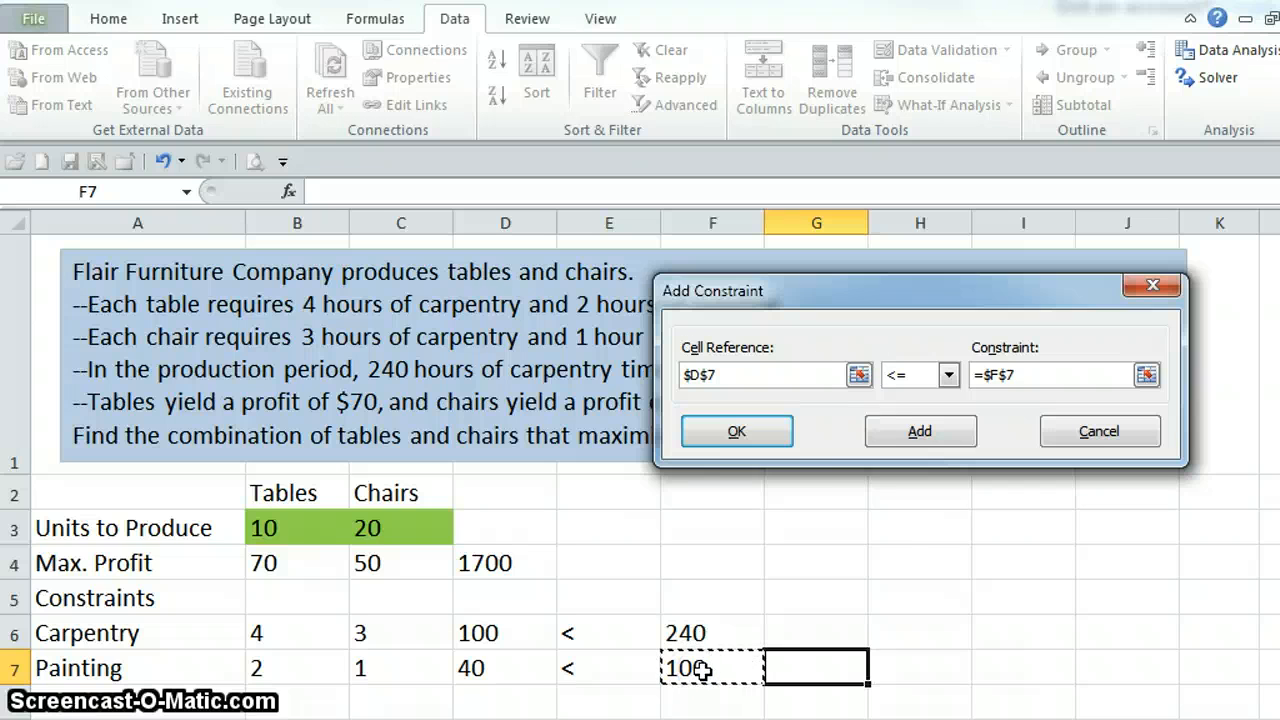
mouse_move(855, 450)
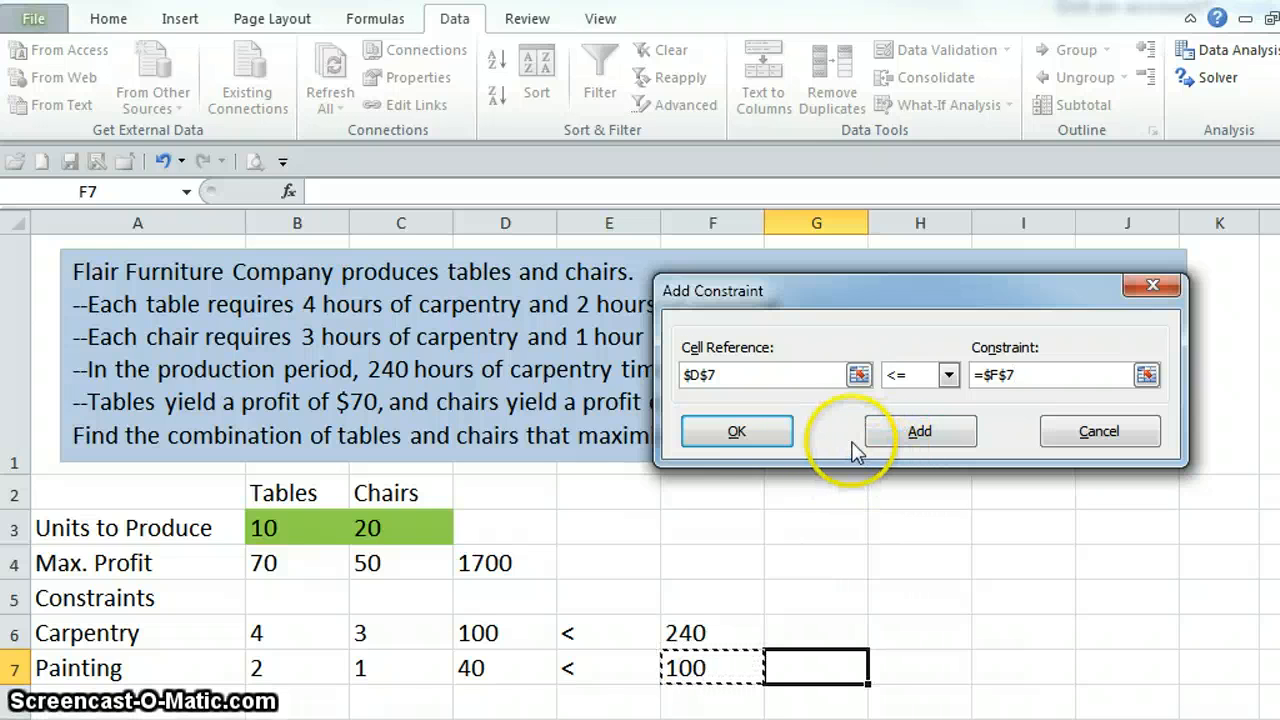
- Confirm the painting constraint and choose the Simplex LP solving method
click(736, 431)
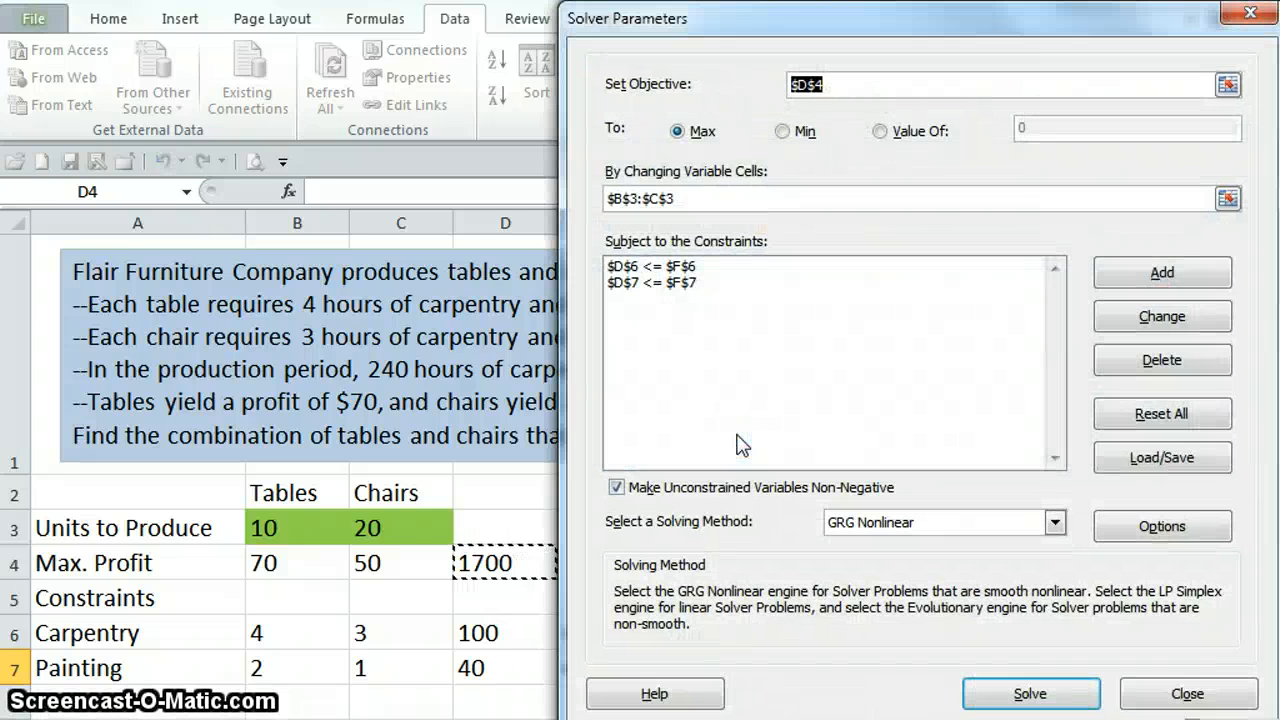
mouse_move(697, 487)
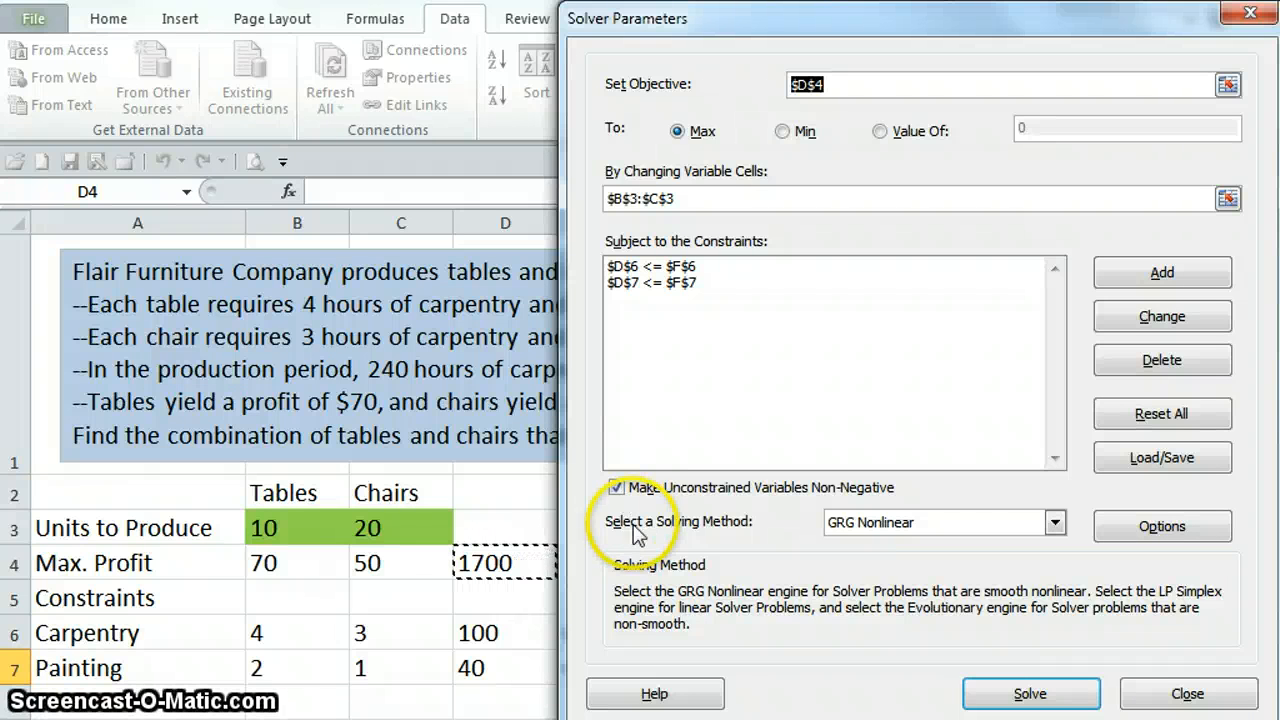
mouse_move(738, 540)
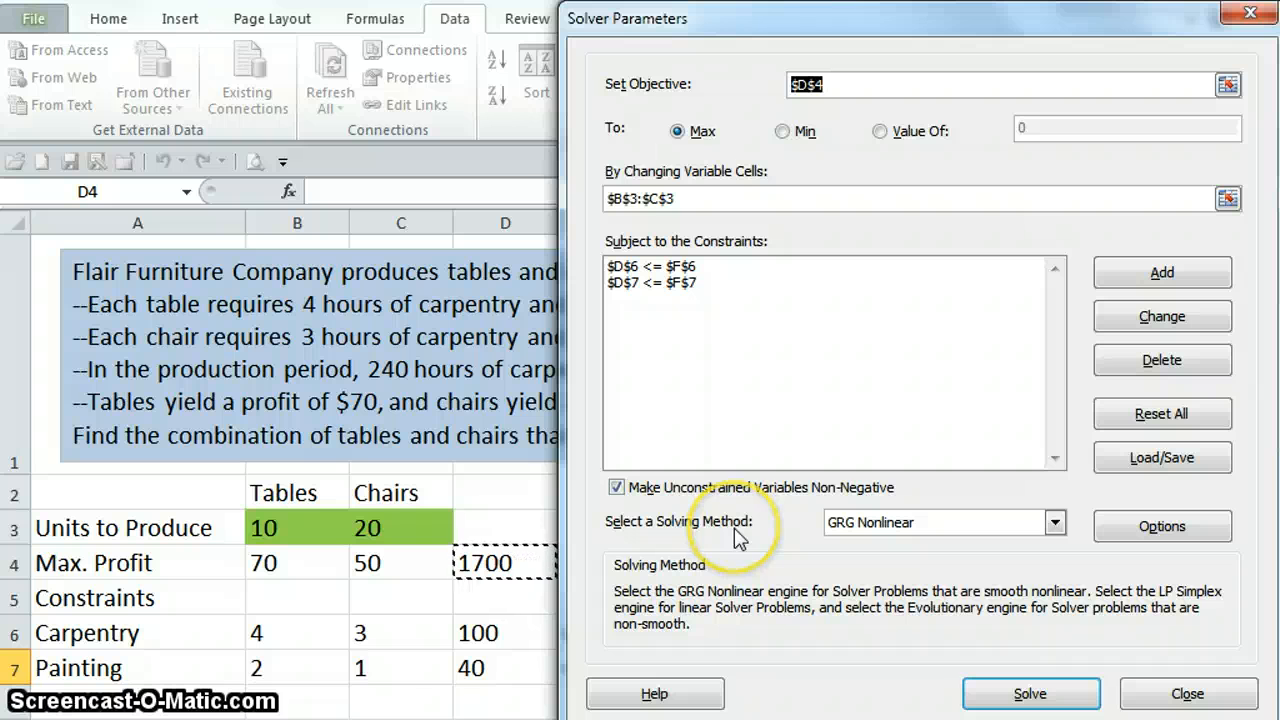
click(1054, 522)
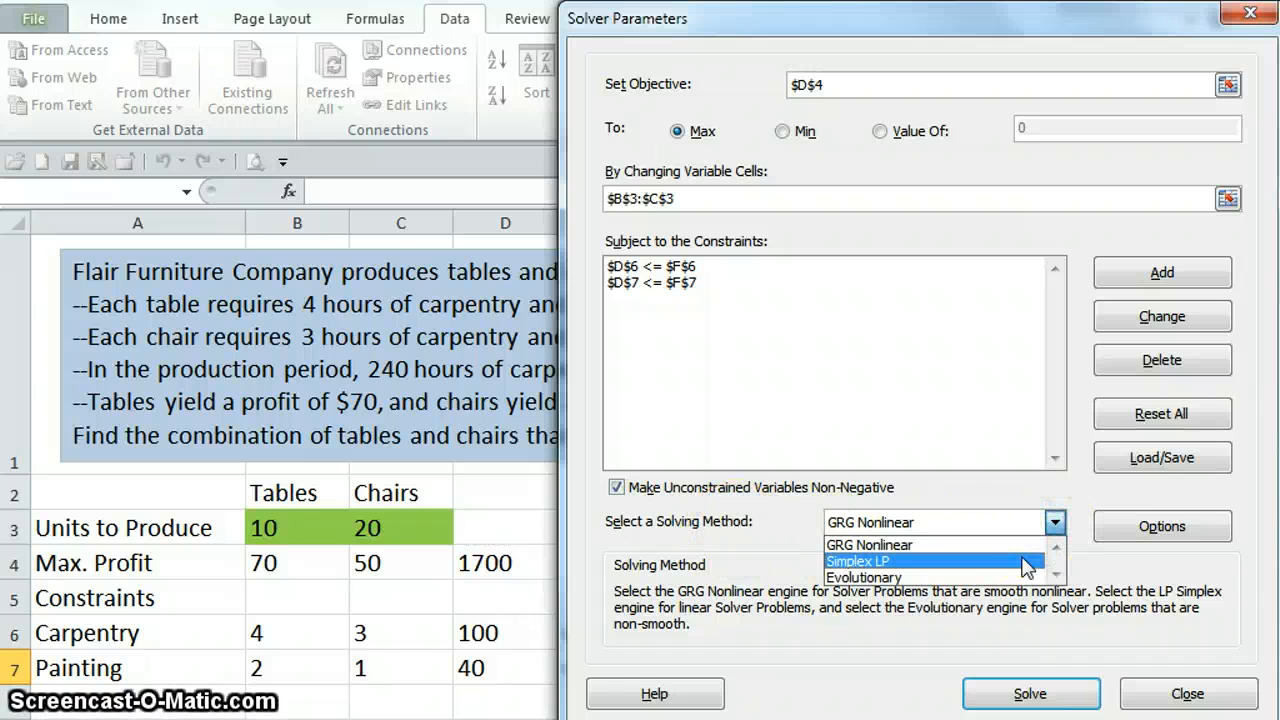
click(930, 560)
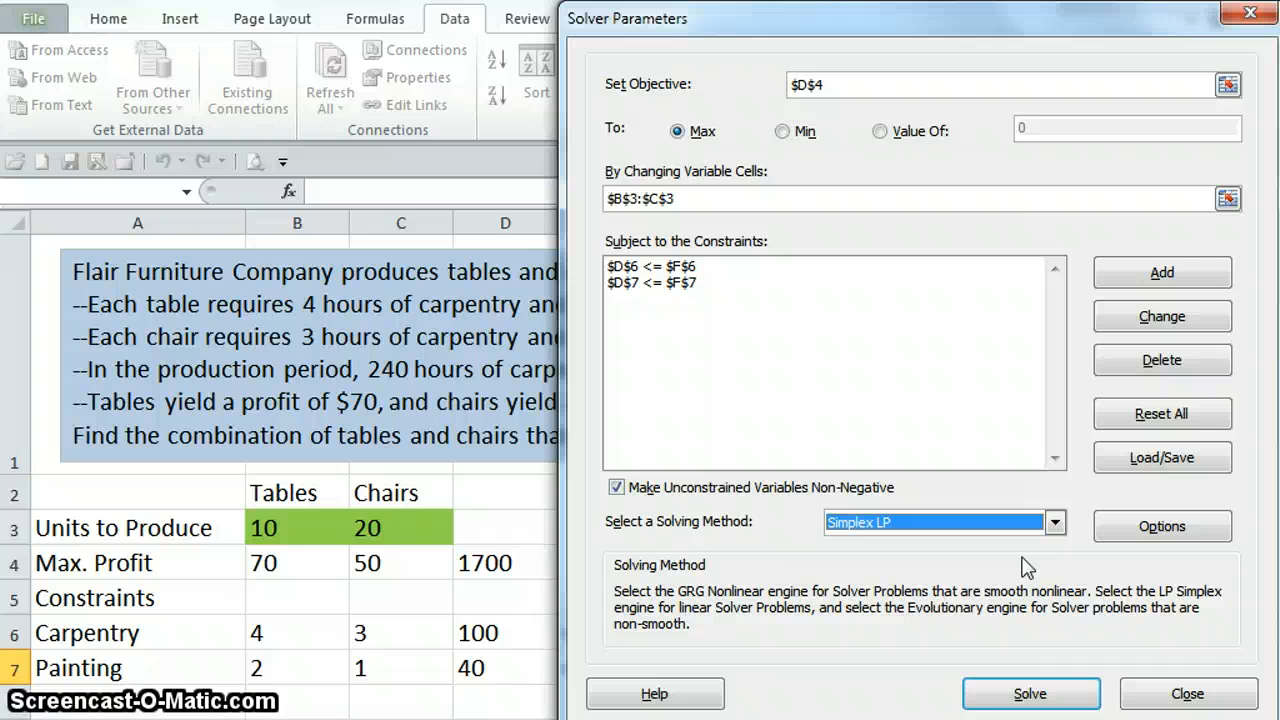
- Solve and keep the solution: 30 tables, 40 chairs, 4100 profit, using 240 and 100 hours
click(1029, 693)
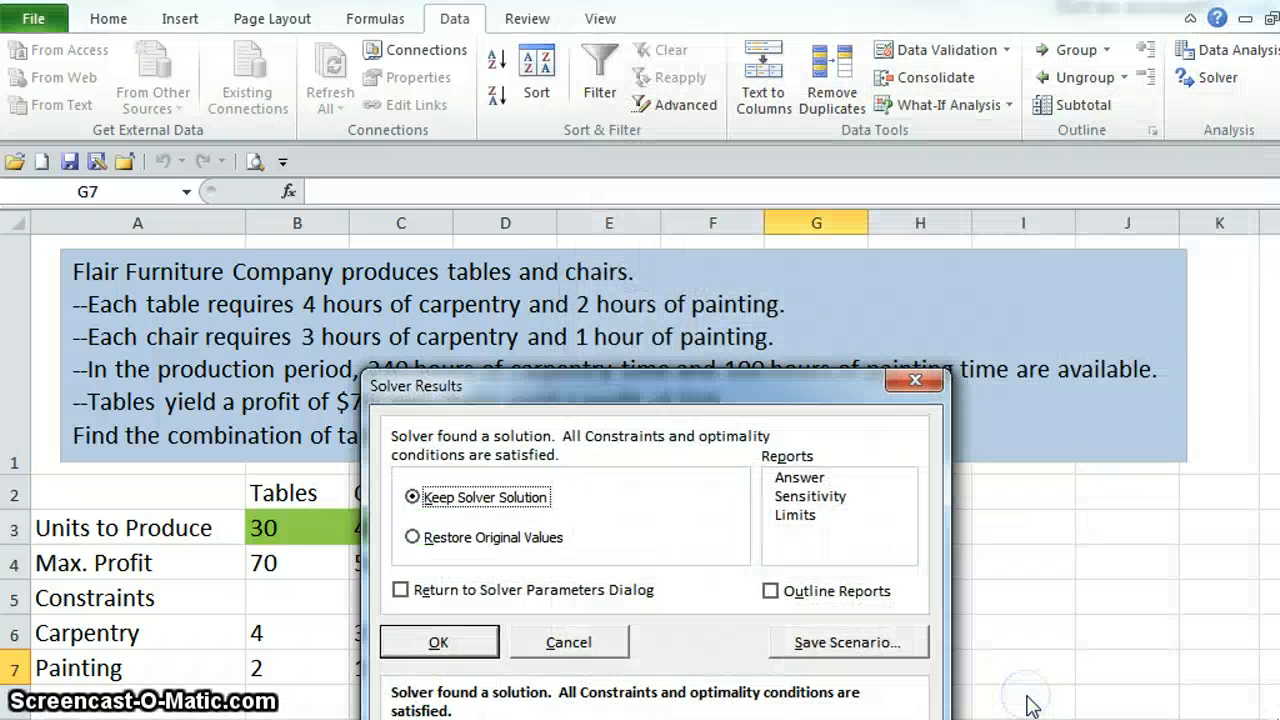
drag(655, 385, 655, 237)
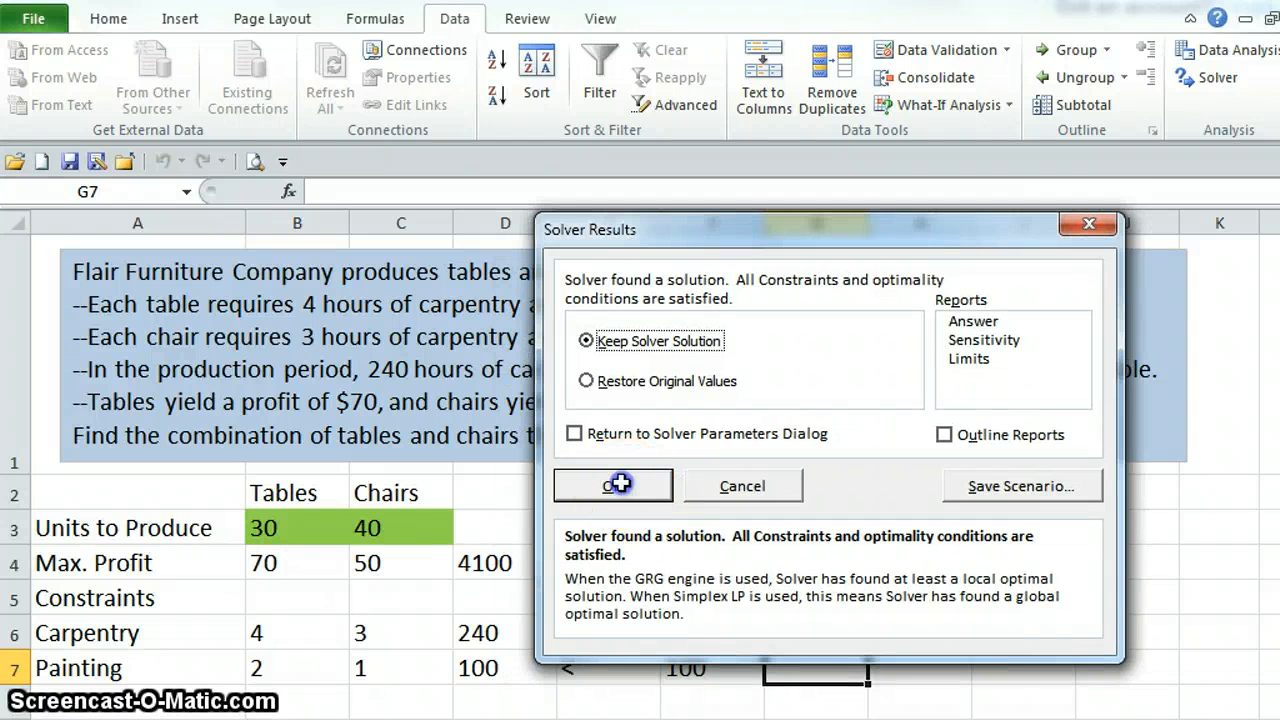
click(613, 485)
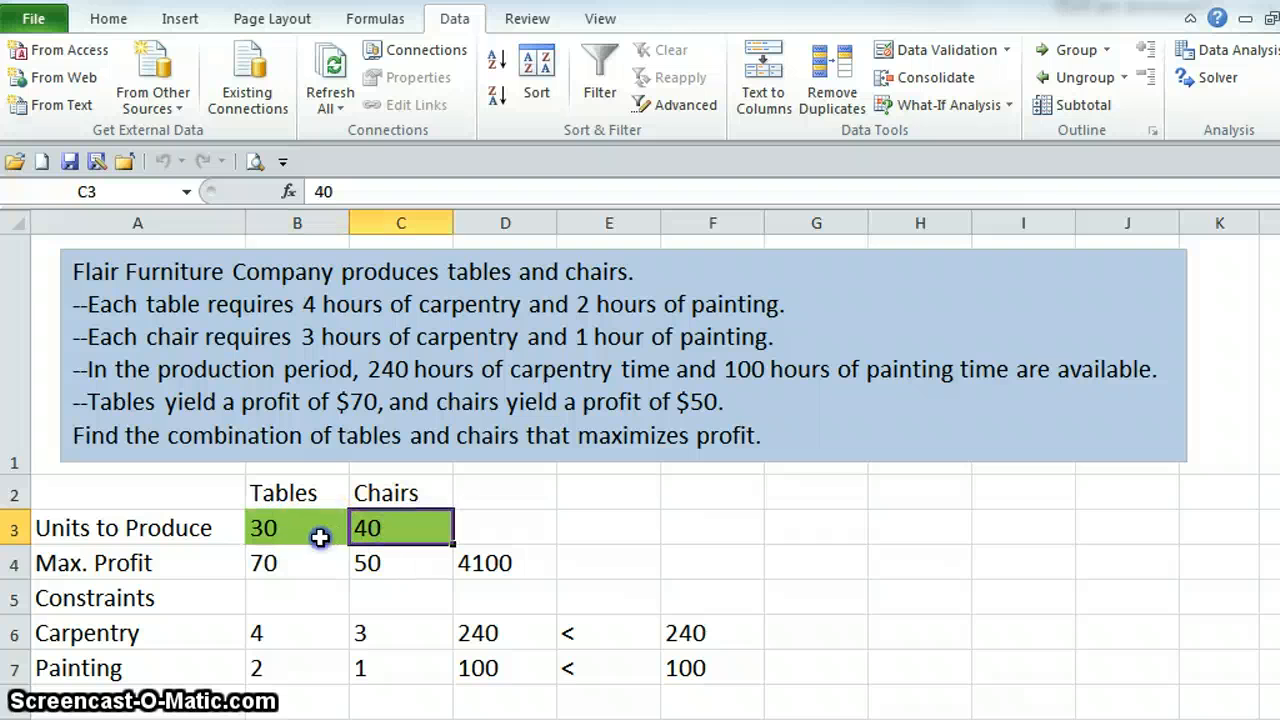
click(505, 562)
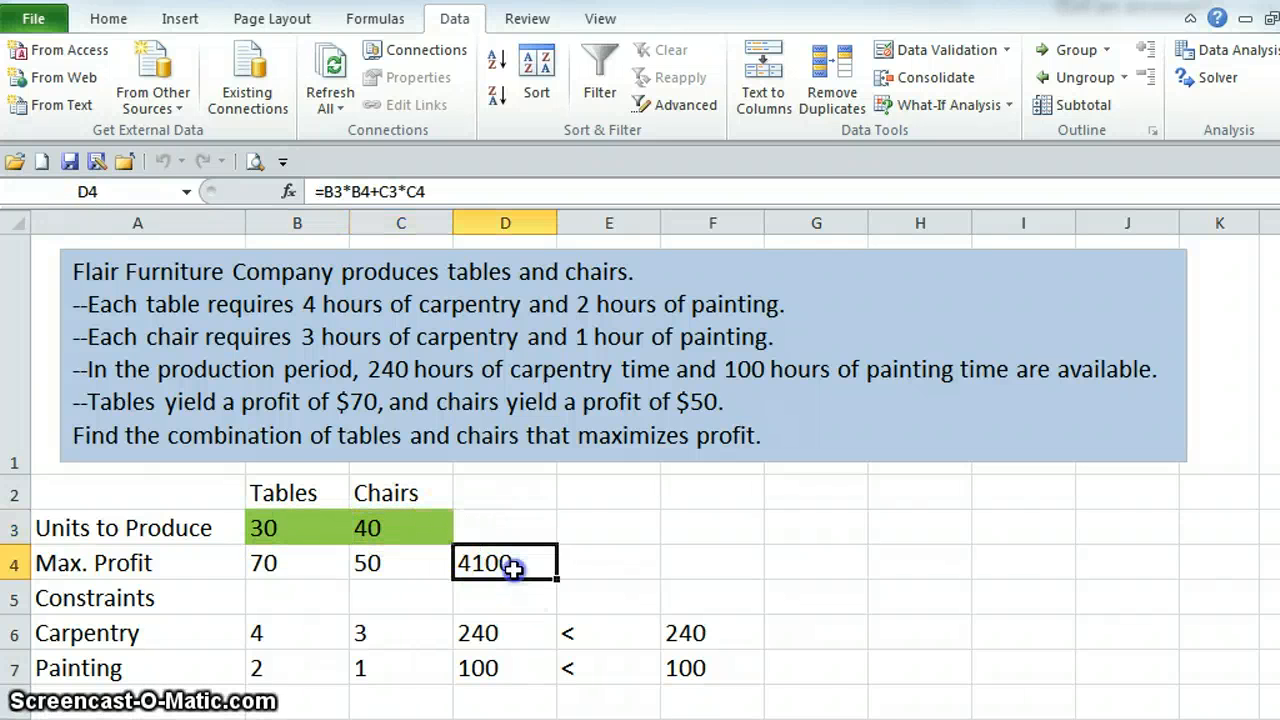
mouse_move(381, 582)
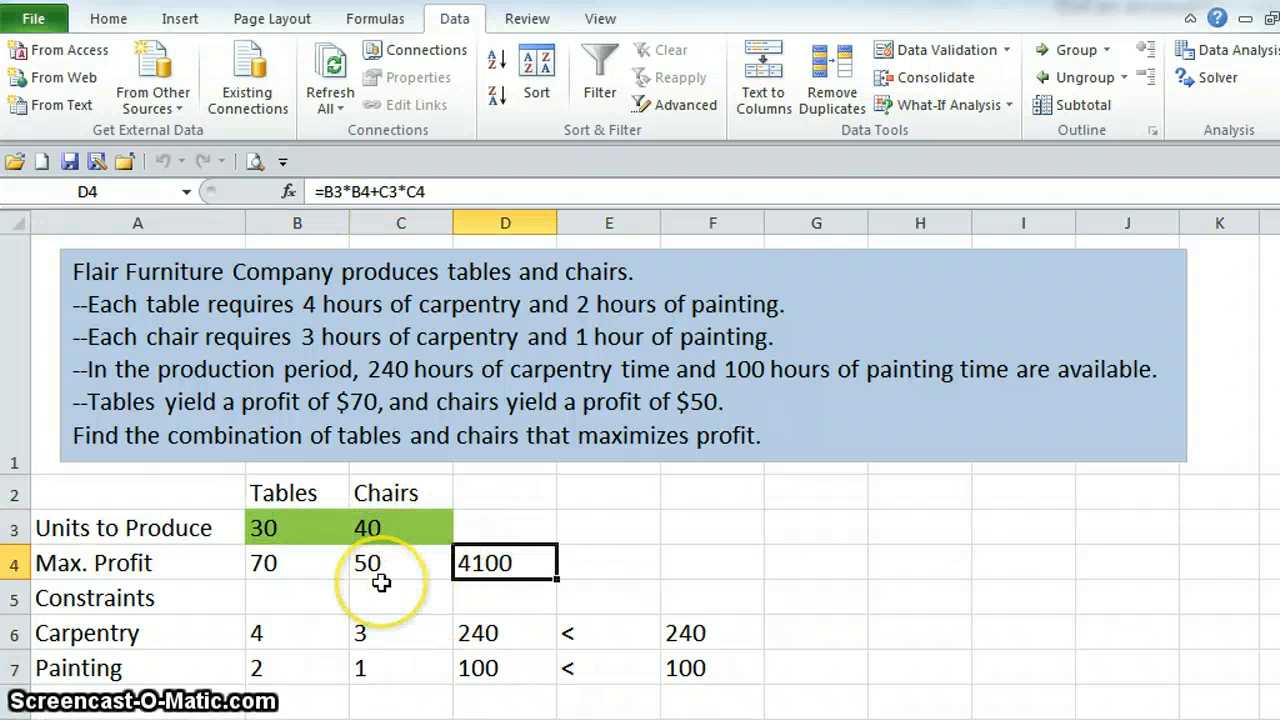
mouse_move(316, 525)
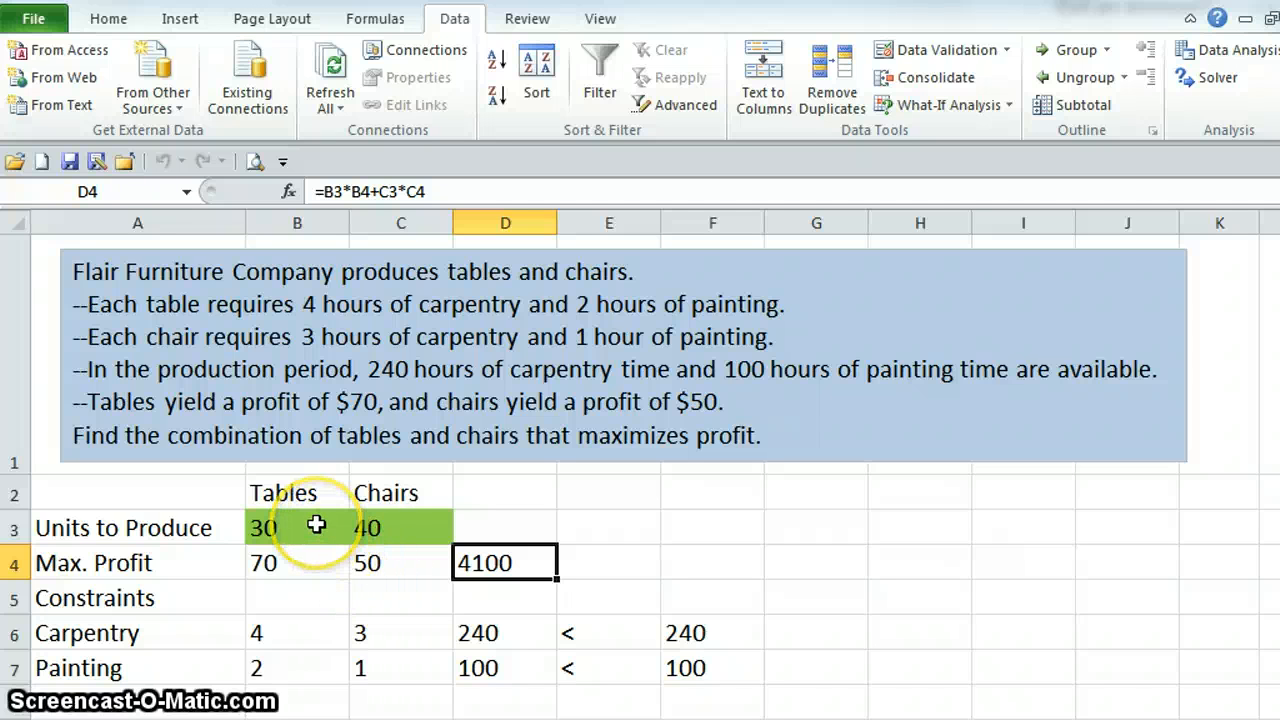